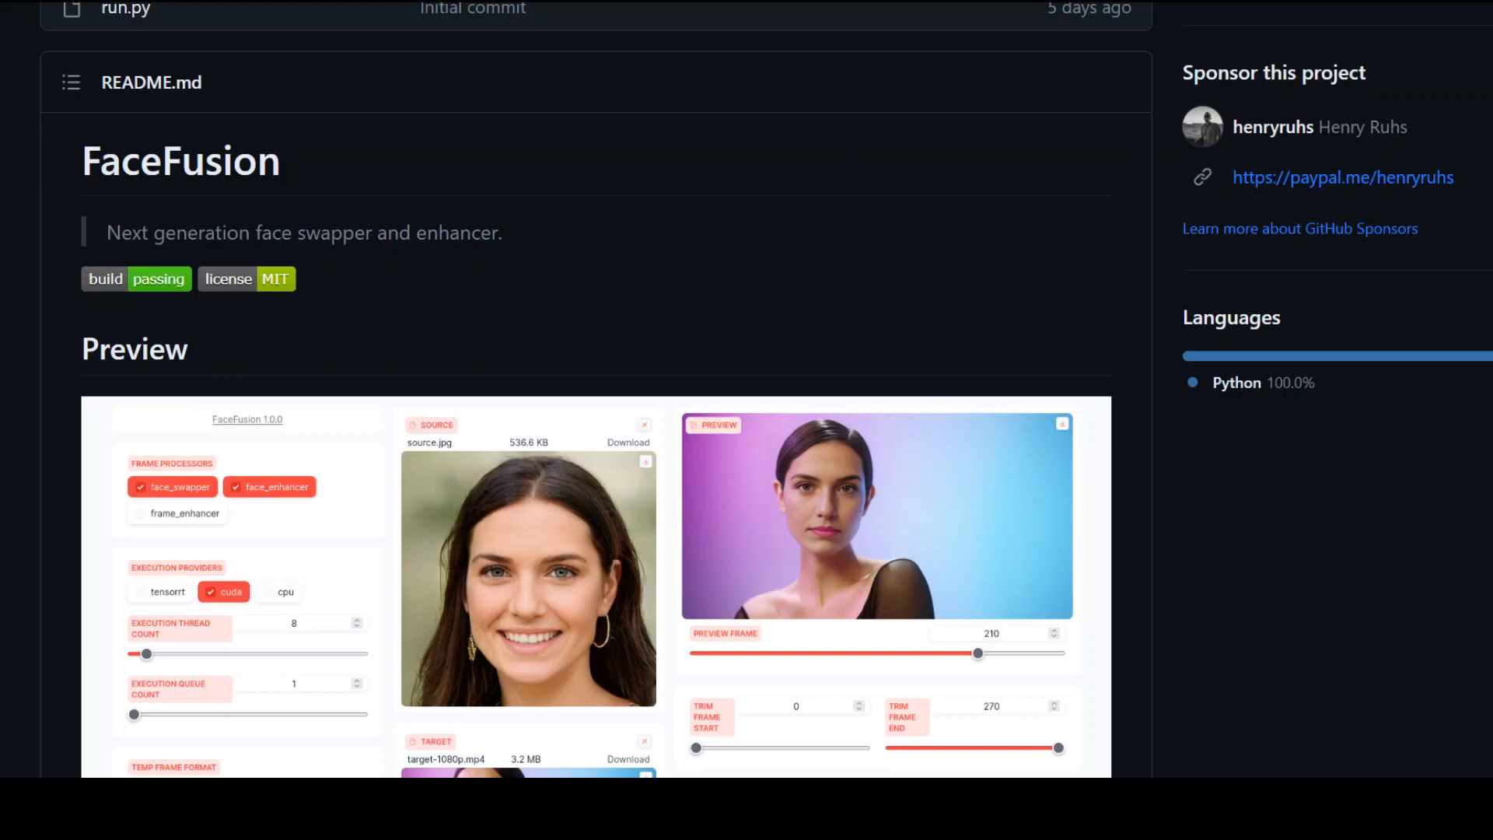
mouse_move(1384, 590)
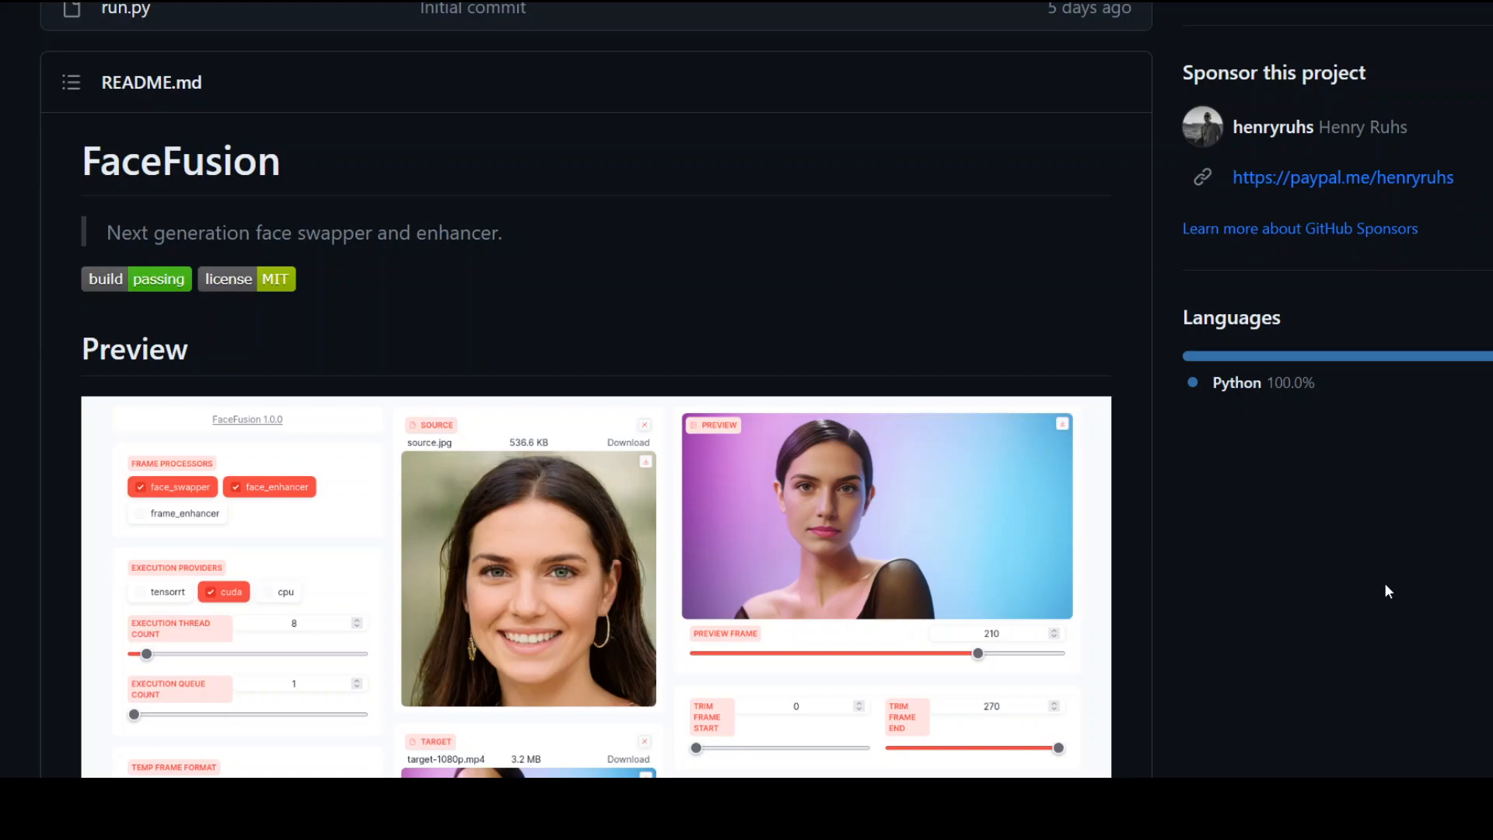
mouse_move(1378, 562)
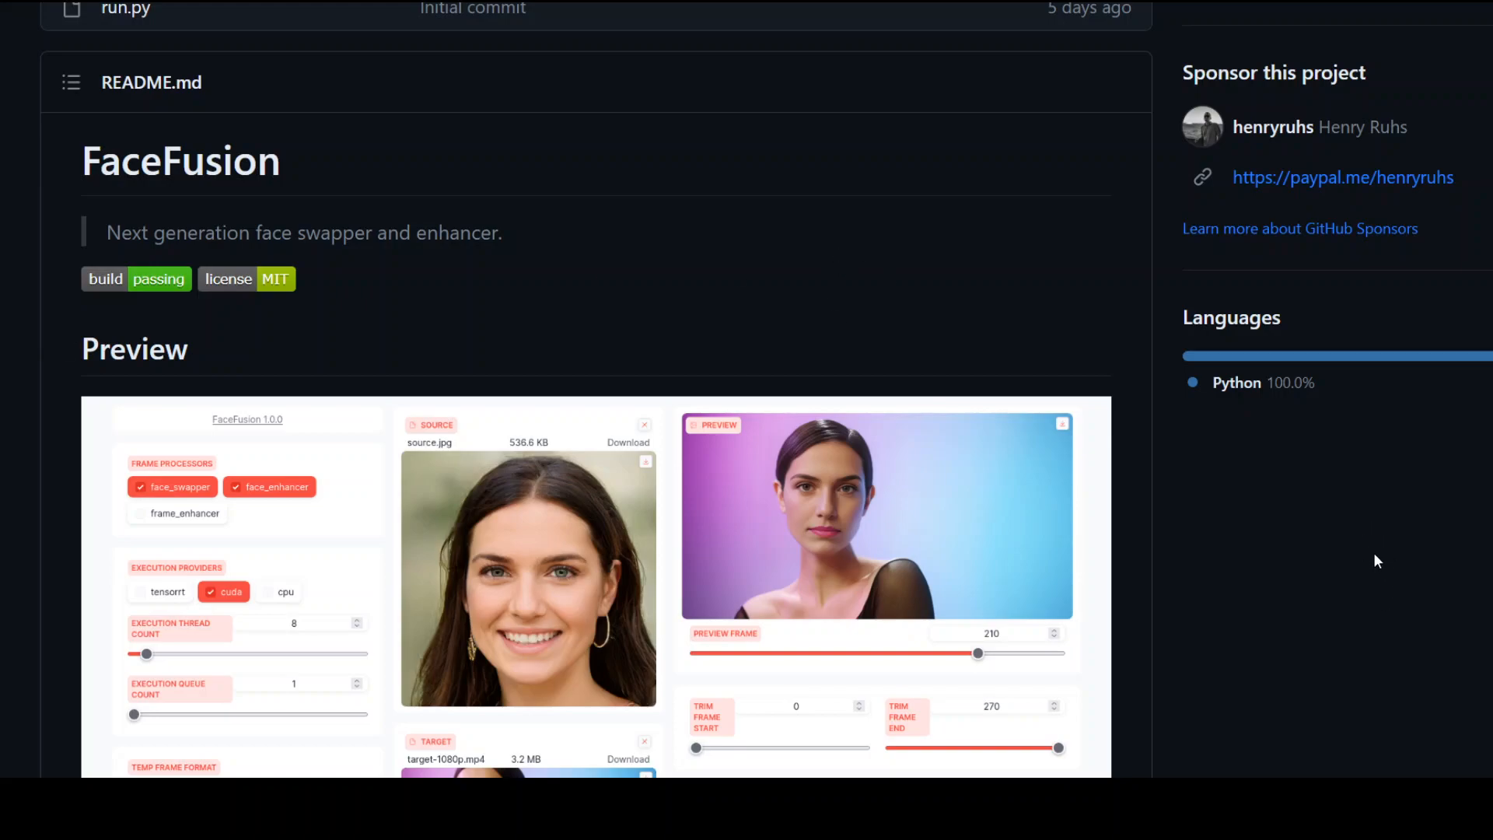
mouse_move(1387, 535)
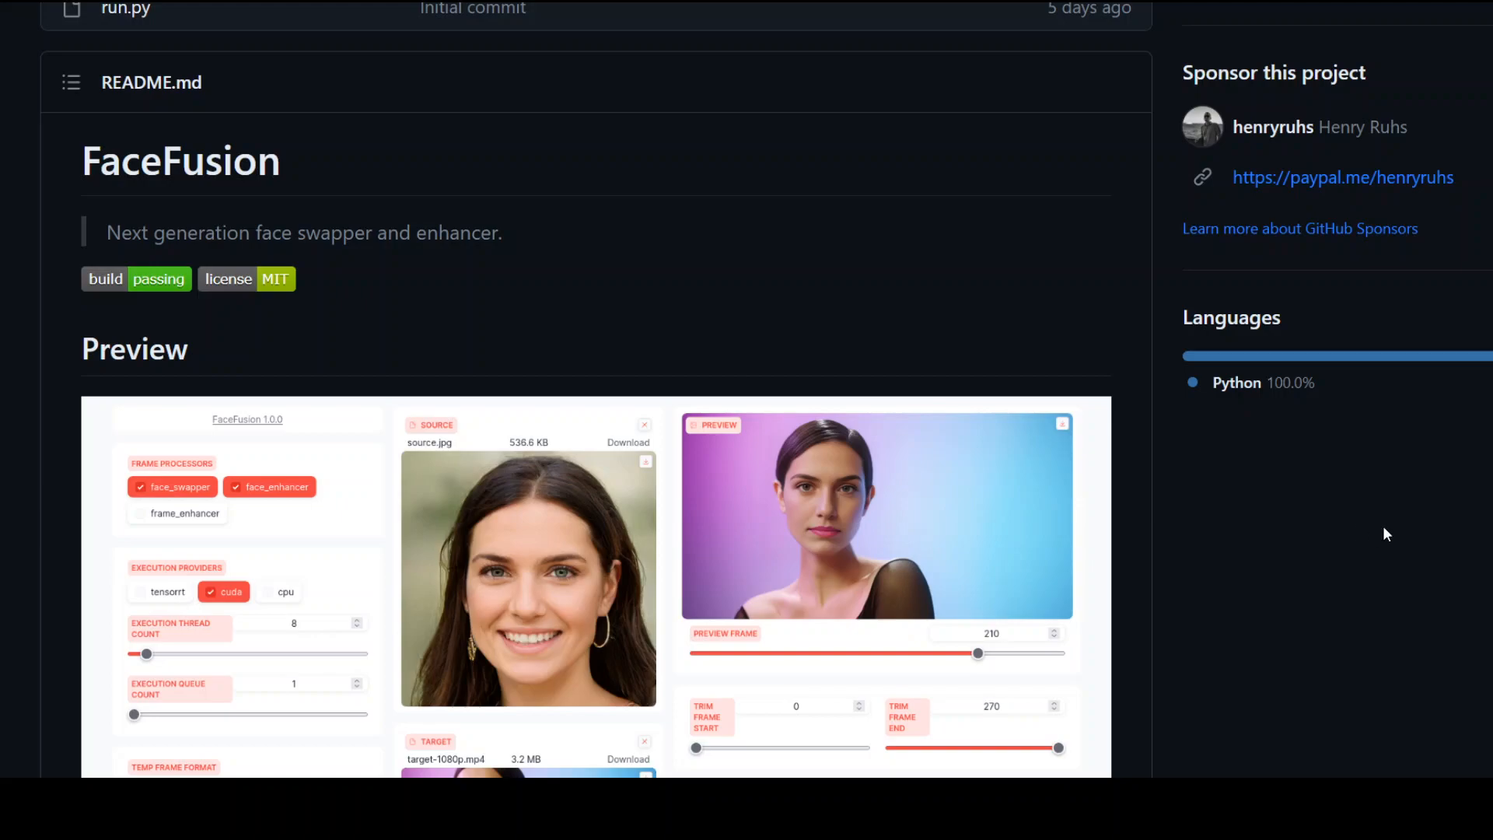
mouse_move(1376, 526)
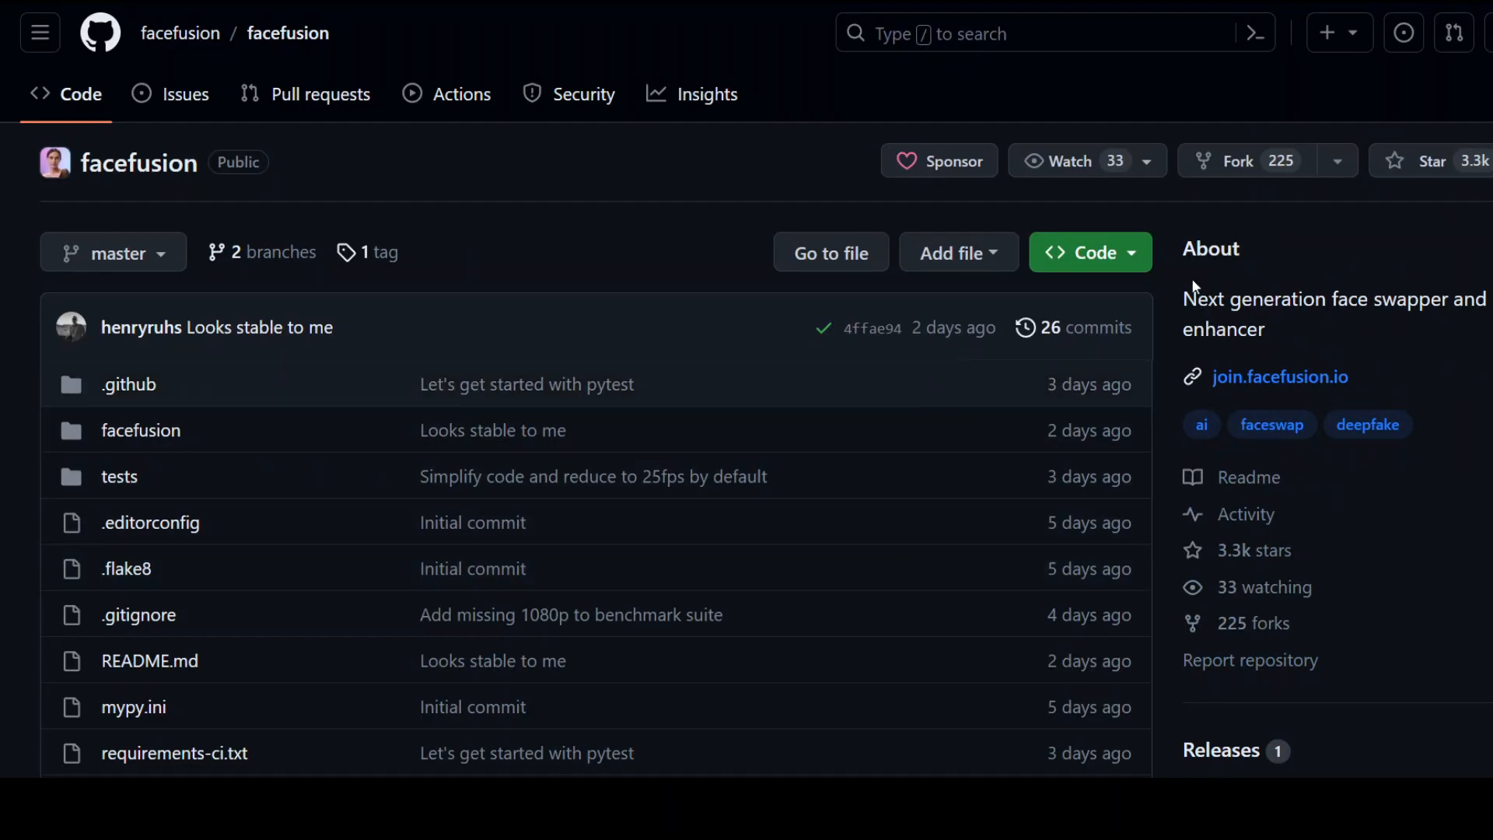
Copy the FaceFusion repository's HTTPS clone URL from the Code menu.
left_click(1090, 252)
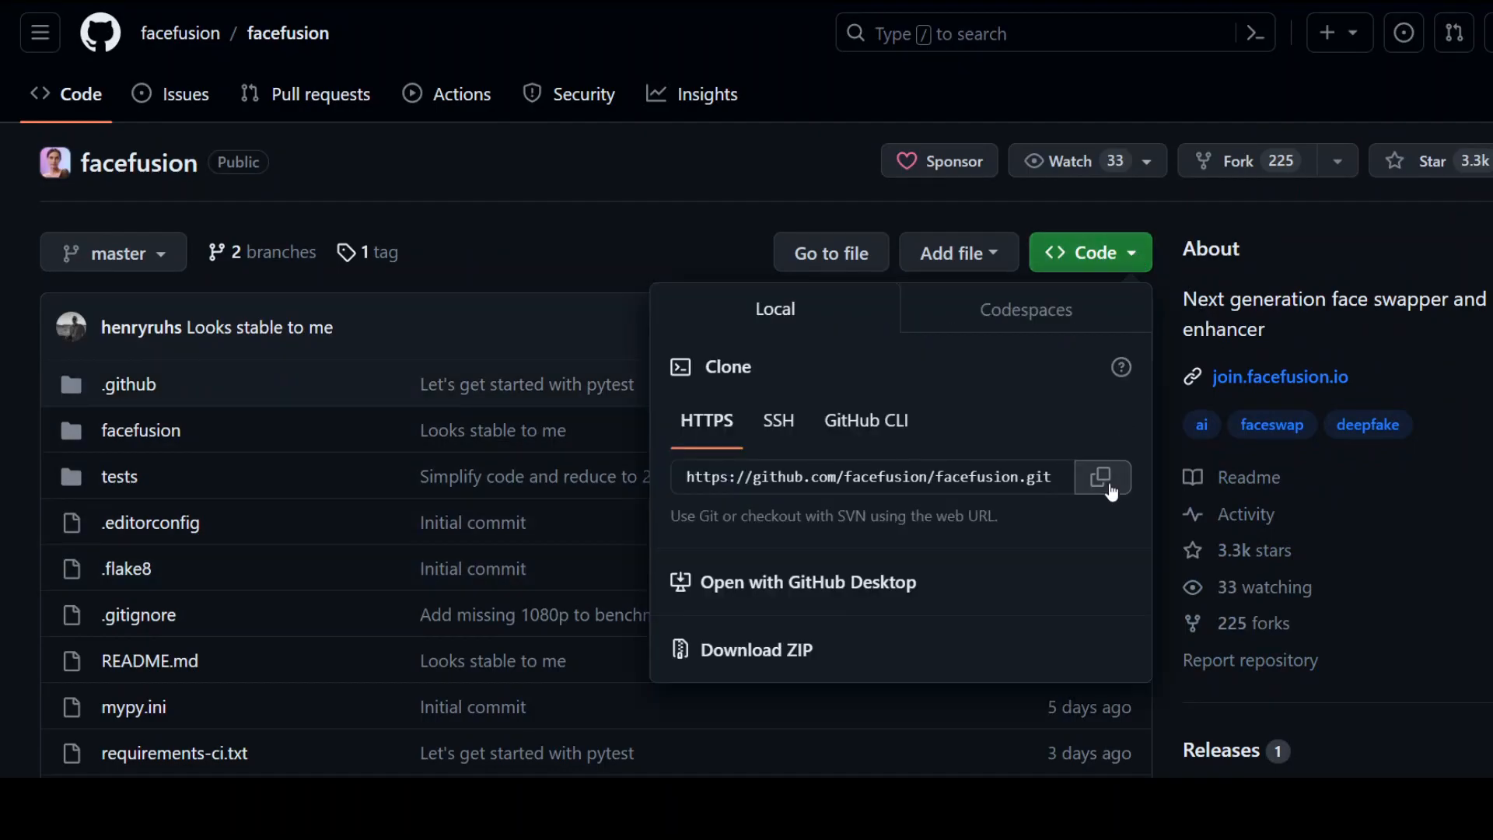
left_click(1103, 477)
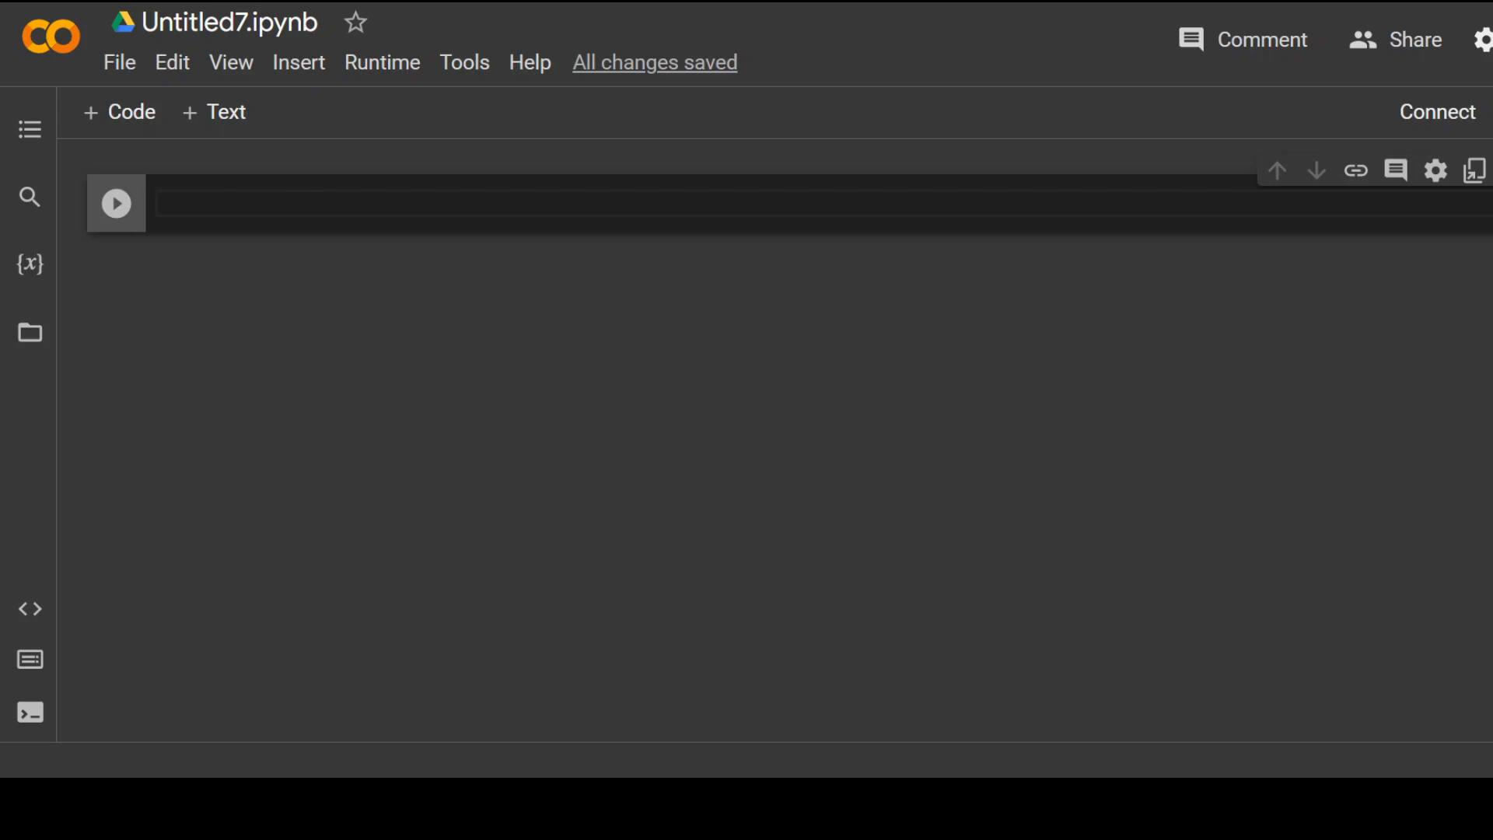
mouse_move(609, 365)
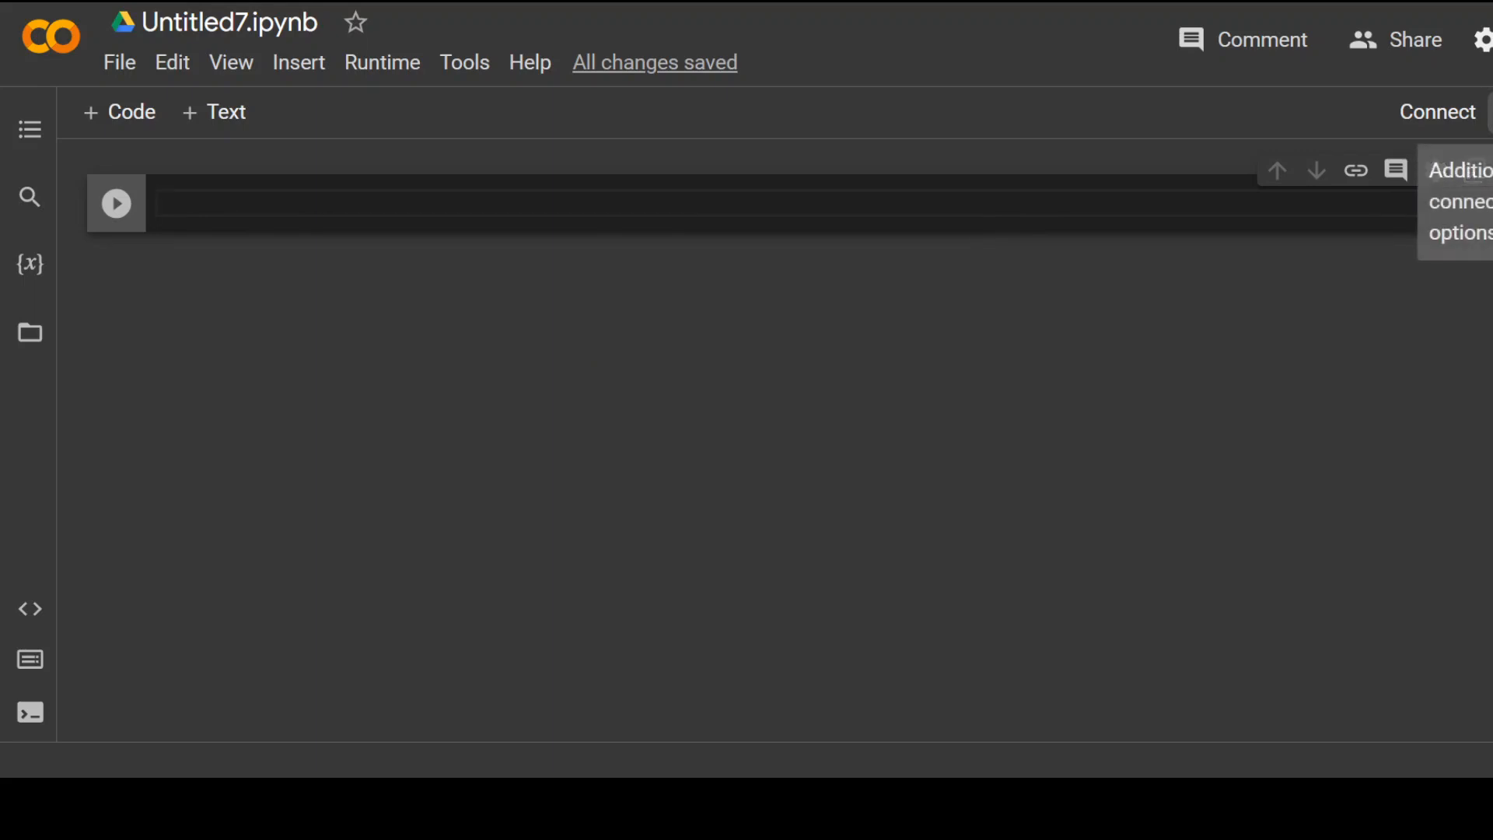
Change the notebook's runtime type to the T4 GPU accelerator and save it.
left_click(383, 62)
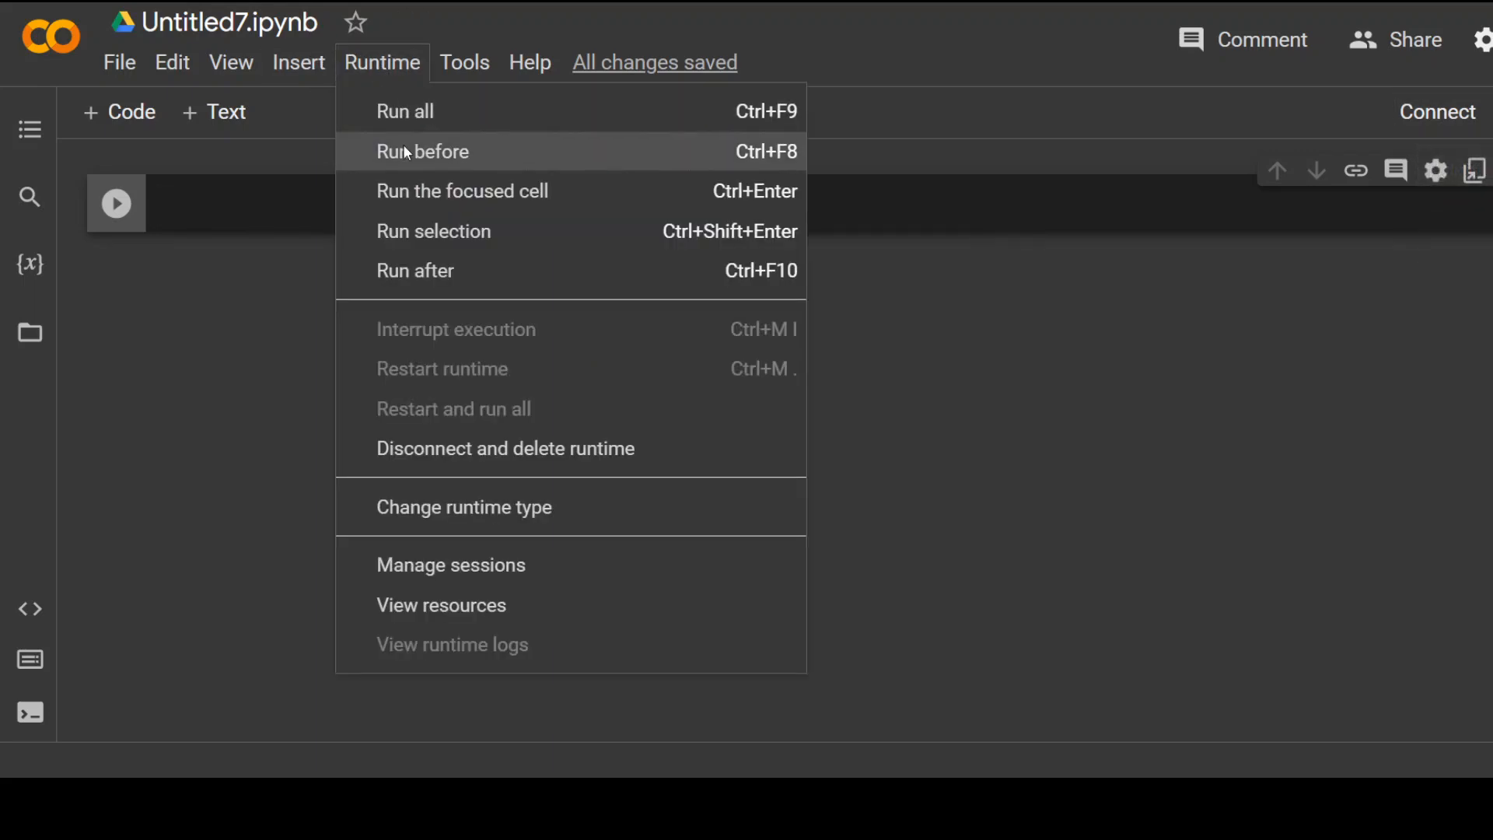
left_click(207, 401)
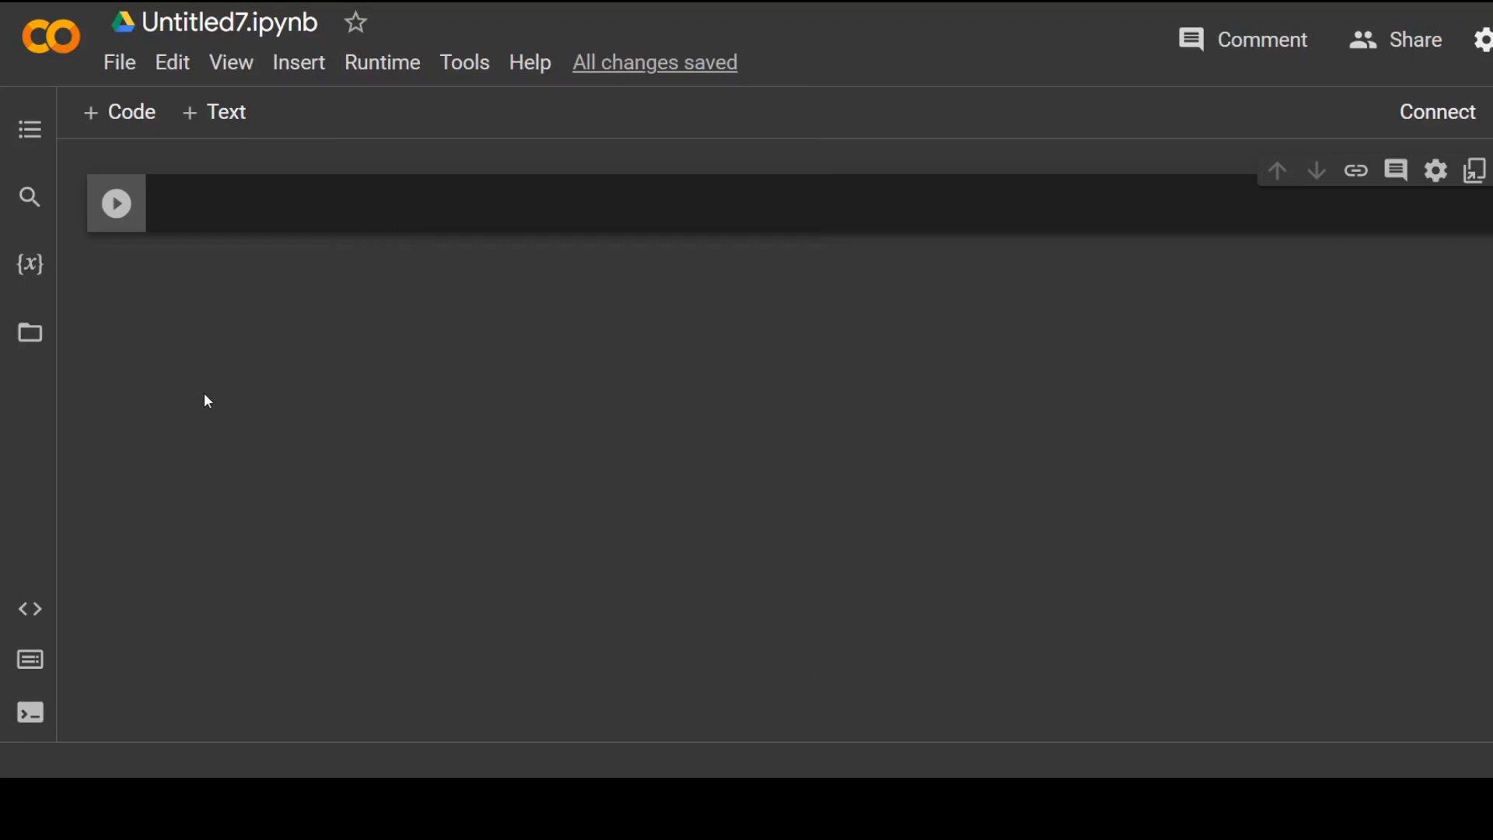
left_click(382, 62)
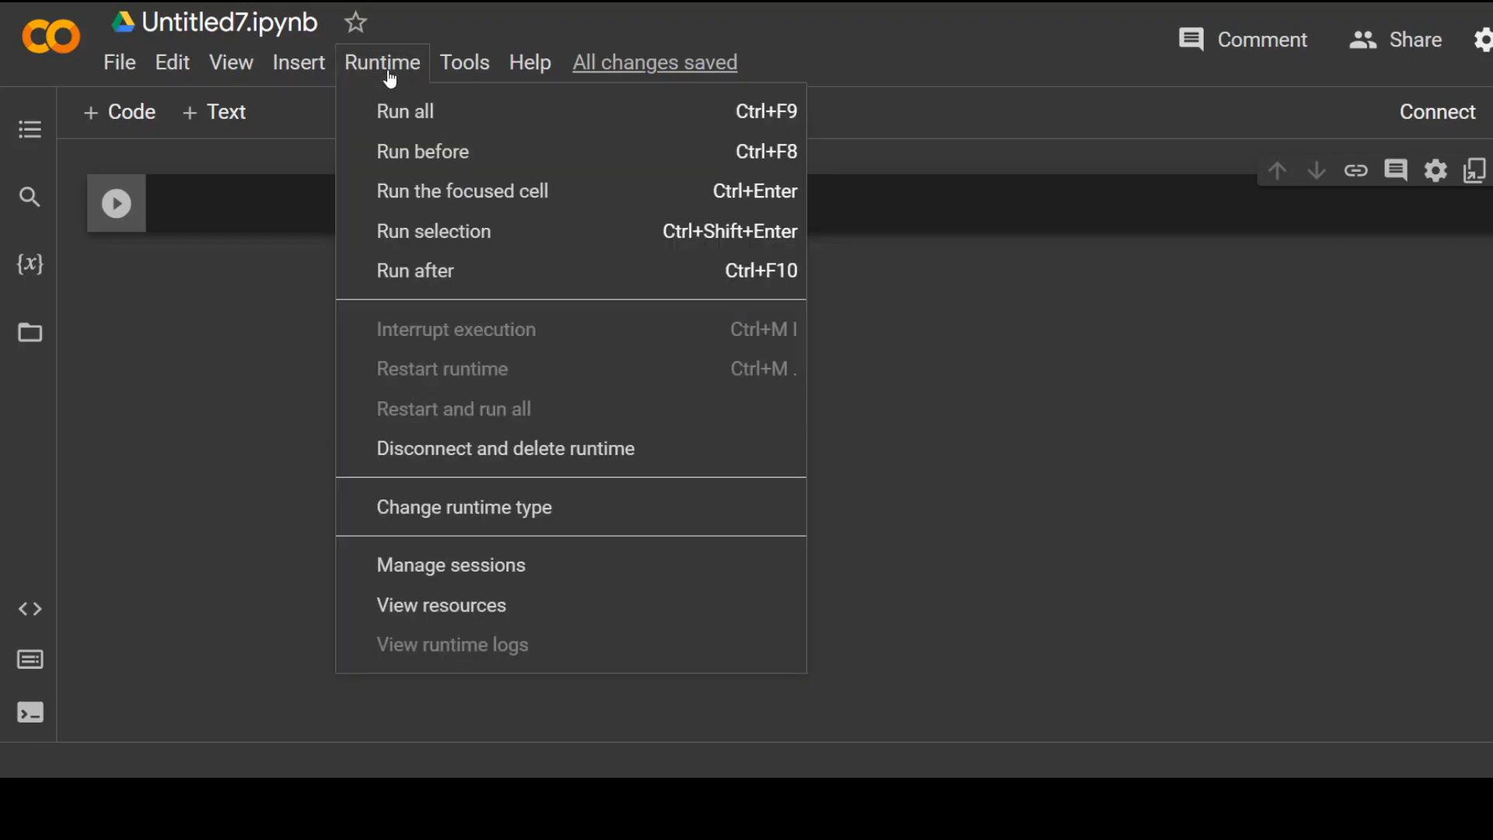
left_click(464, 507)
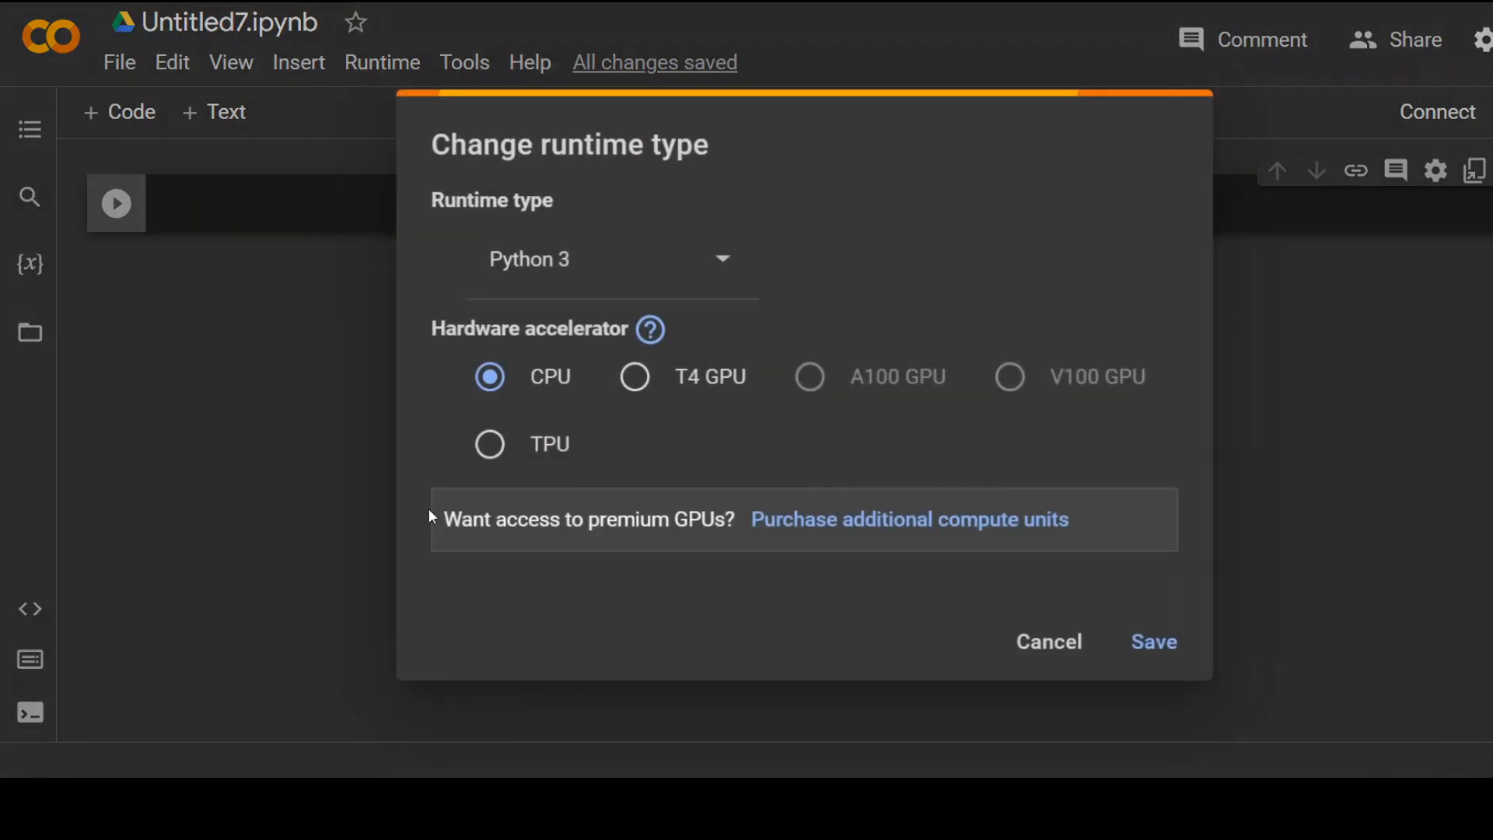
left_click(634, 377)
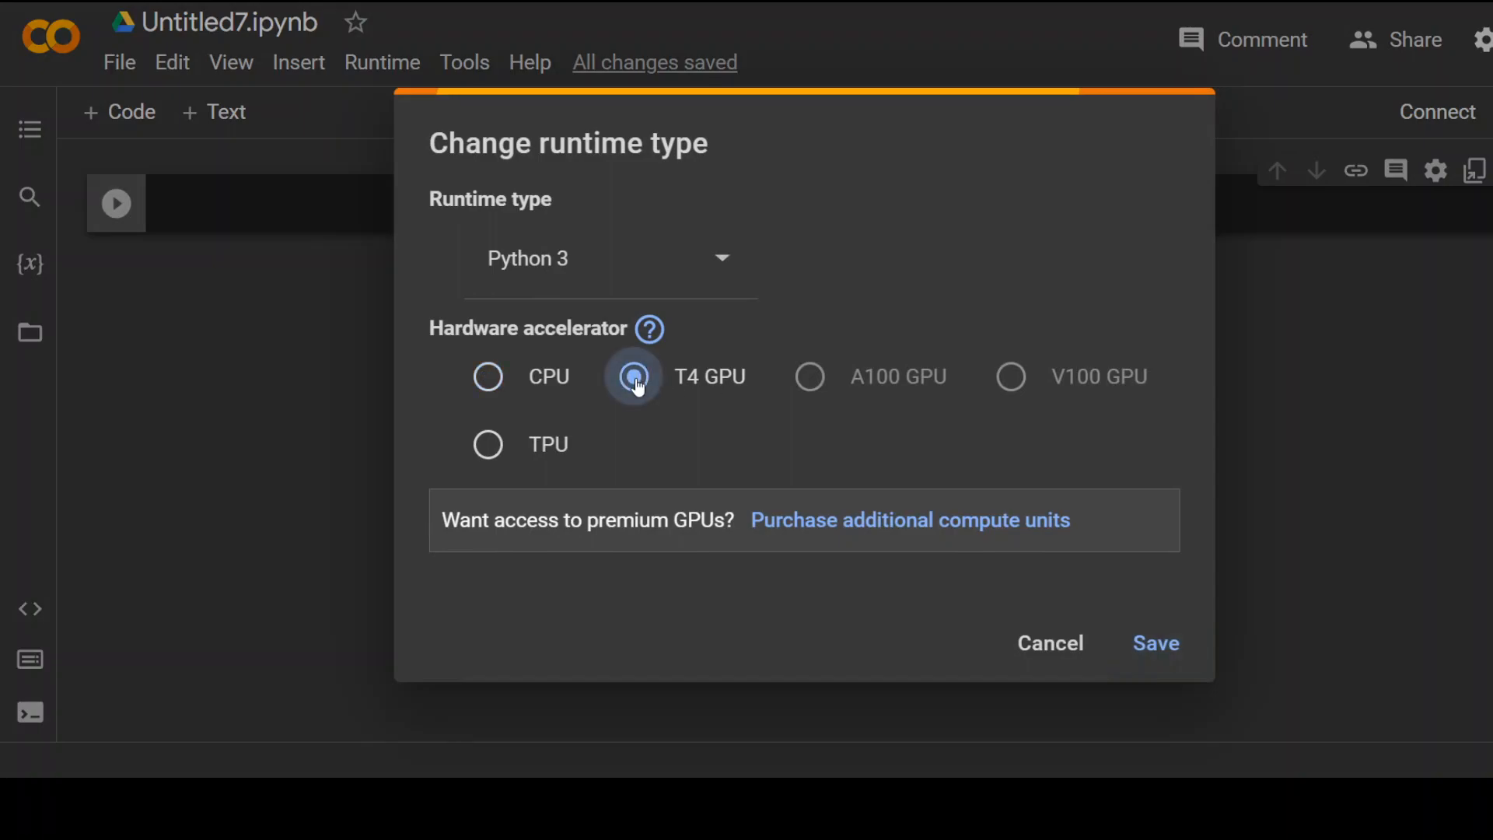
left_click(1155, 644)
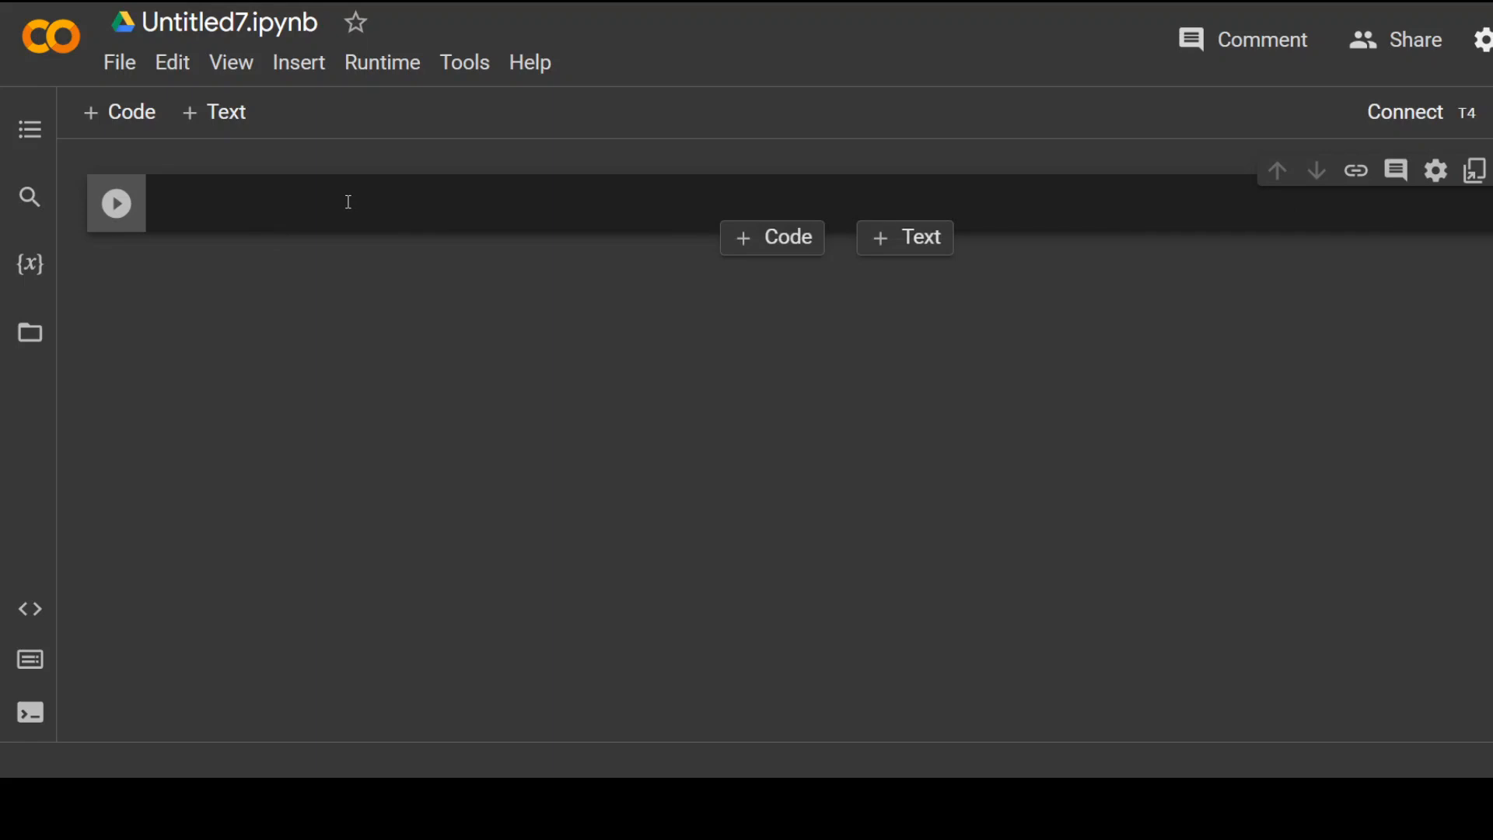
type("!git clone https://github.com/facefusion/facefusion")
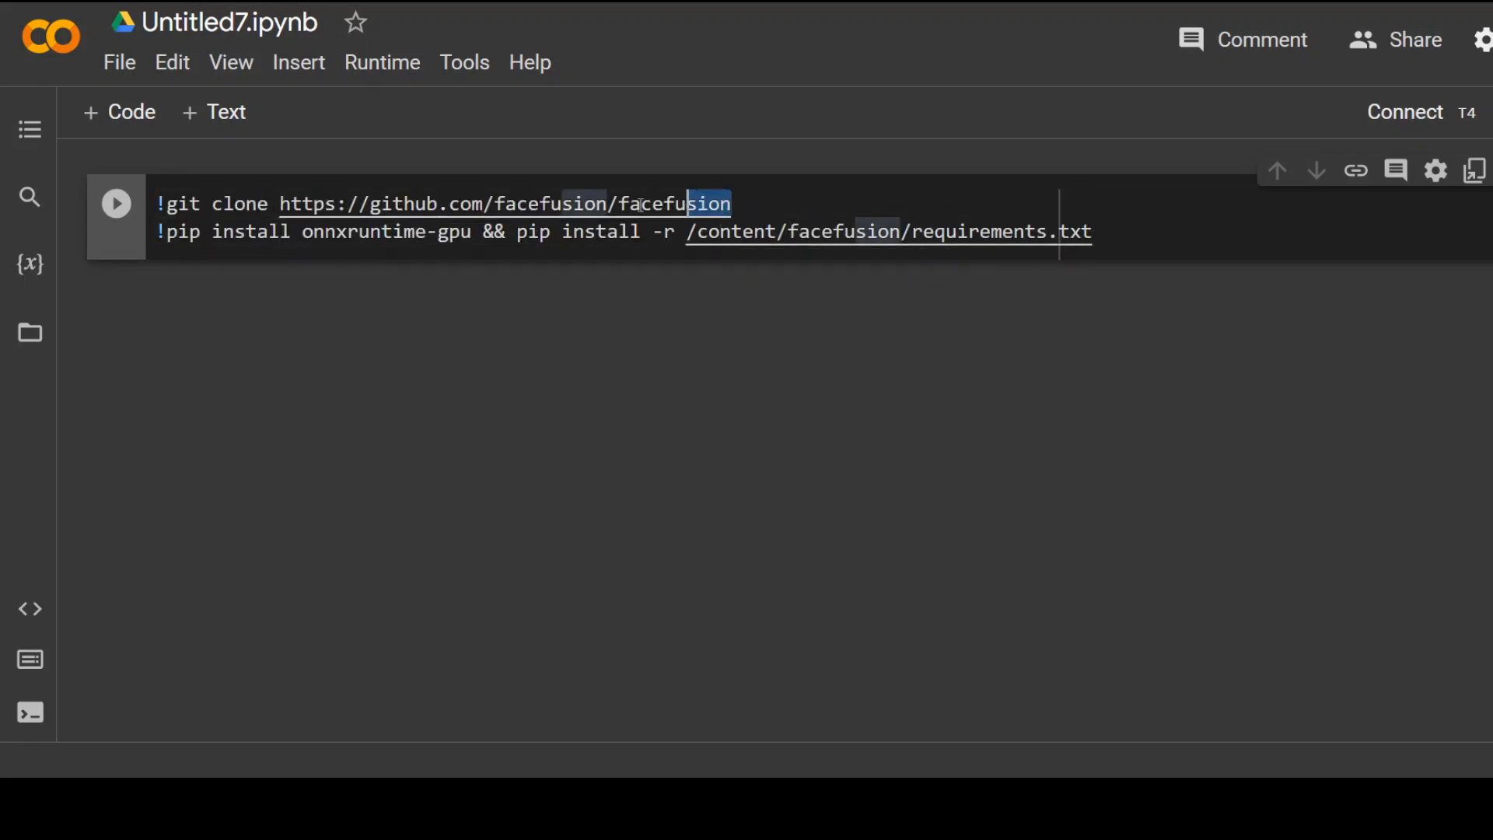
left_click(115, 202)
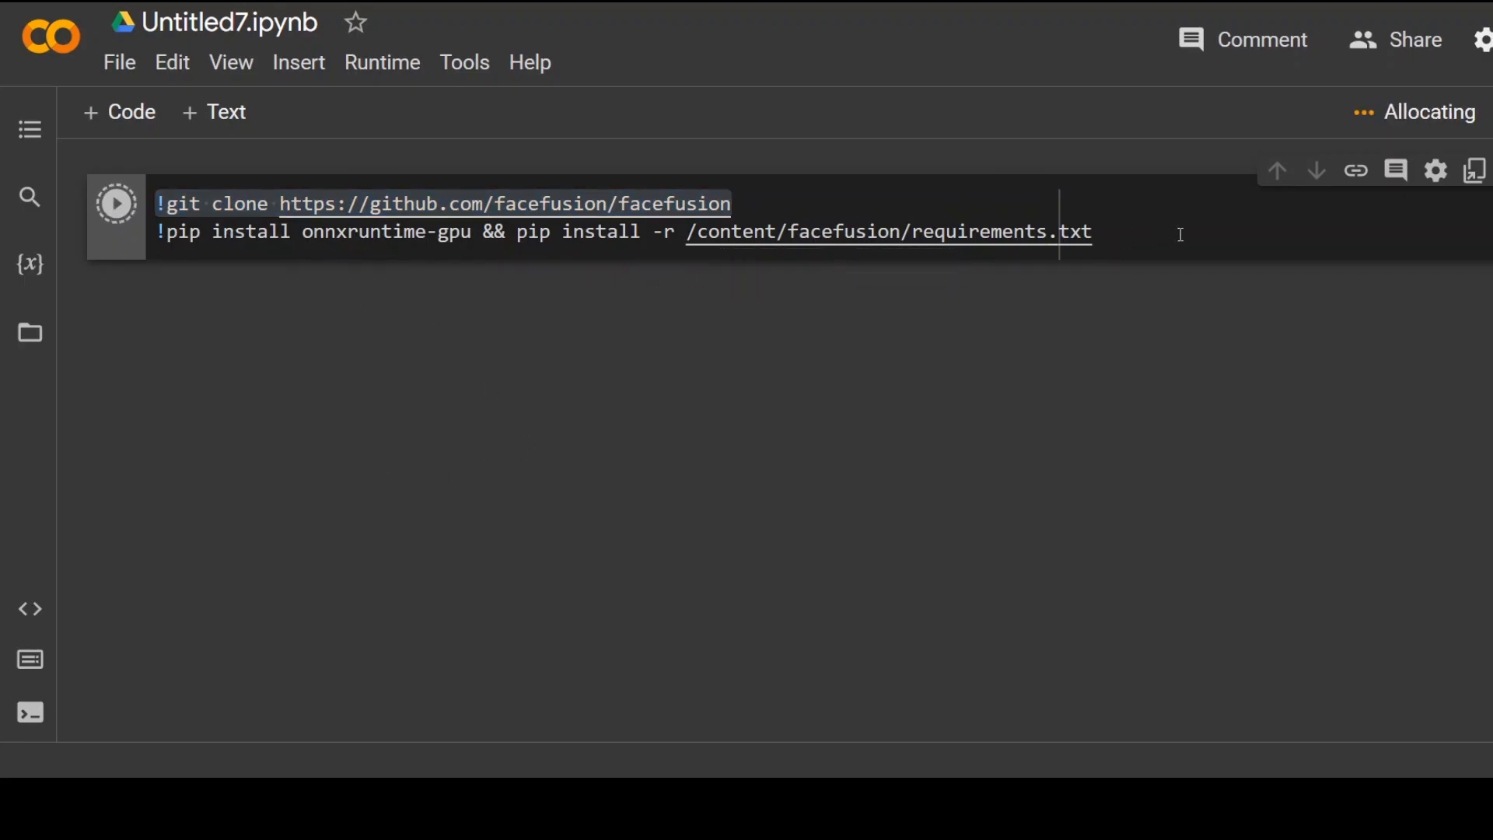
left_click(115, 202)
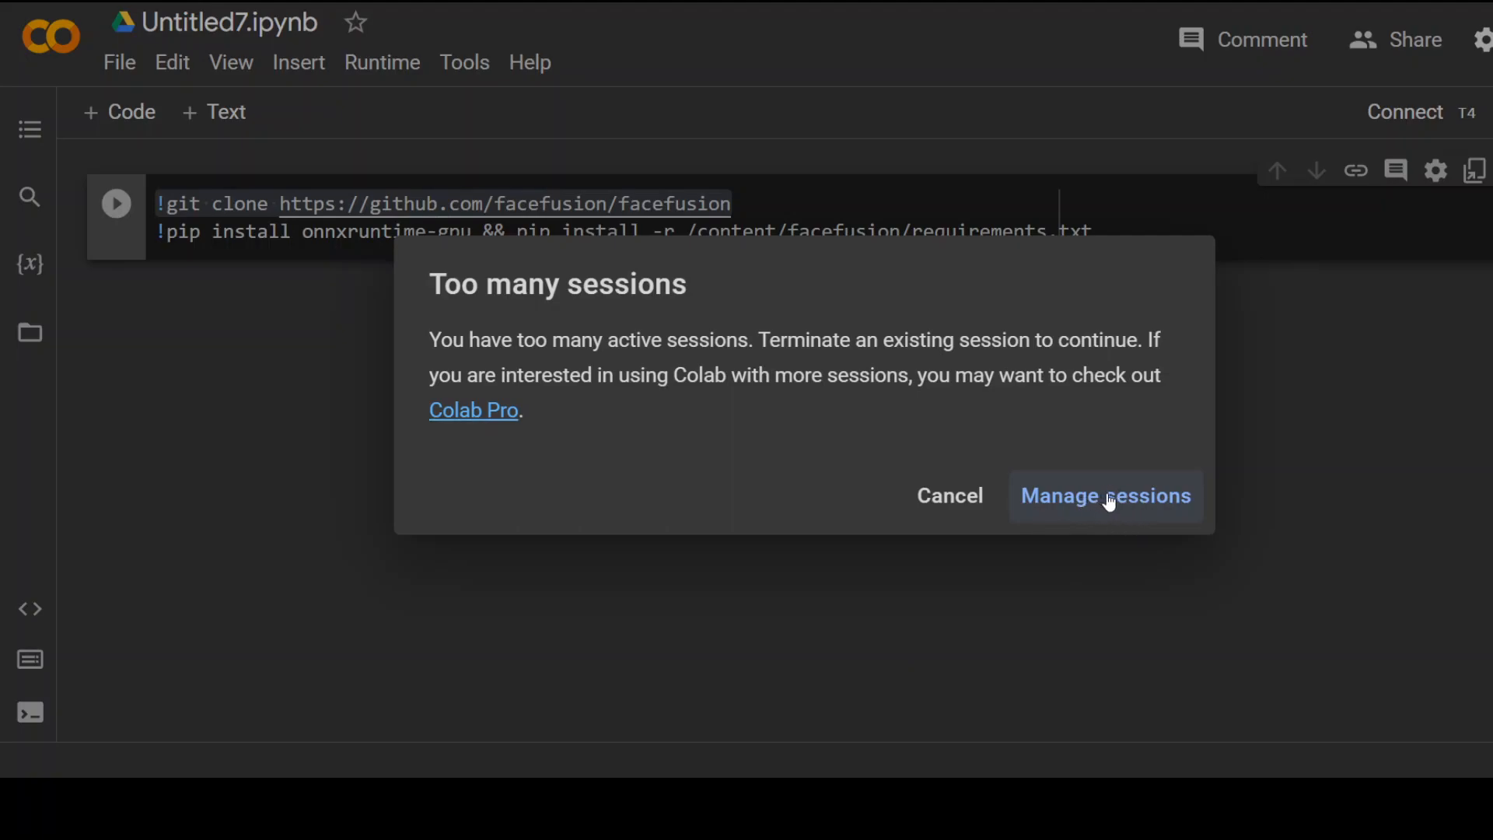
Manage sessions and terminate the other running notebook, Untitled6.ipynb.
left_click(1106, 496)
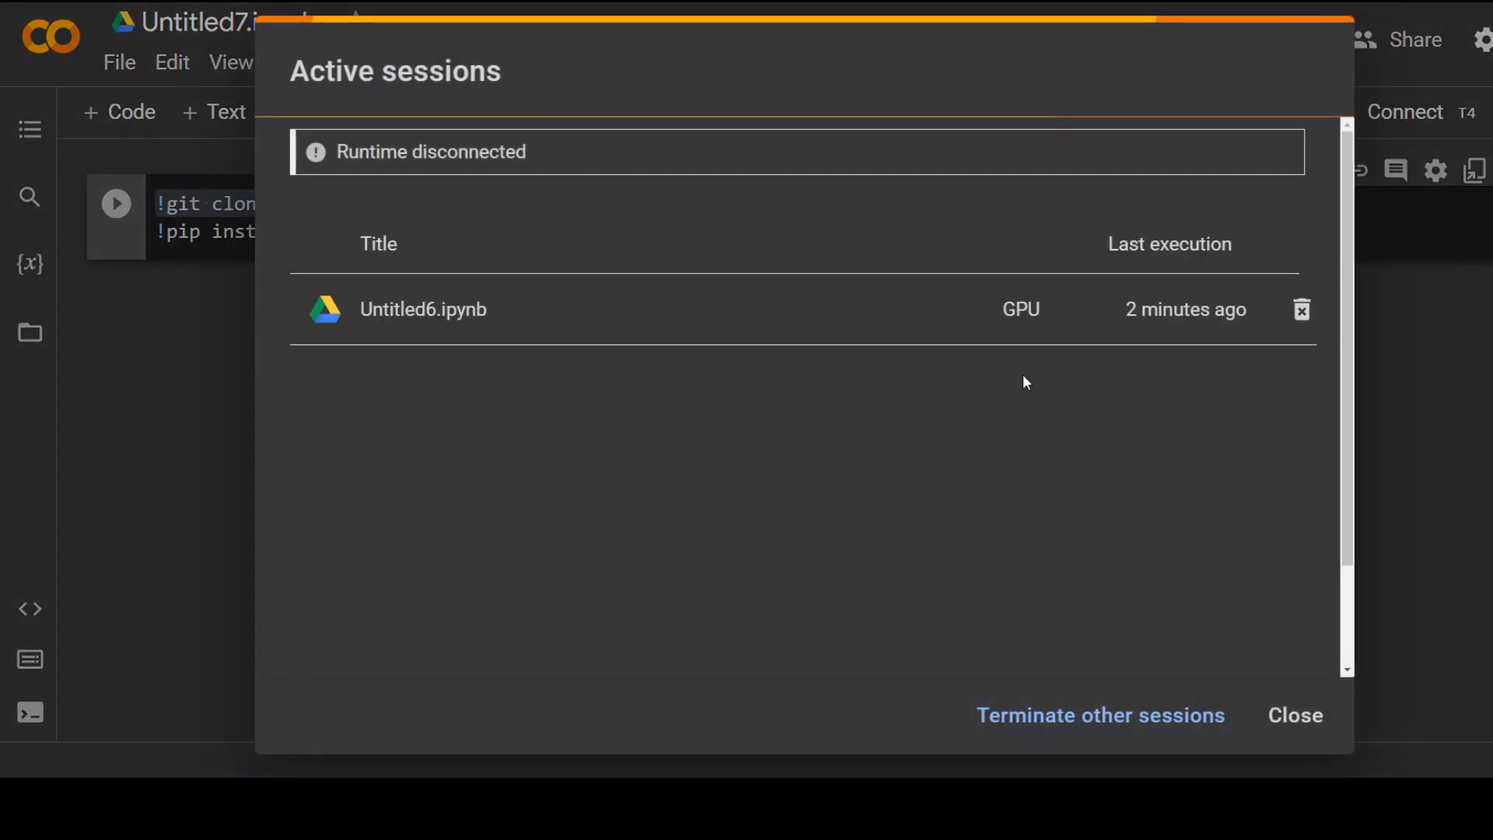
mouse_move(1303, 309)
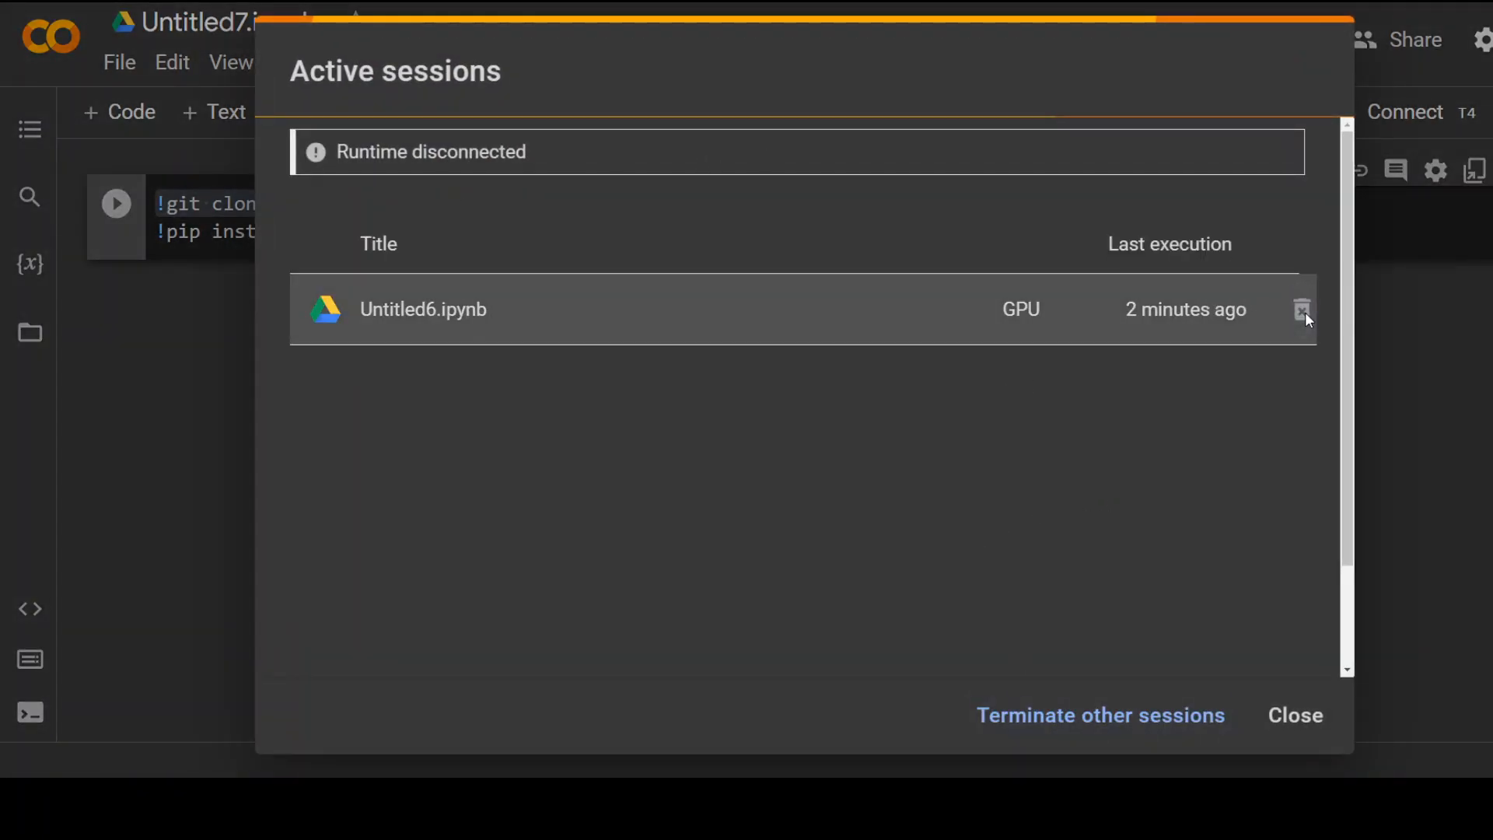
mouse_move(1126, 737)
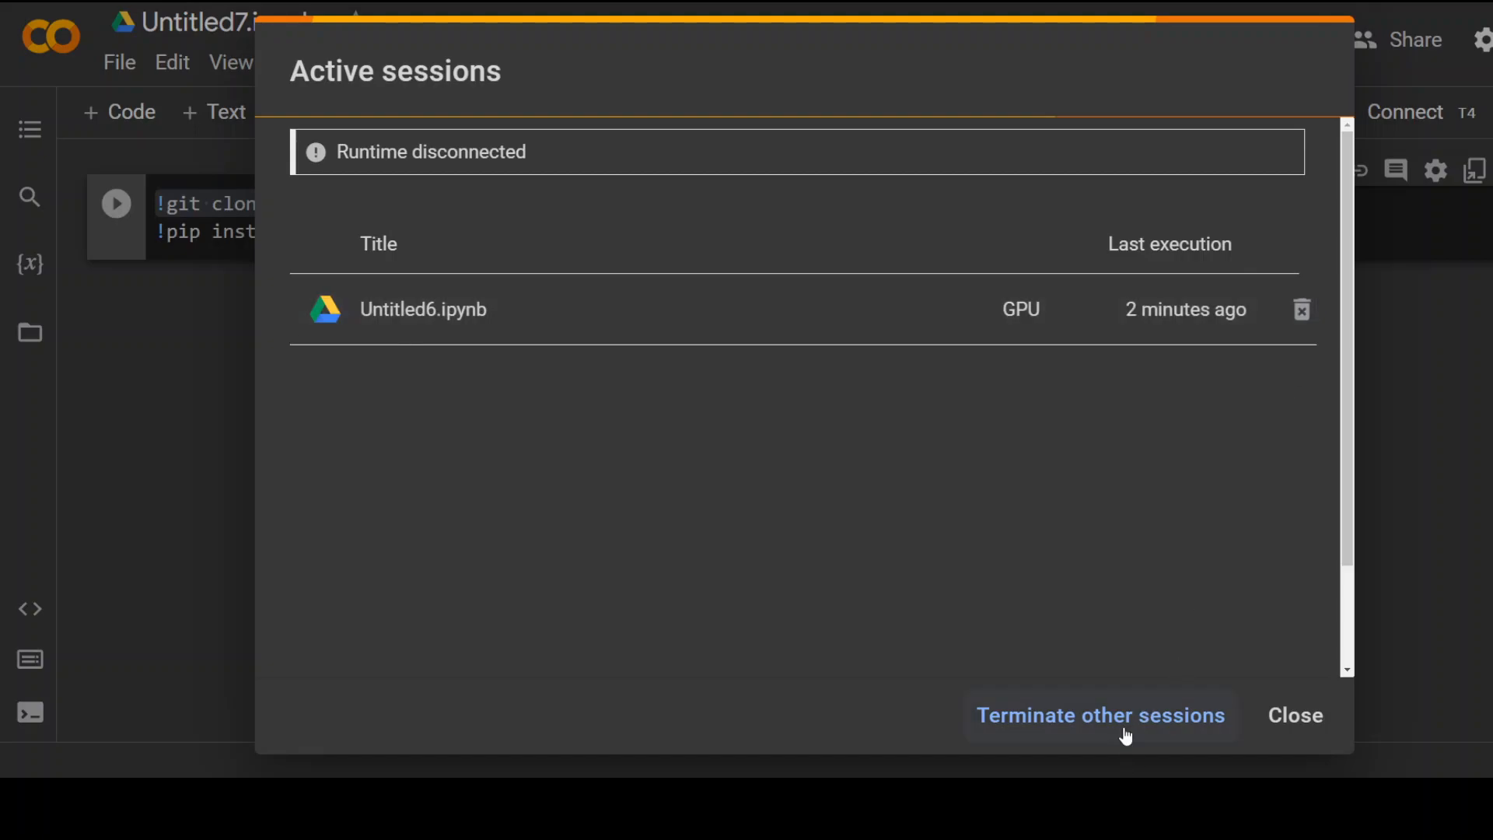
left_click(1295, 715)
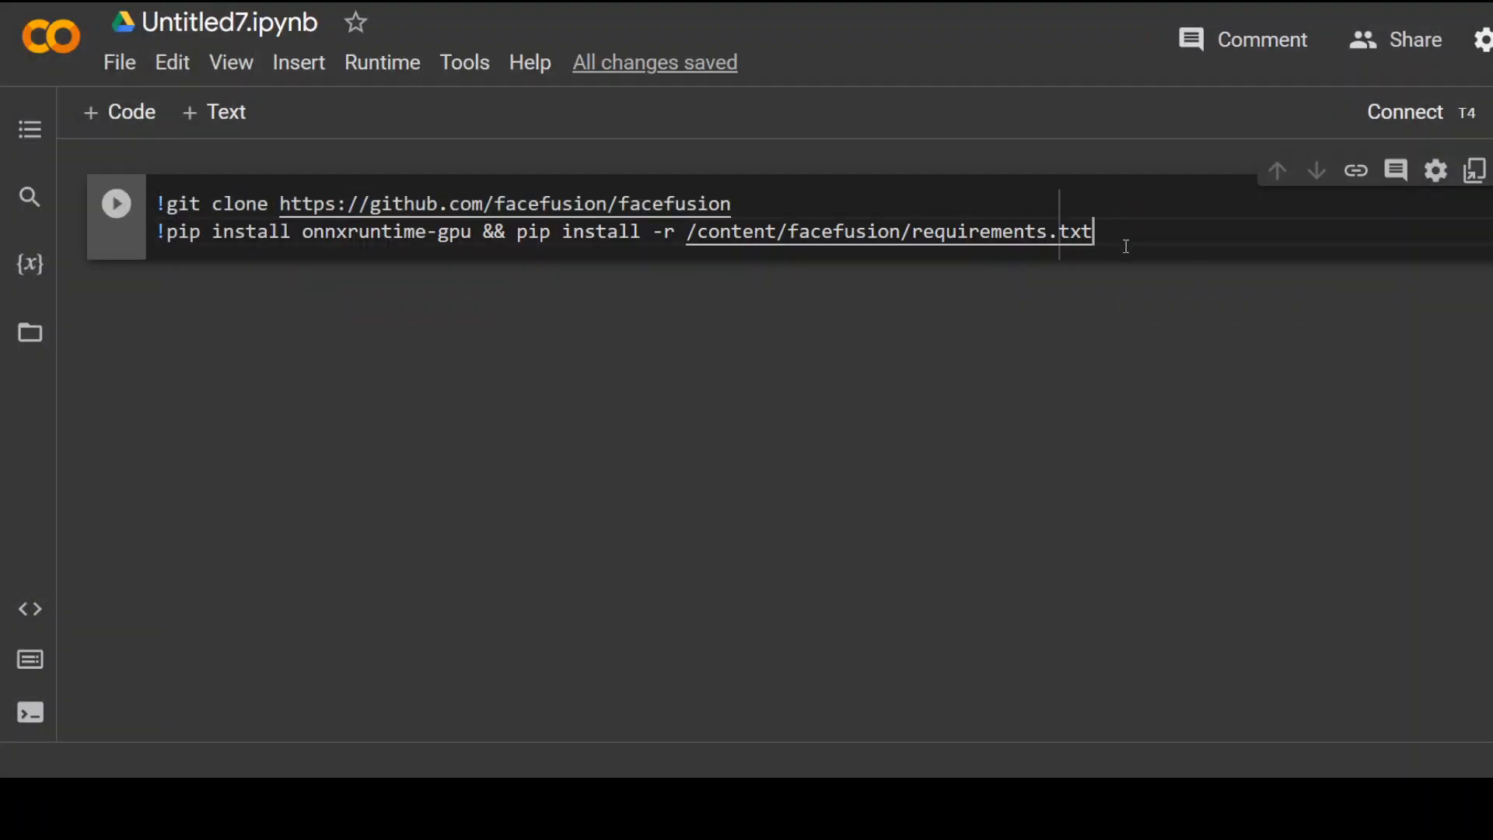
Run the clone-and-install cell again so FaceFusion clones and its requirements download.
left_click(116, 203)
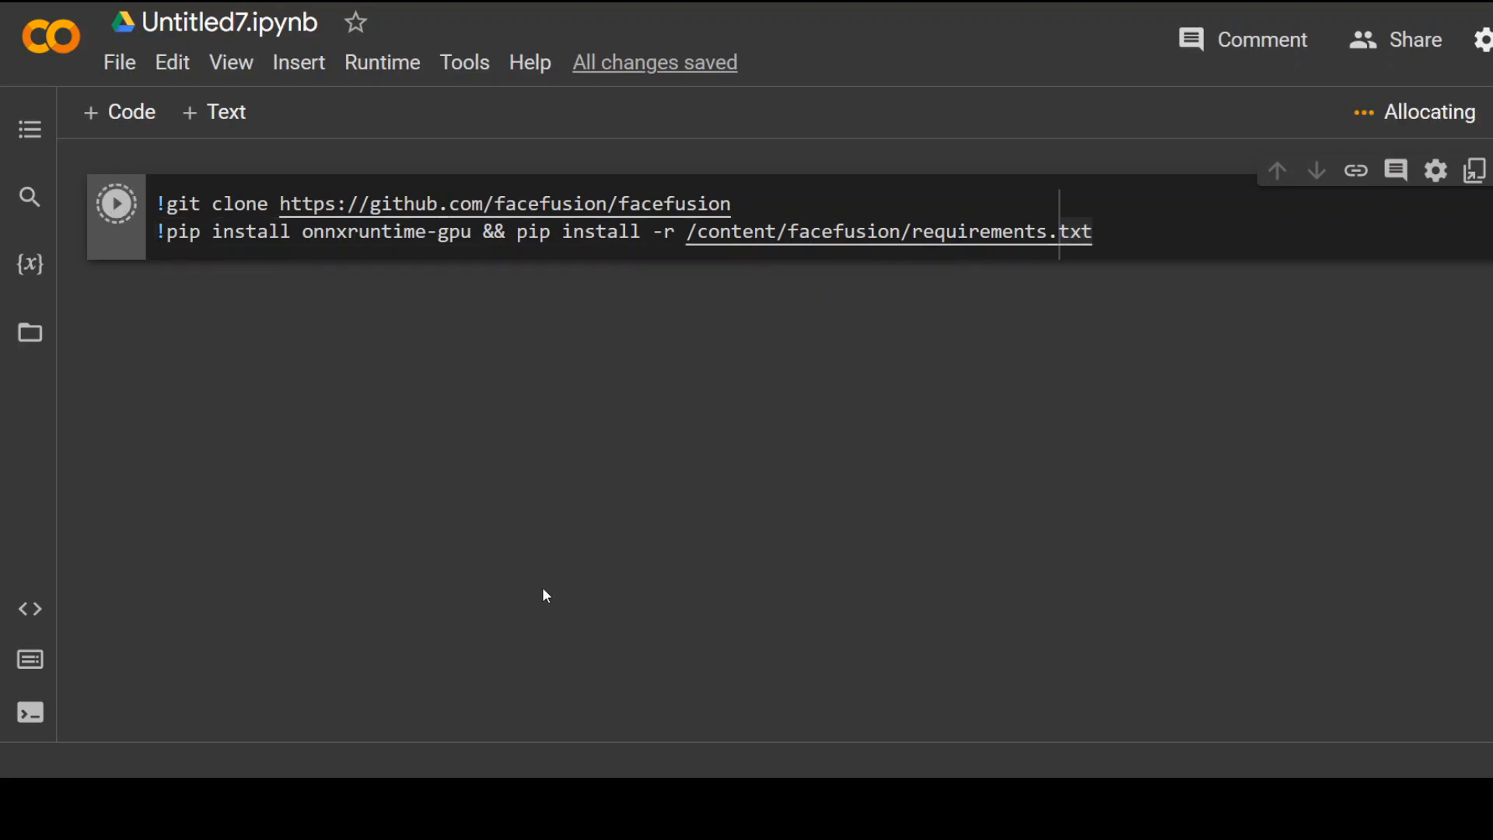
mouse_move(551, 600)
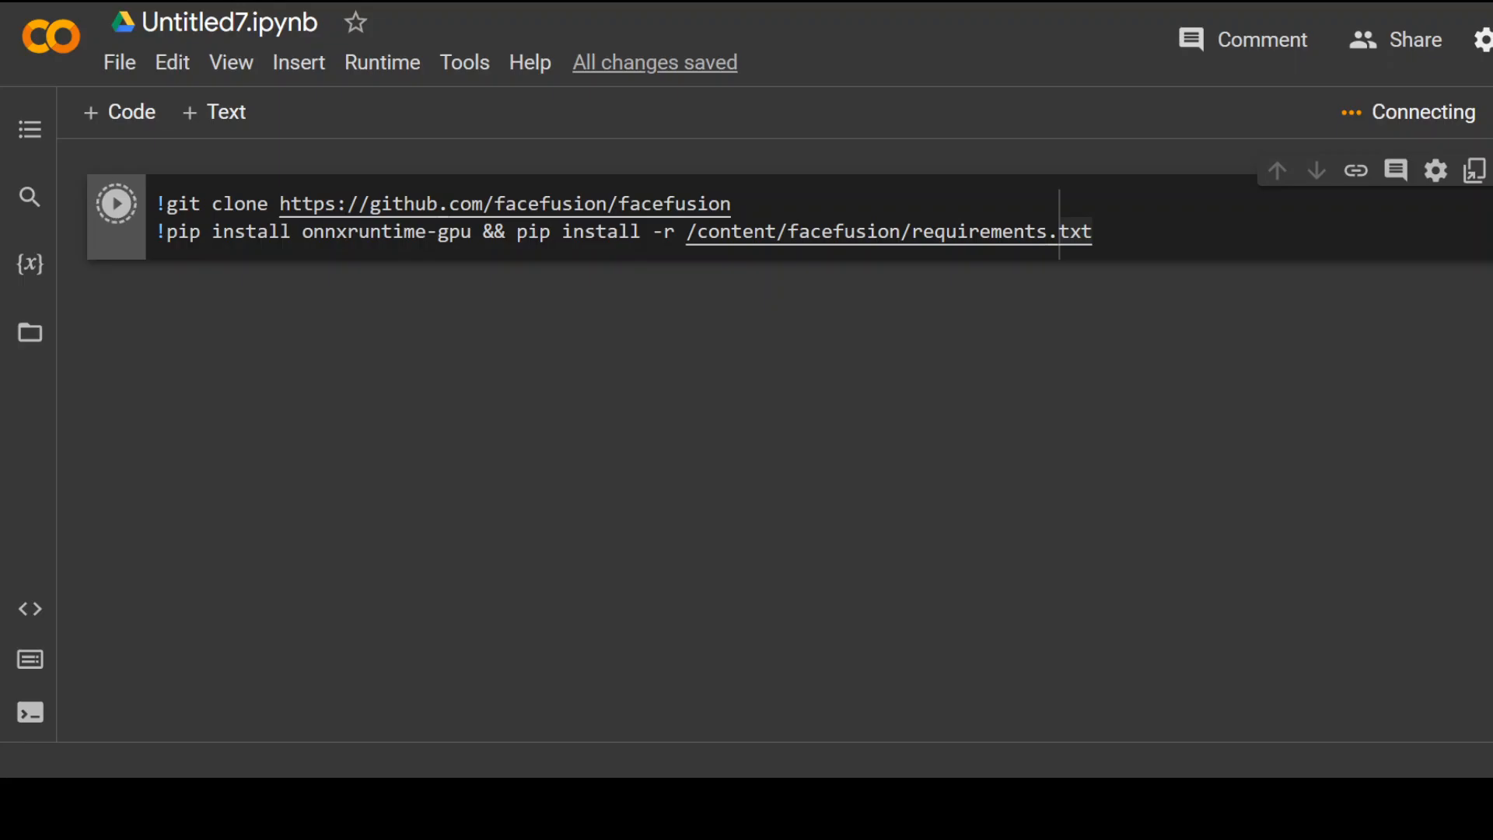
left_click(117, 203)
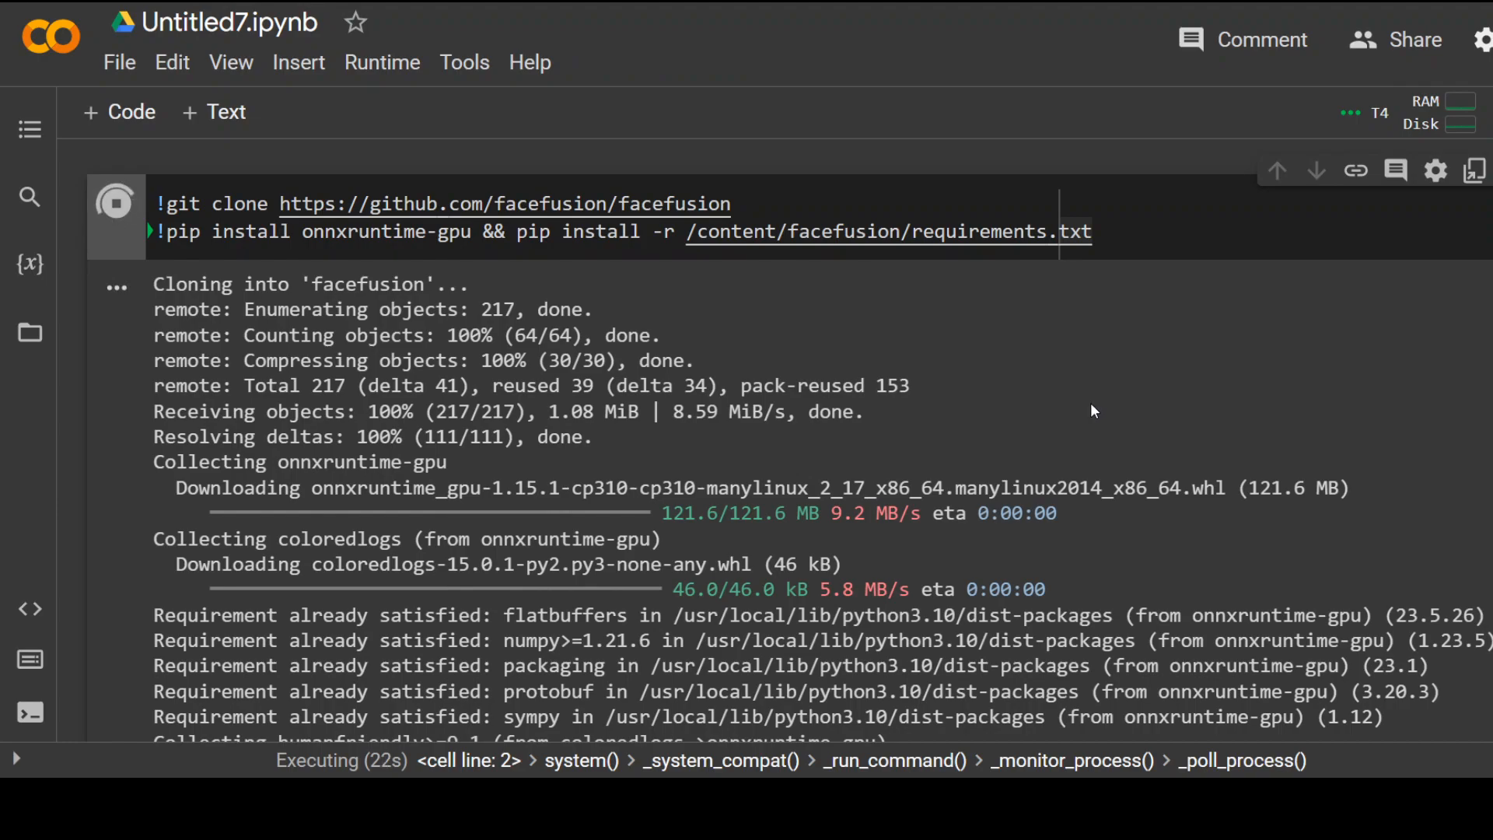
mouse_move(651, 292)
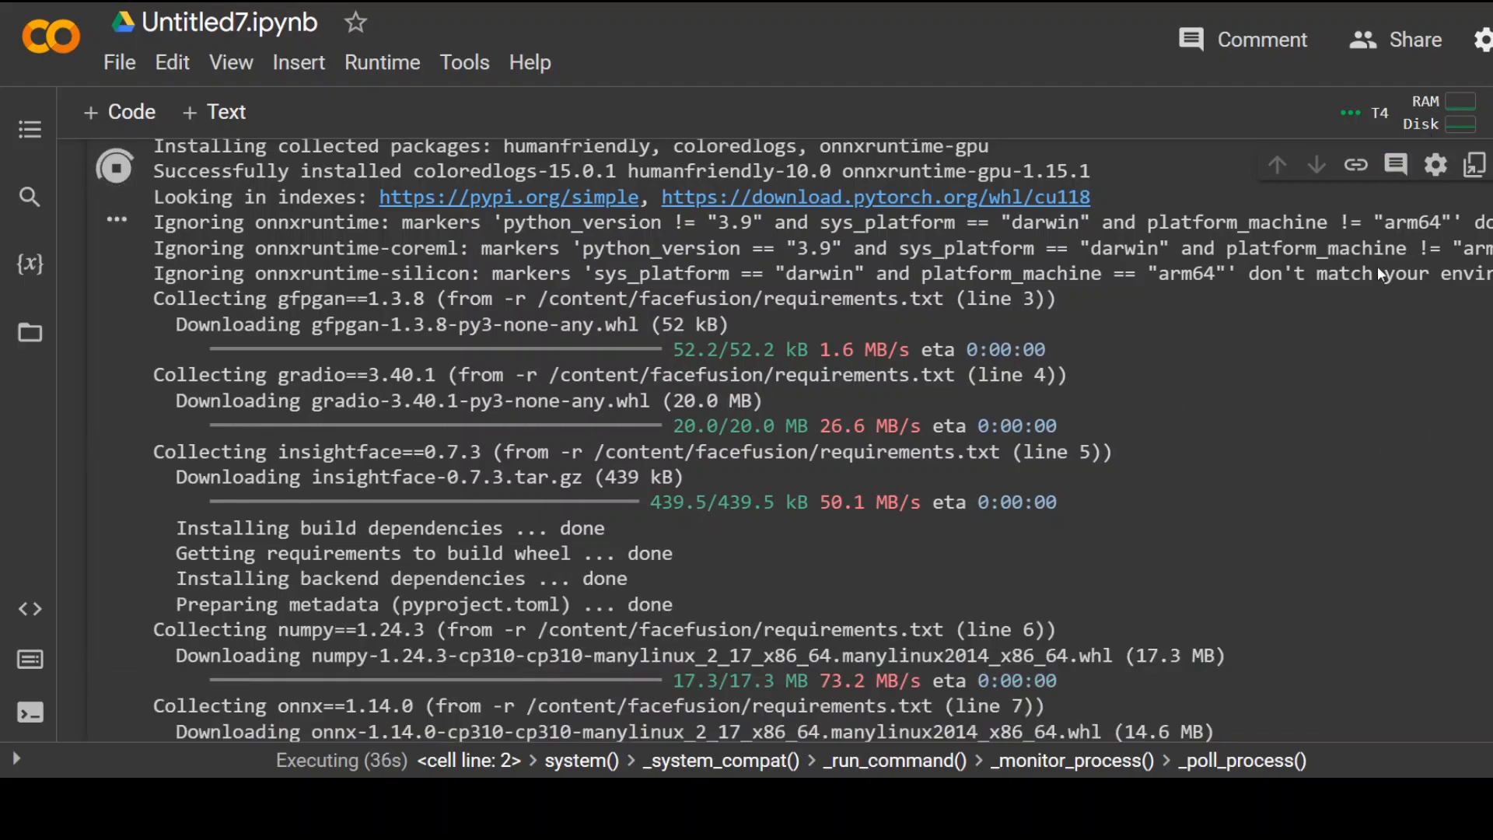
mouse_move(1375, 423)
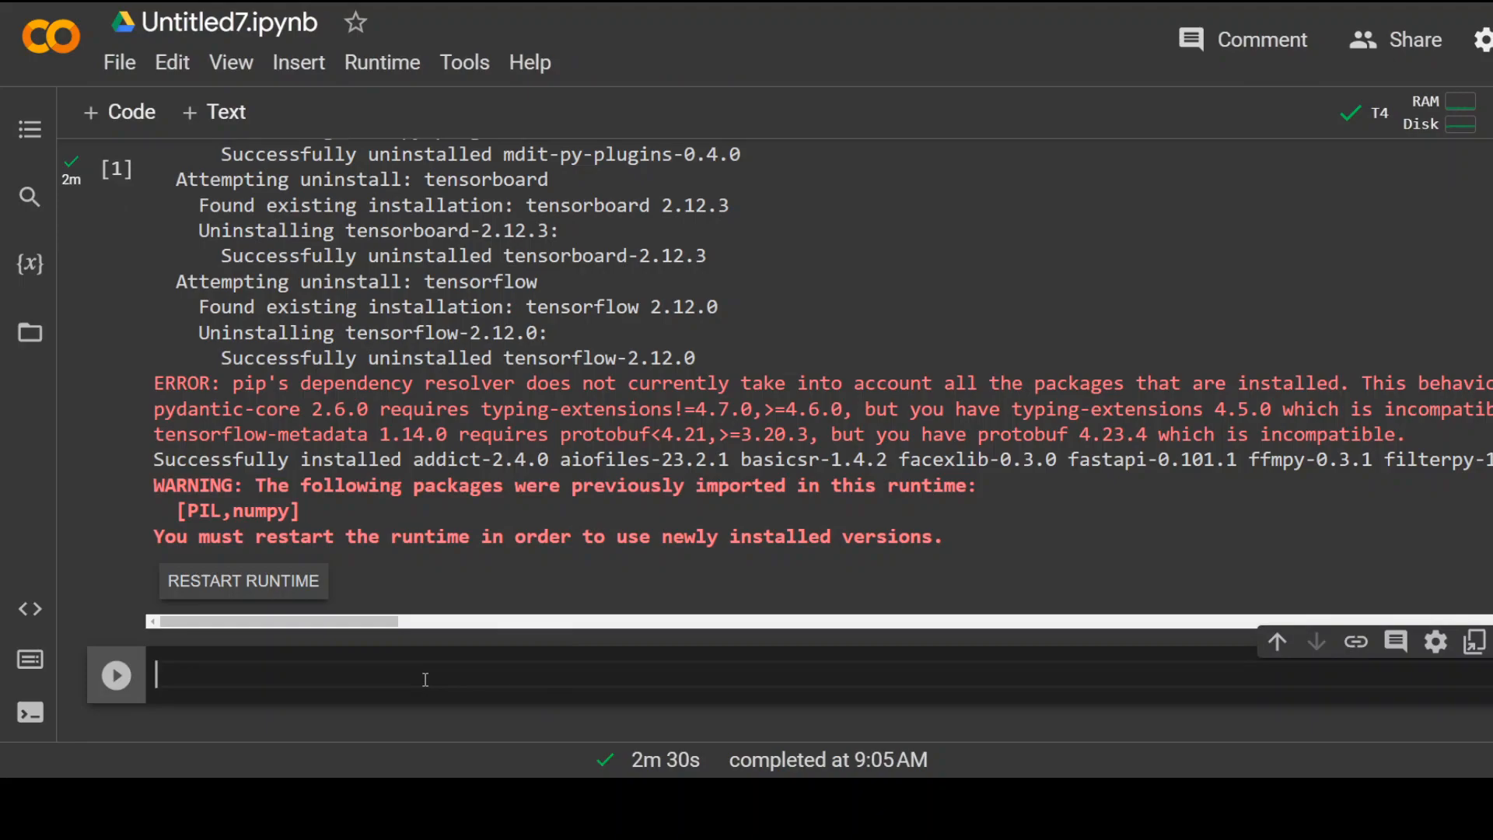
Enter '%cd "/content/facefusion"' in the new cell before viewing the remotemoe README.
type("%cd \"/content/facefusion\"")
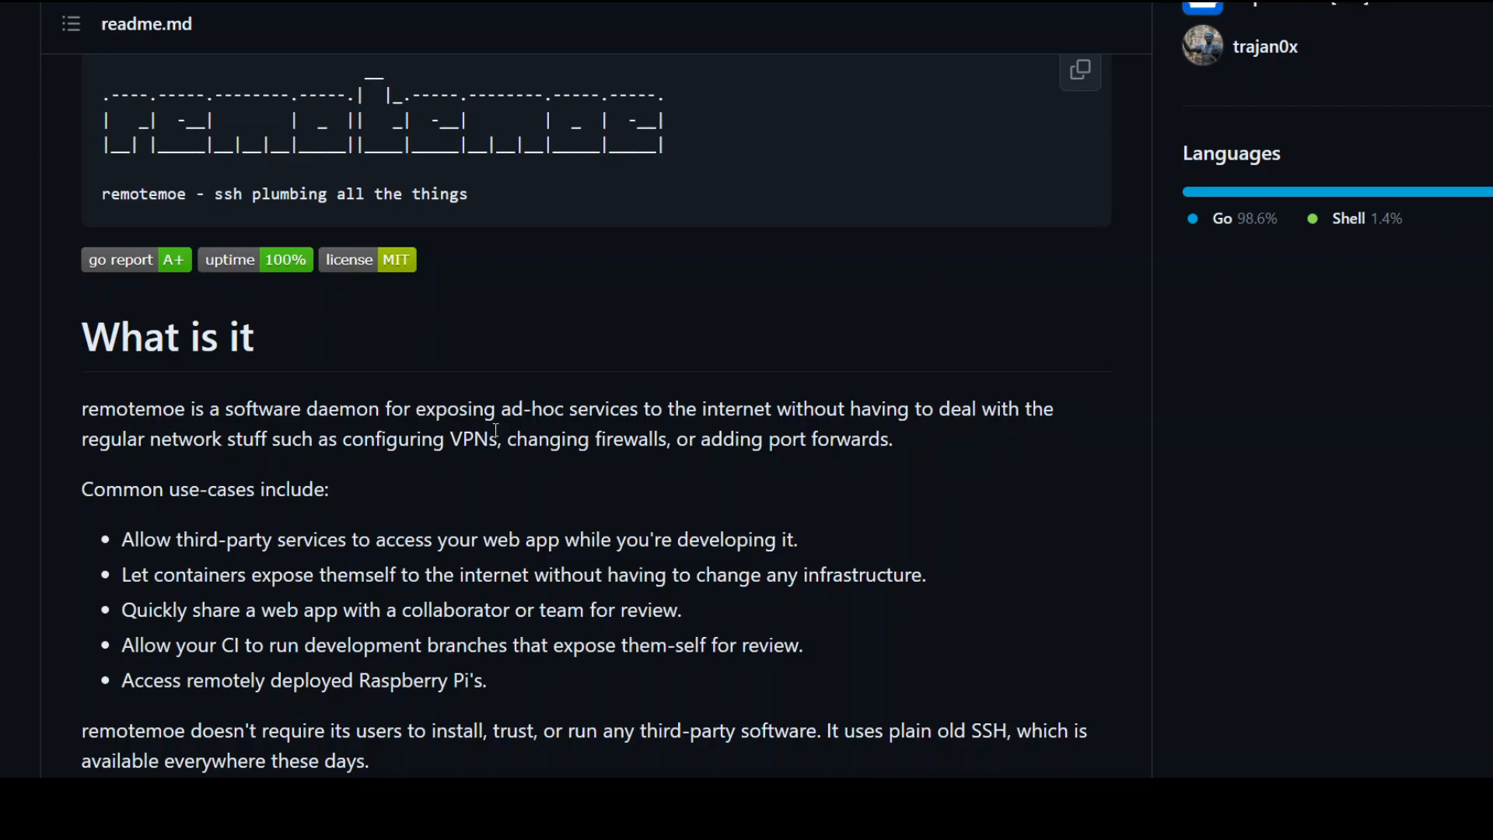
mouse_move(1157, 501)
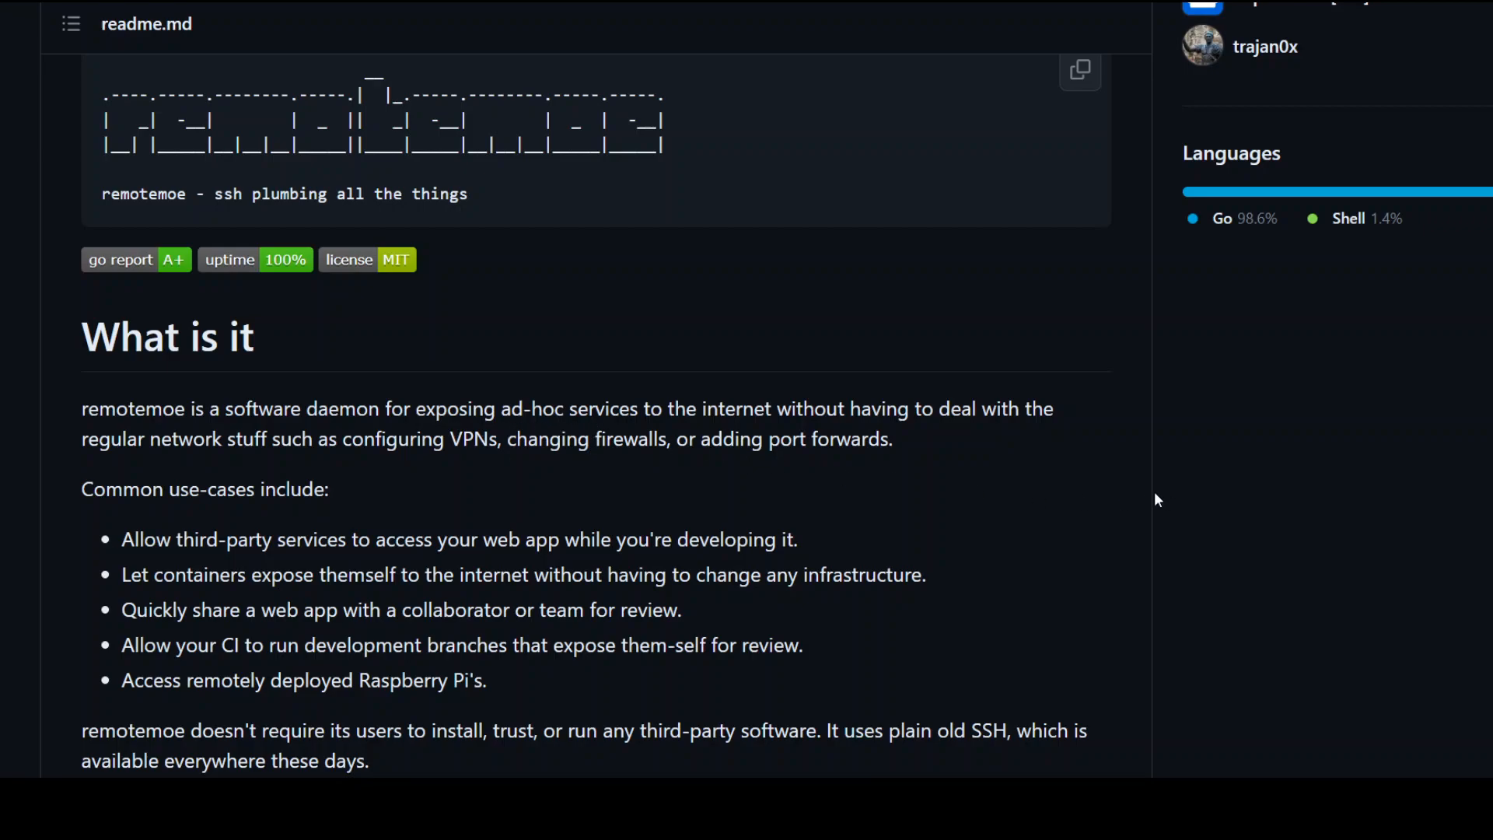
mouse_move(1145, 496)
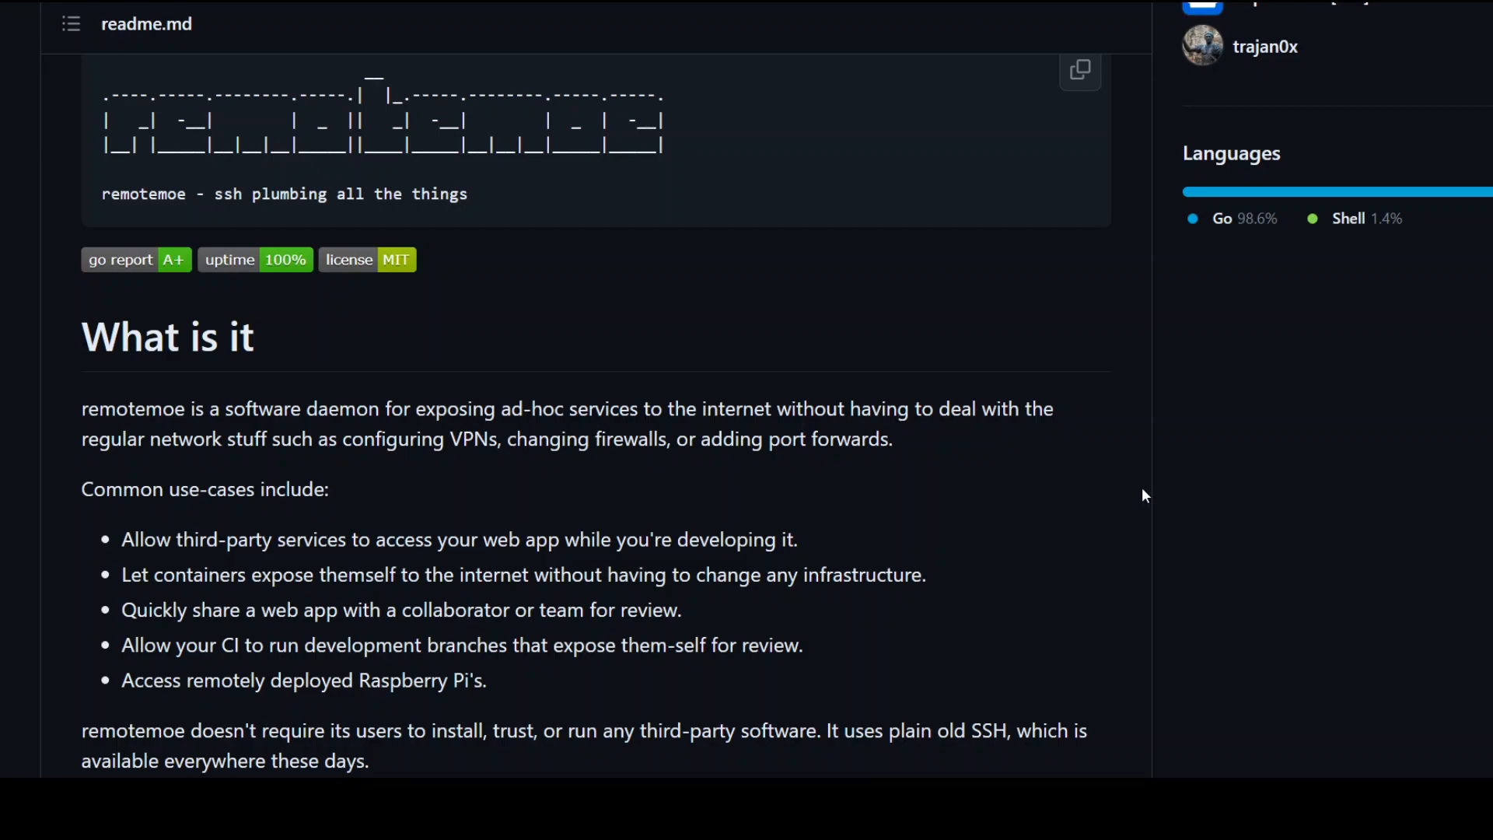
mouse_move(1141, 482)
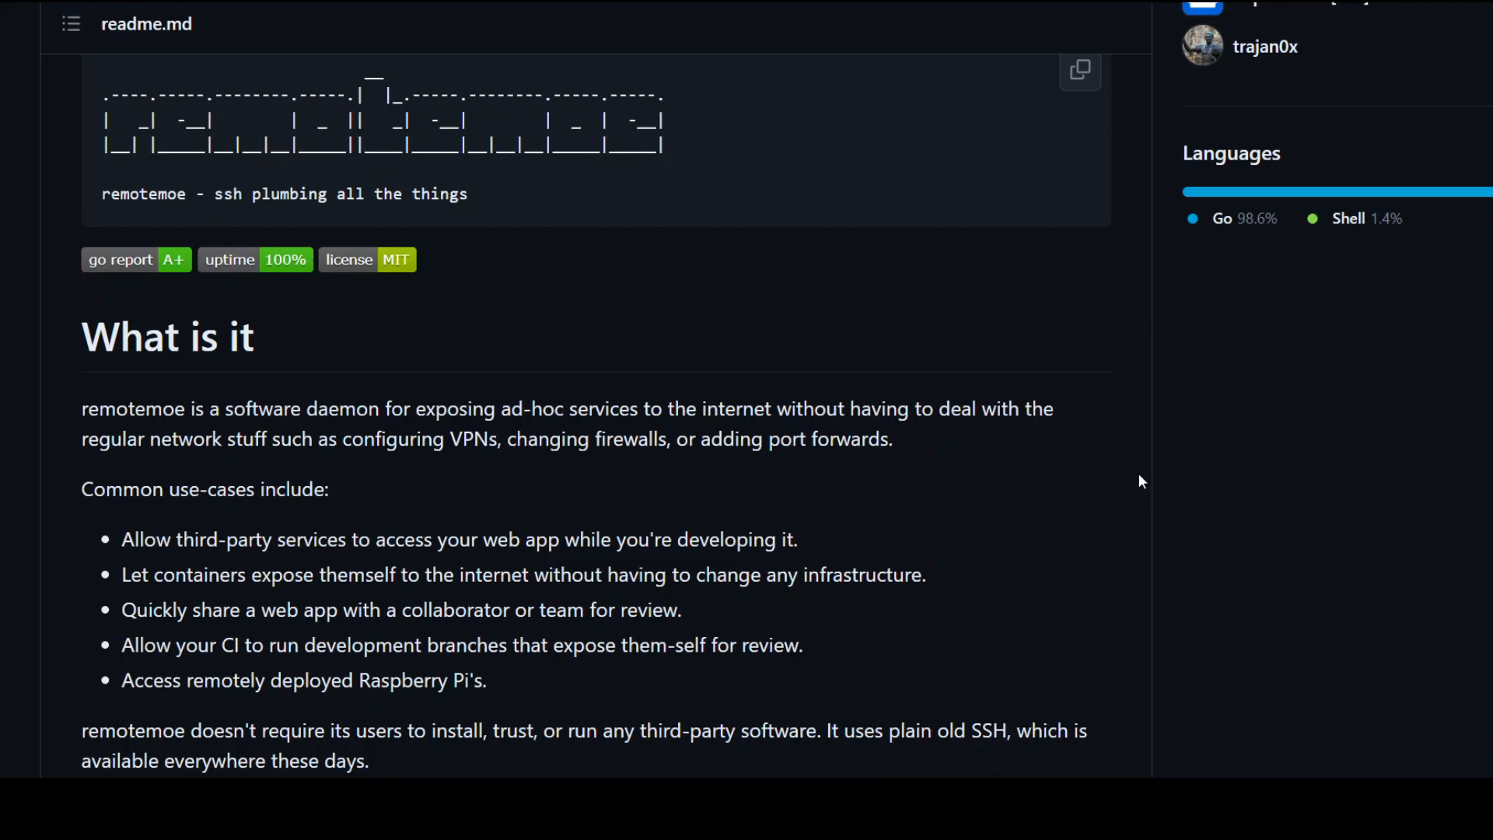
mouse_move(757, 494)
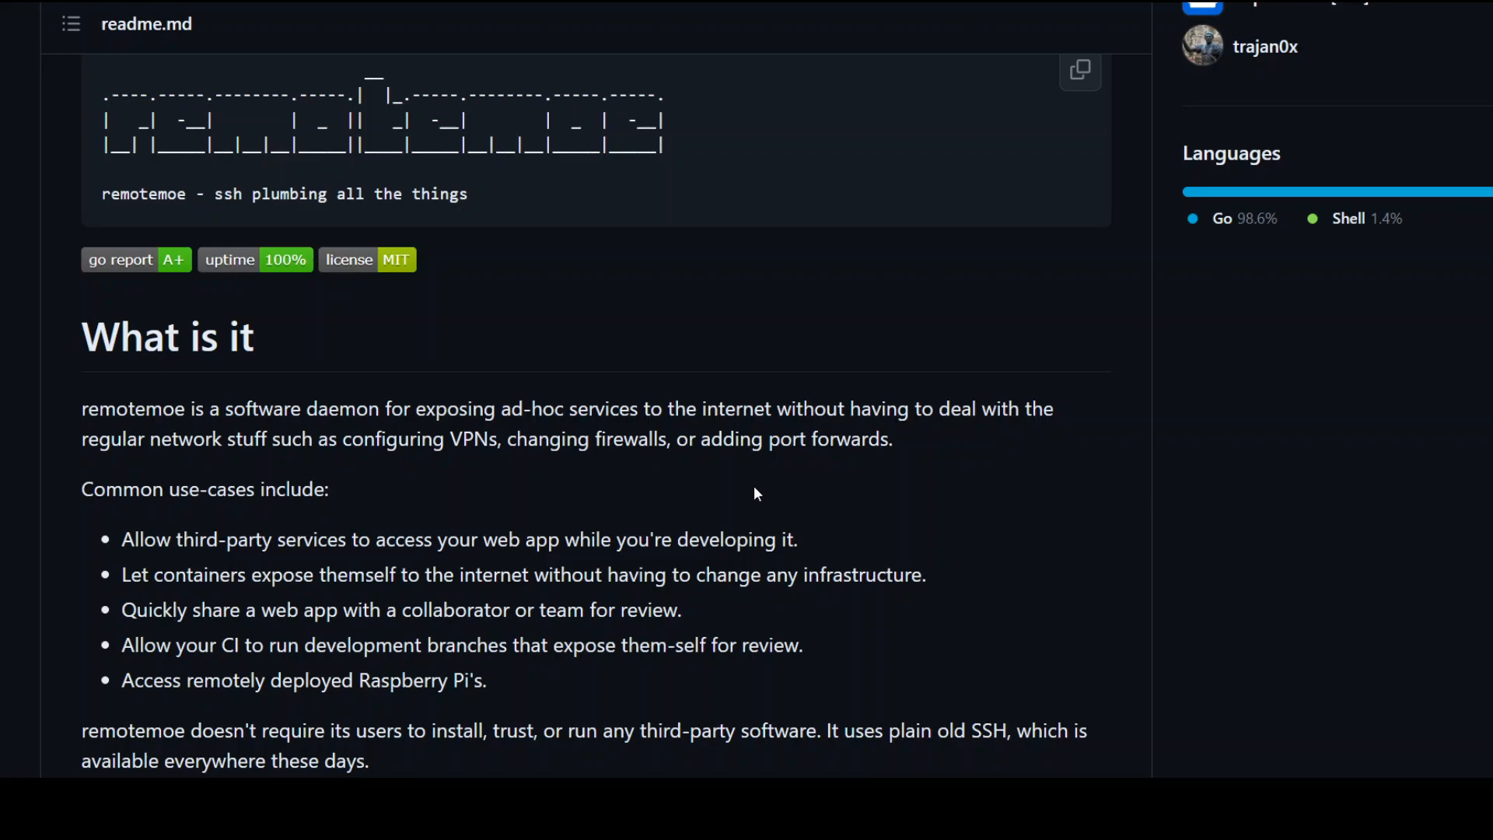
mouse_move(757, 488)
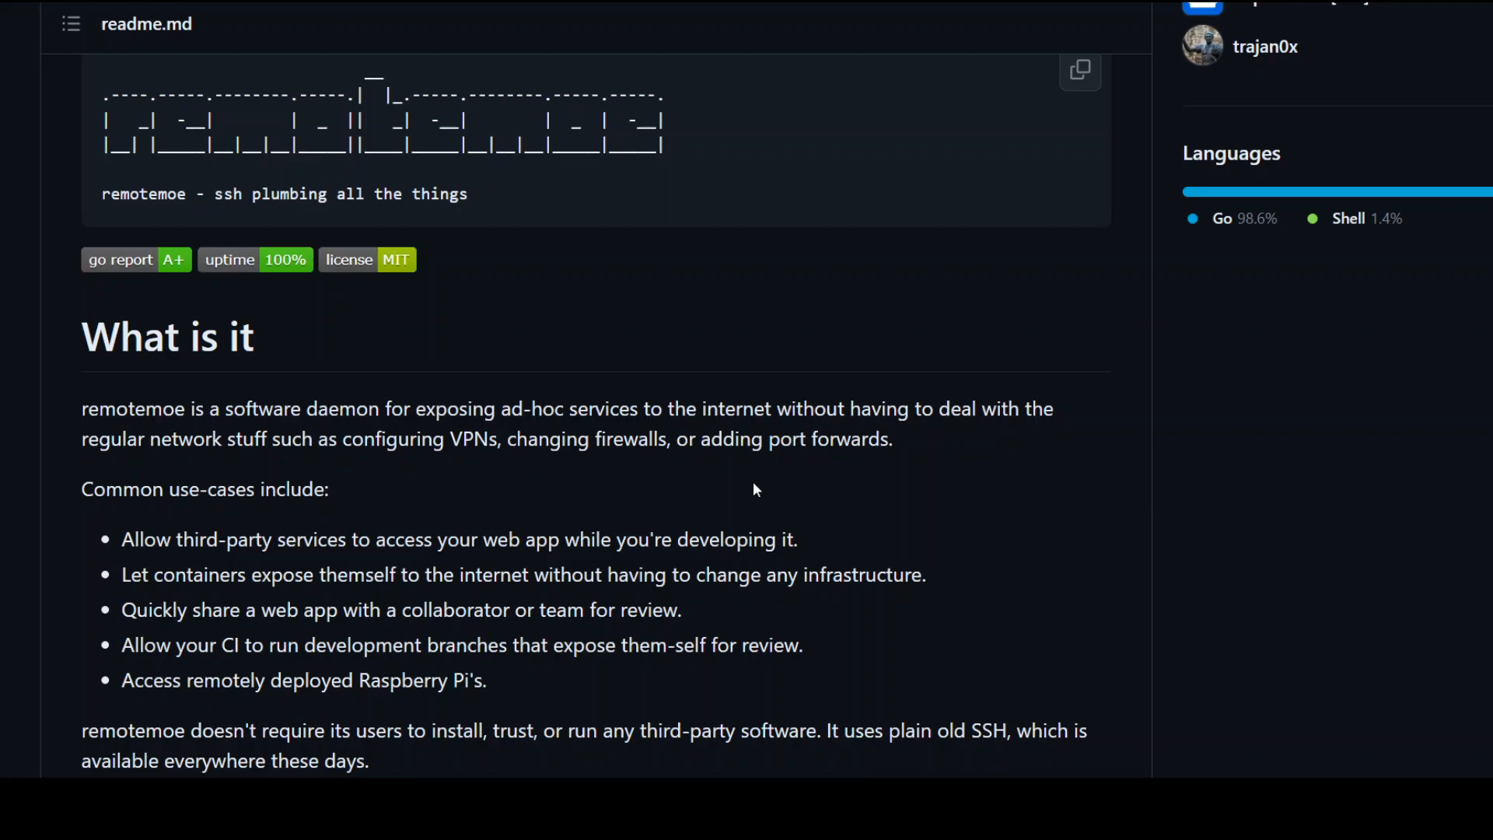
mouse_move(1160, 72)
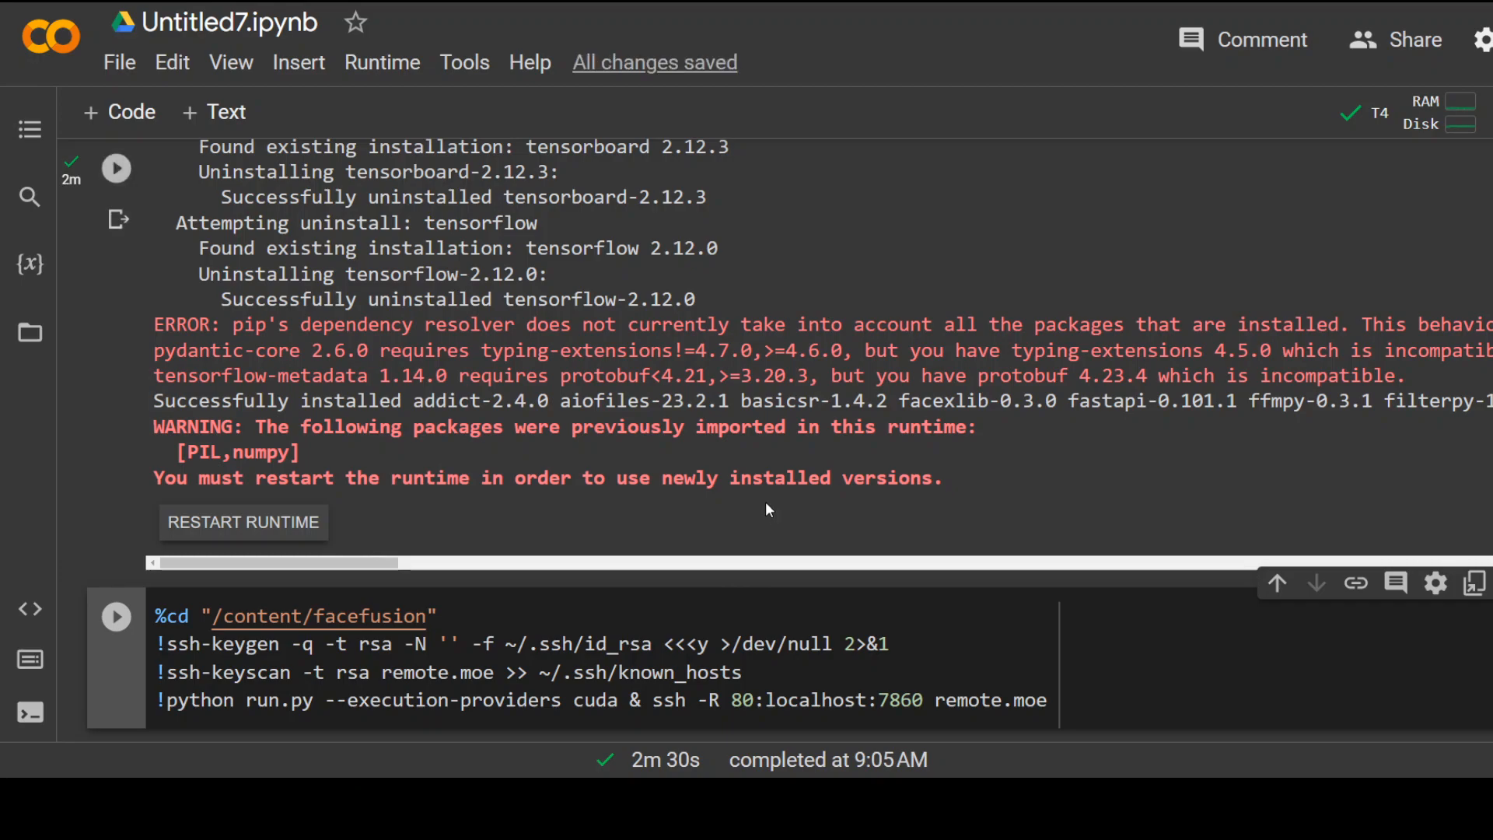
mouse_move(764, 498)
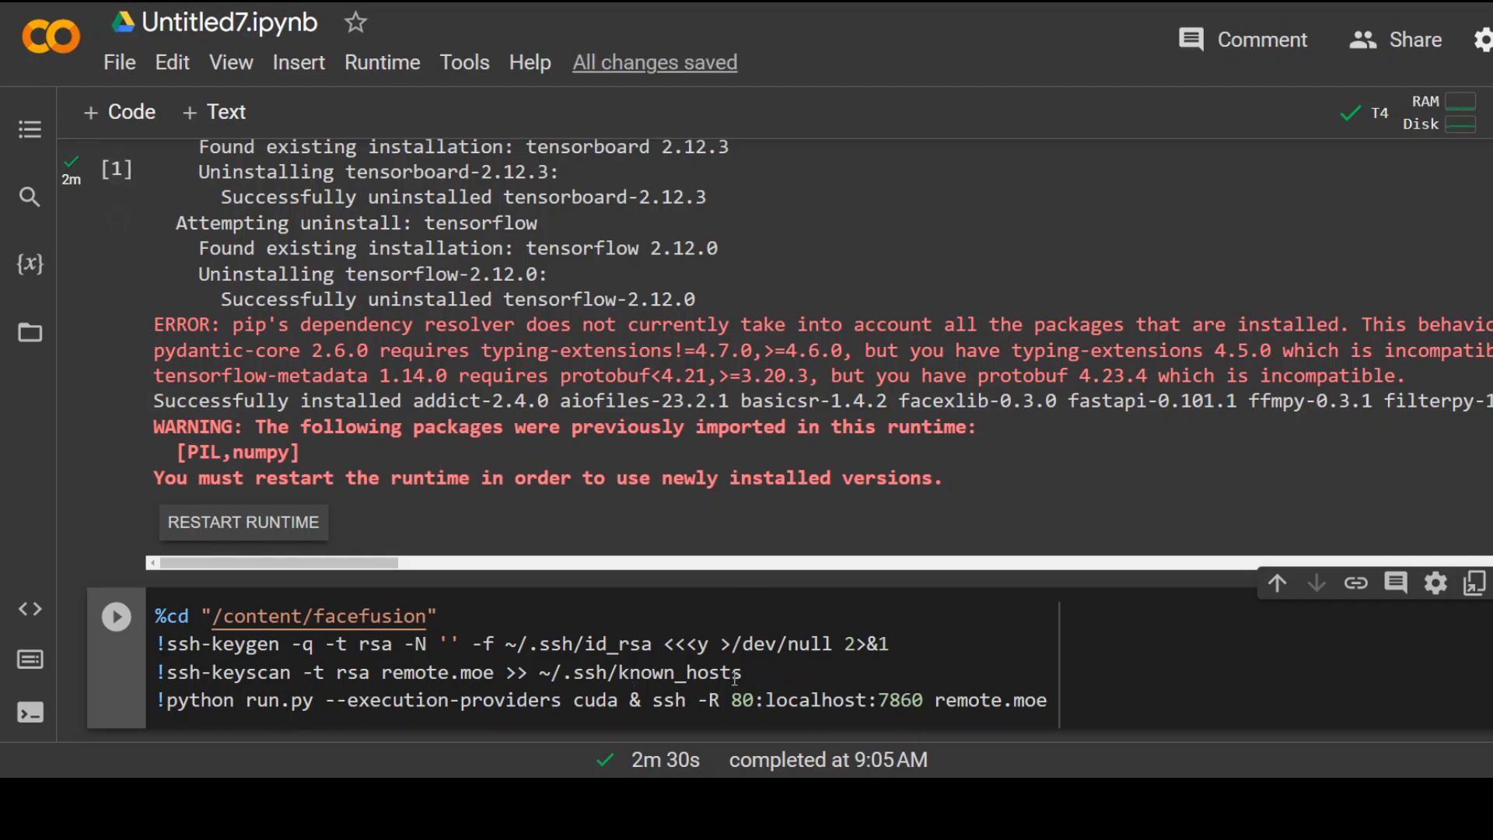
Select the python run.py launch command in the pasted SSH and remote.moe cell.
double_click(199, 700)
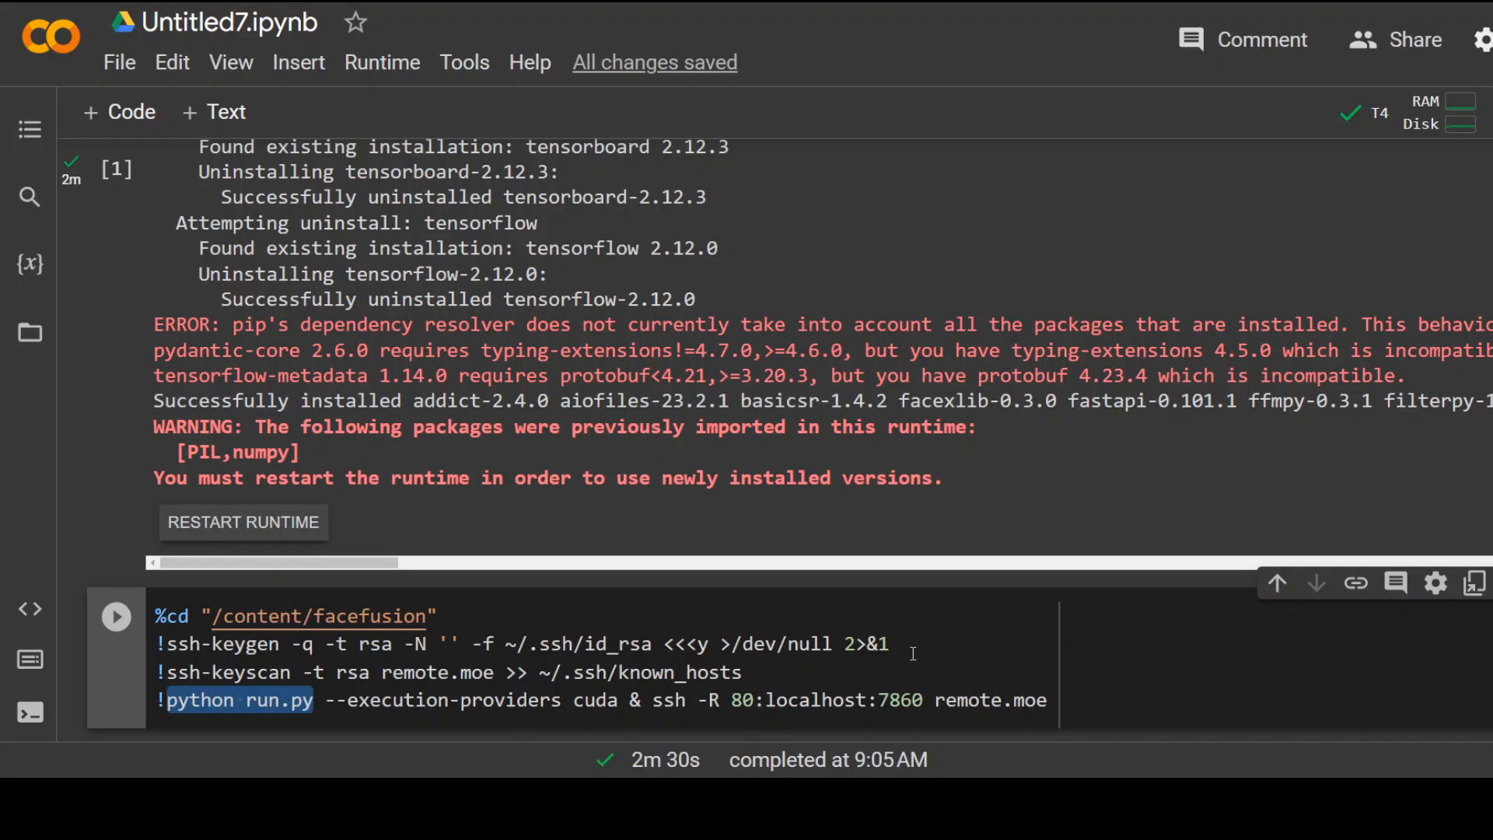
mouse_move(116, 619)
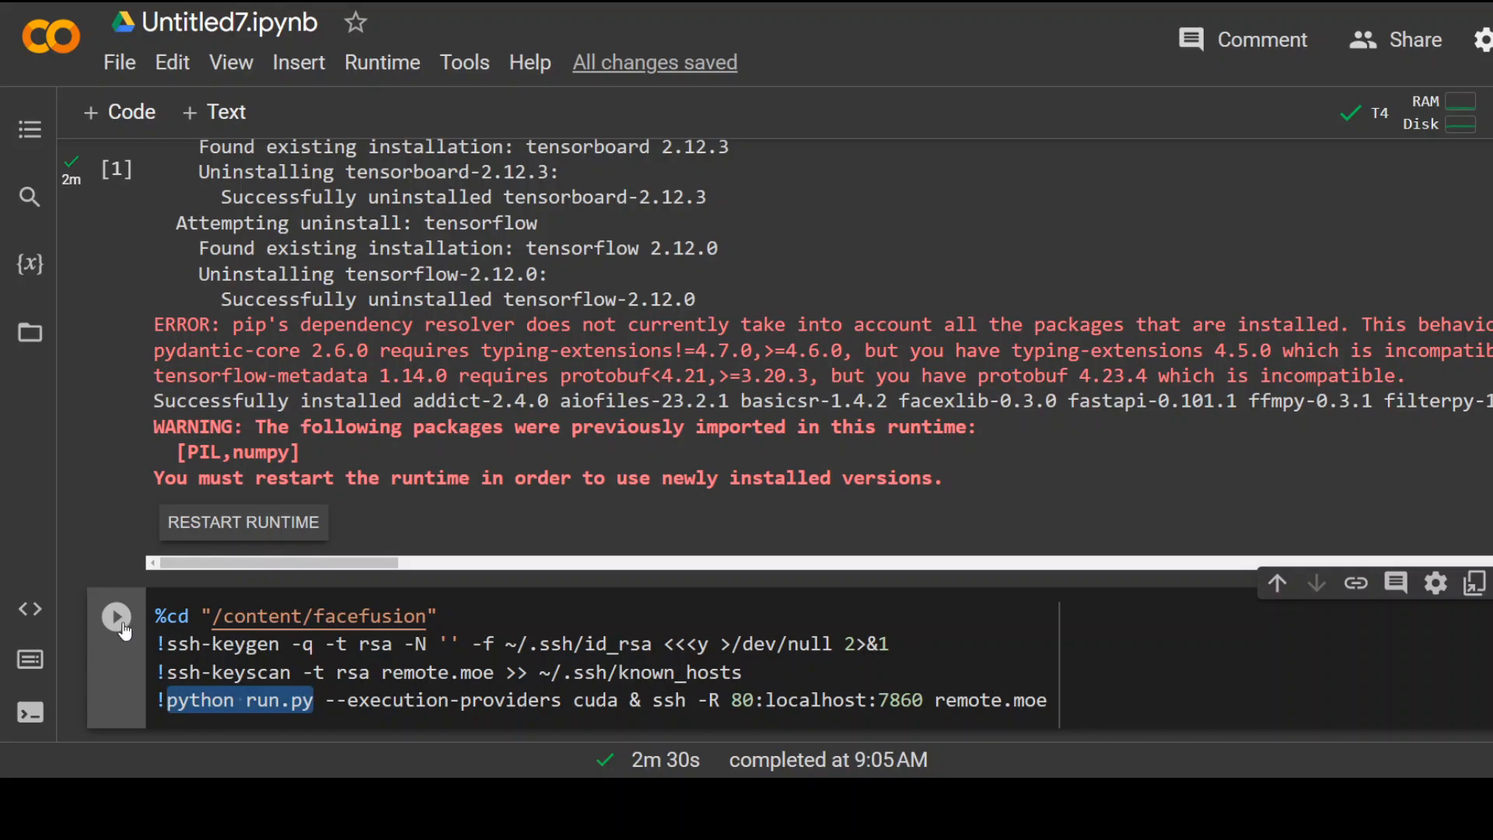
Run the launch cell so FaceFusion starts and remote.moe returns a public http URL.
left_click(115, 616)
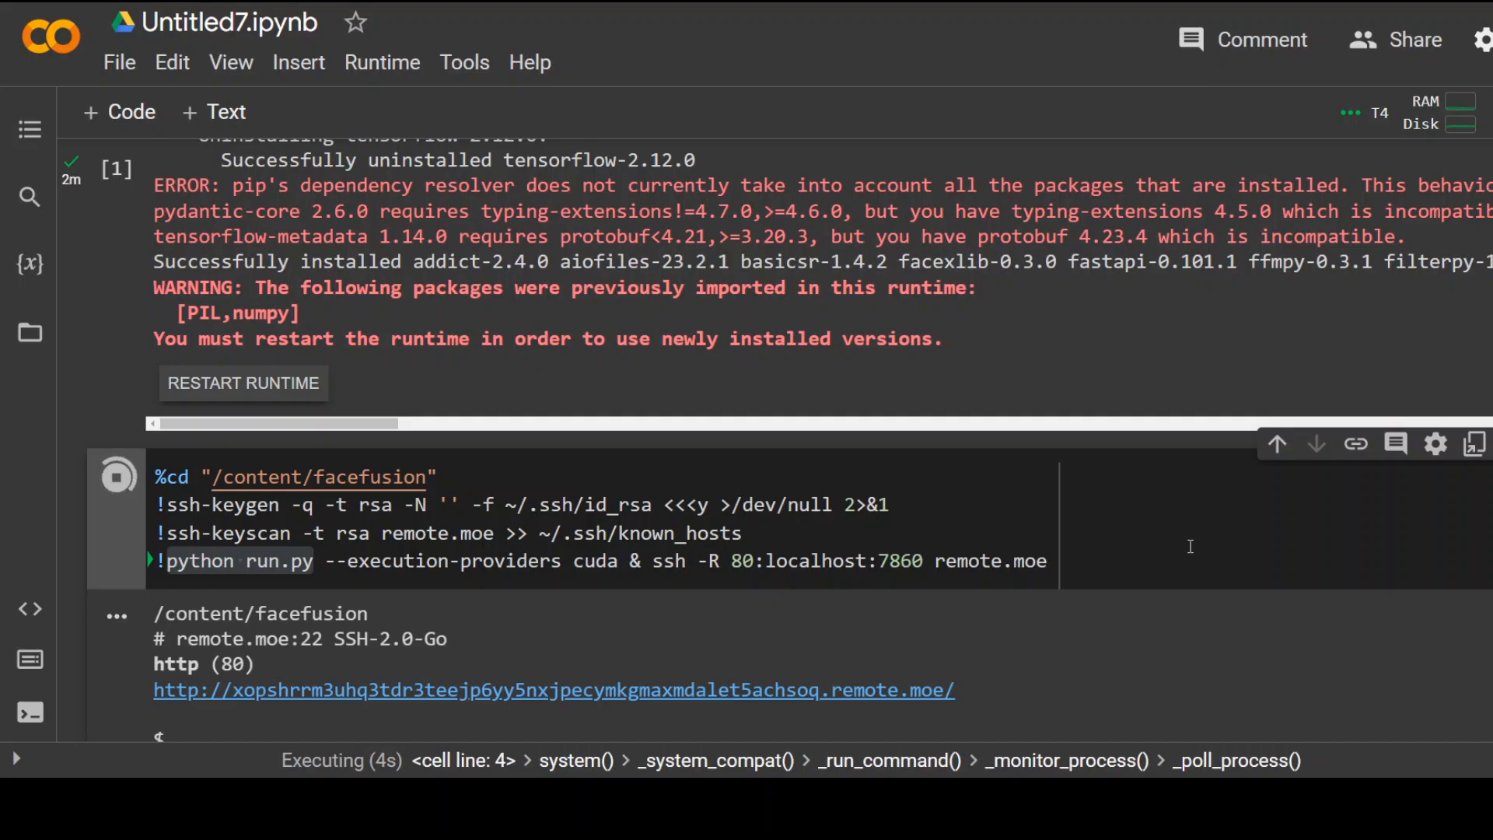
scroll("down", 3)
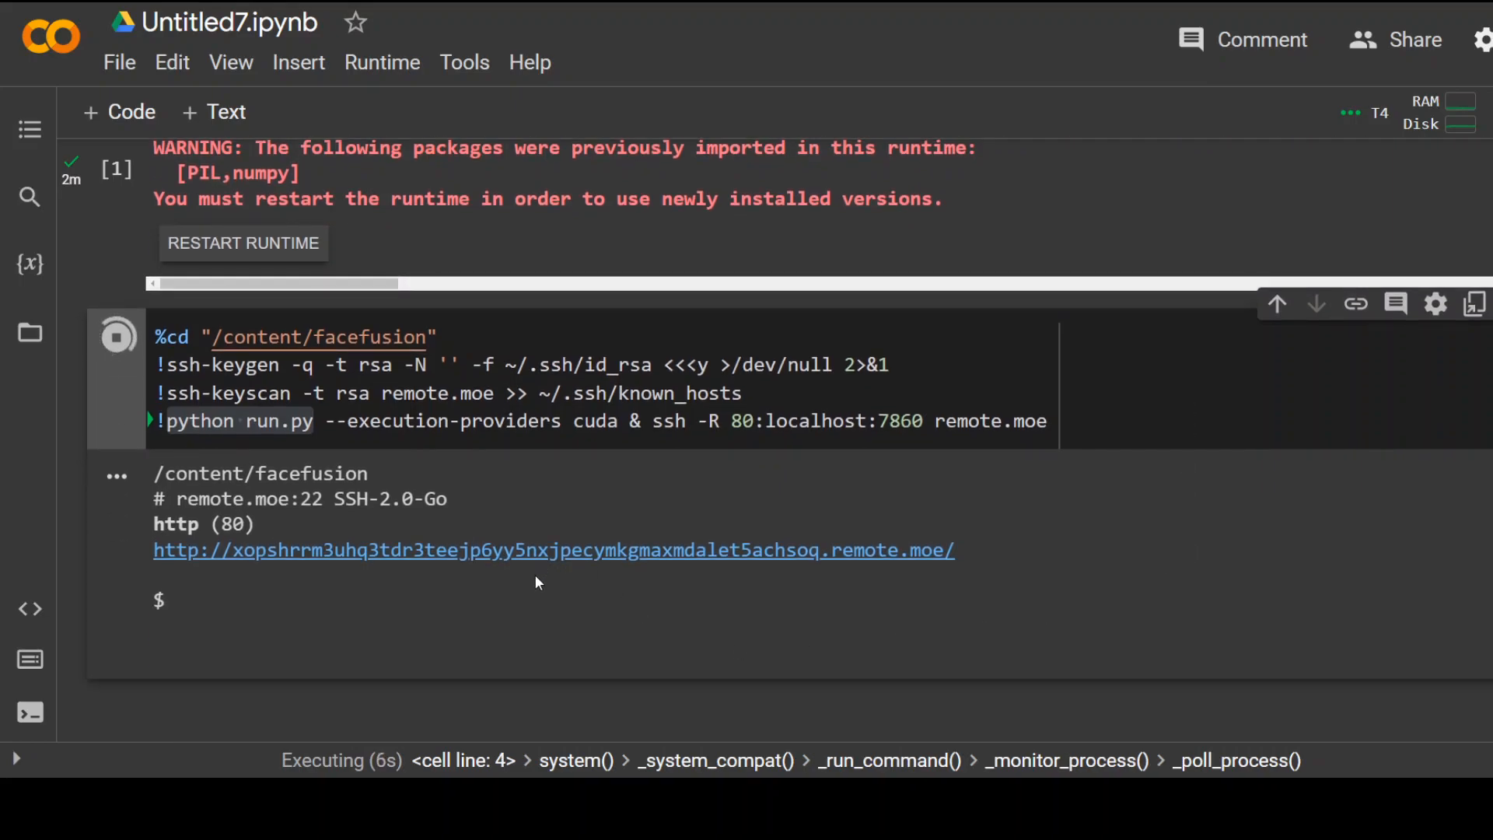
mouse_move(467, 632)
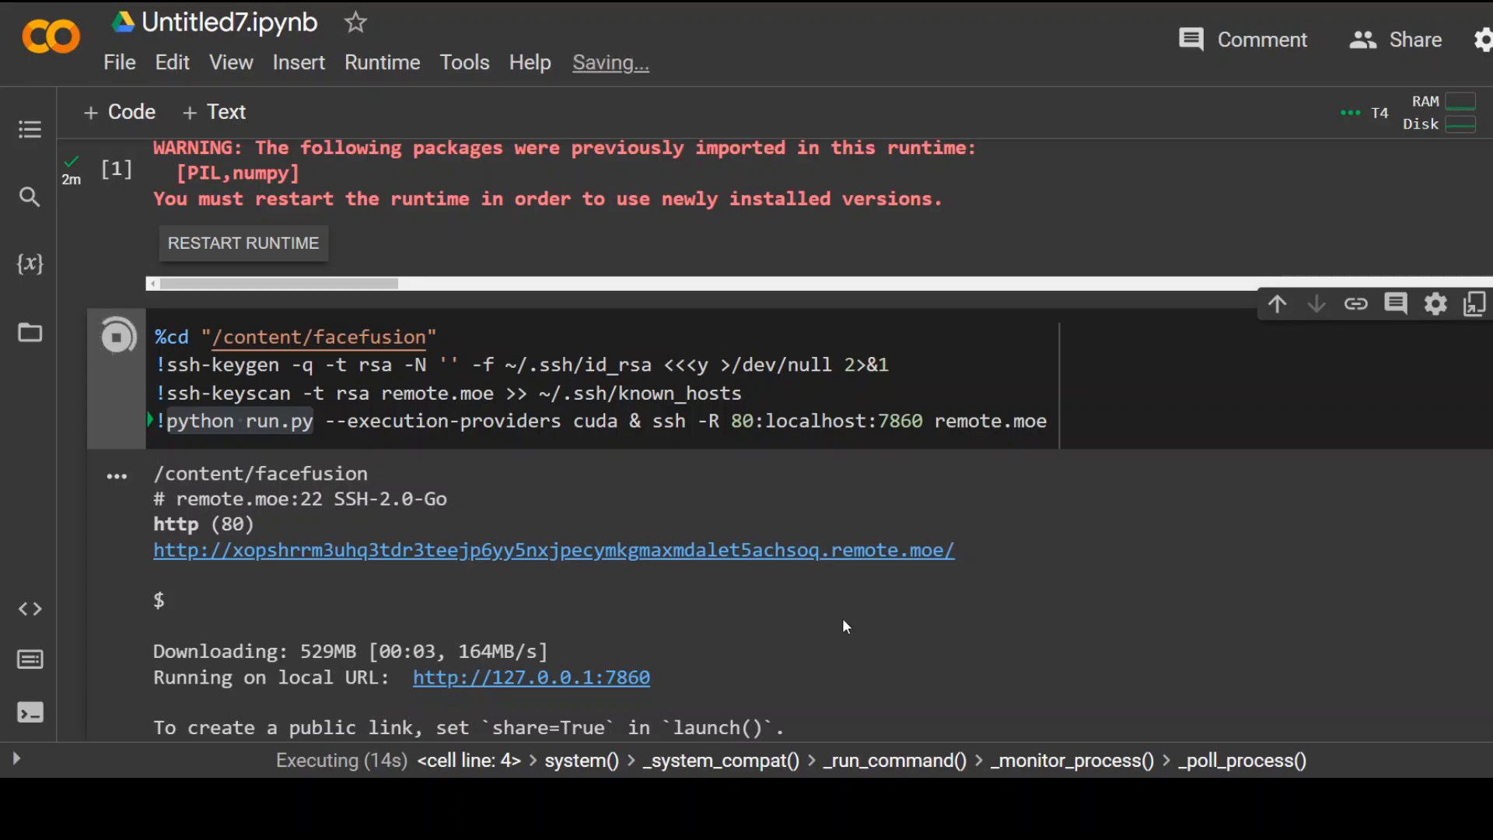
mouse_move(681, 720)
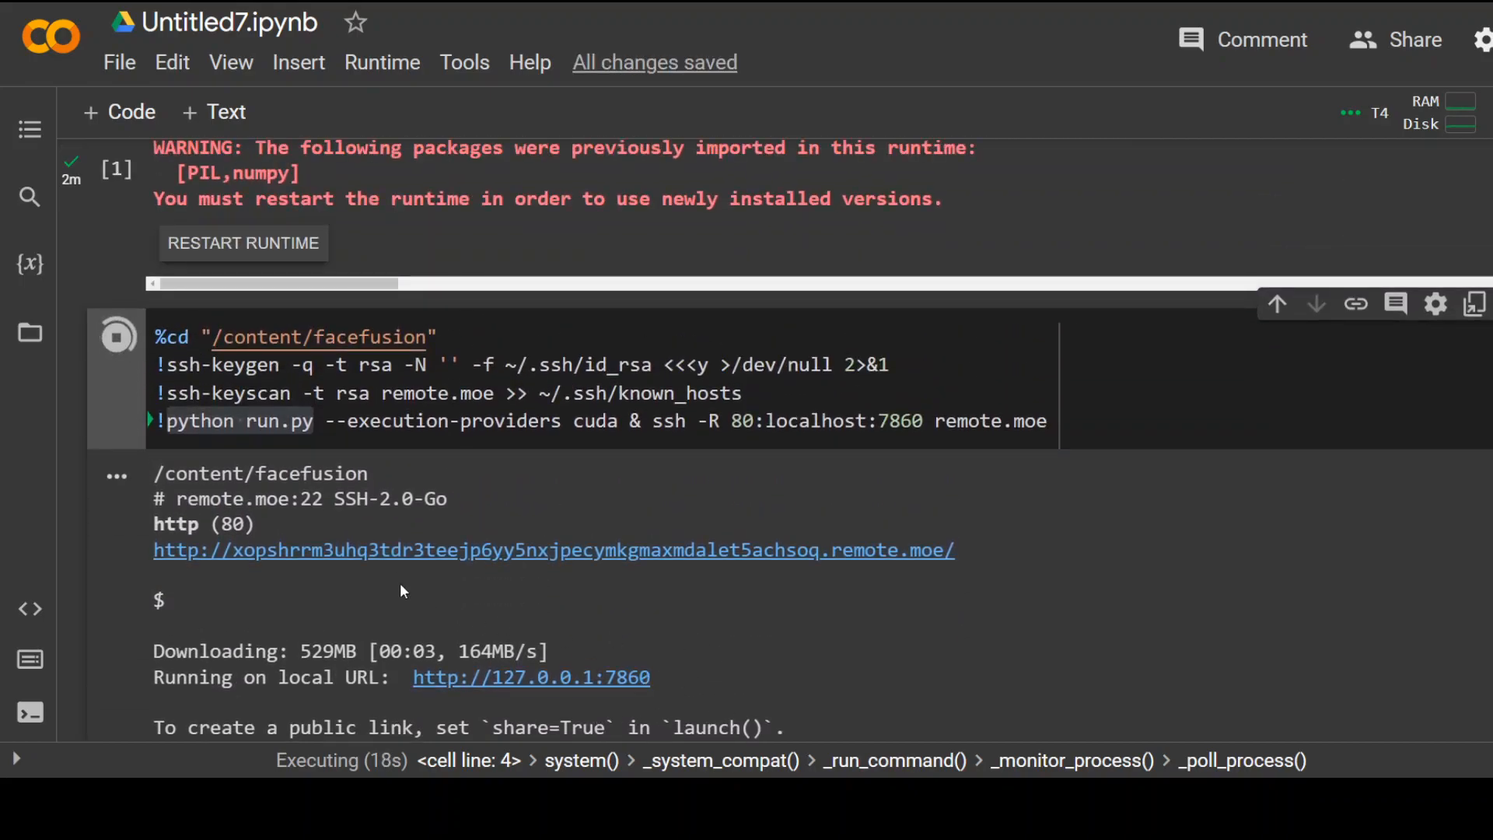
mouse_move(384, 563)
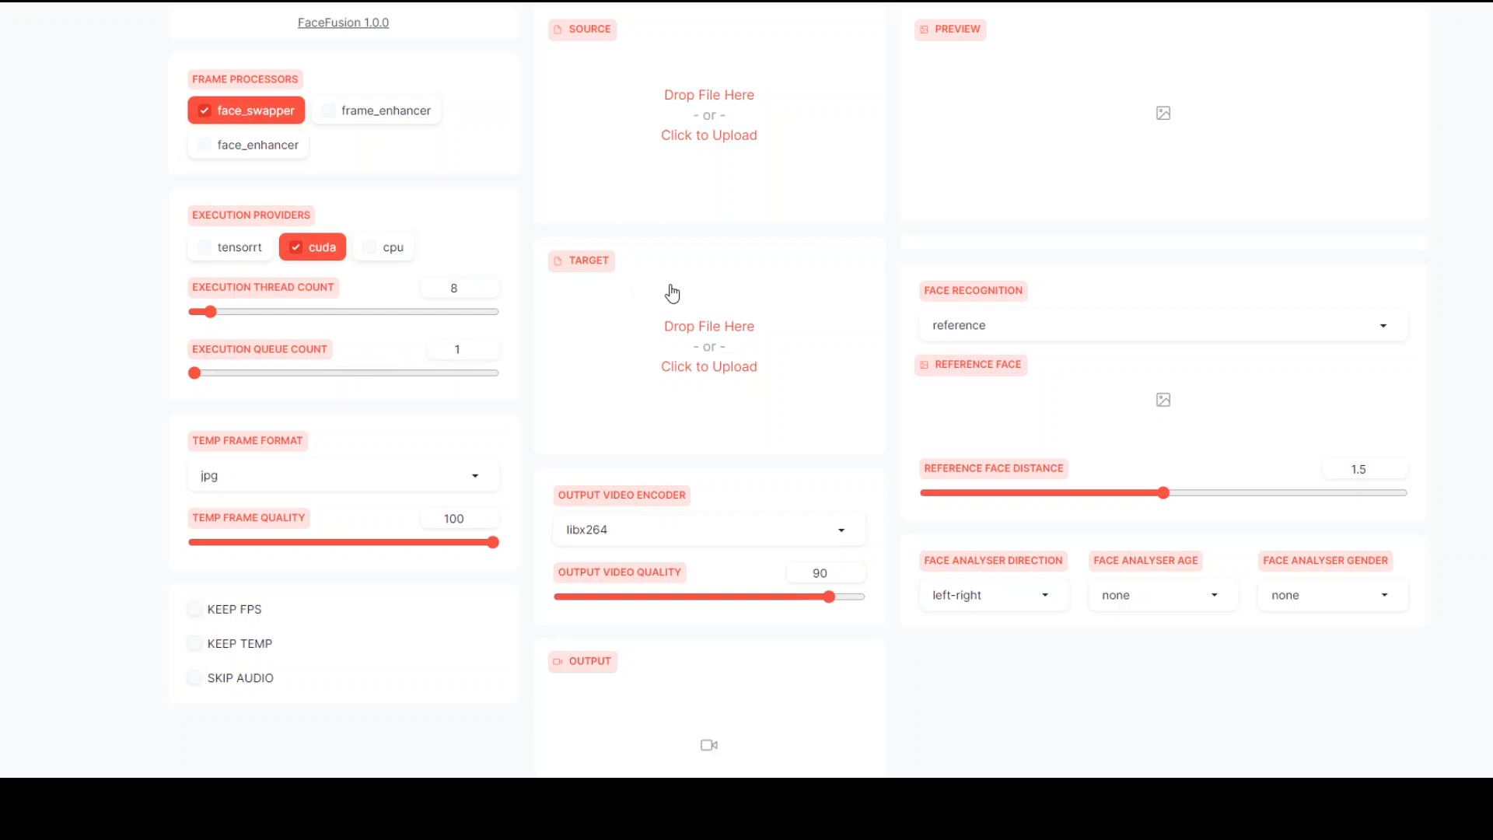
mouse_move(718, 162)
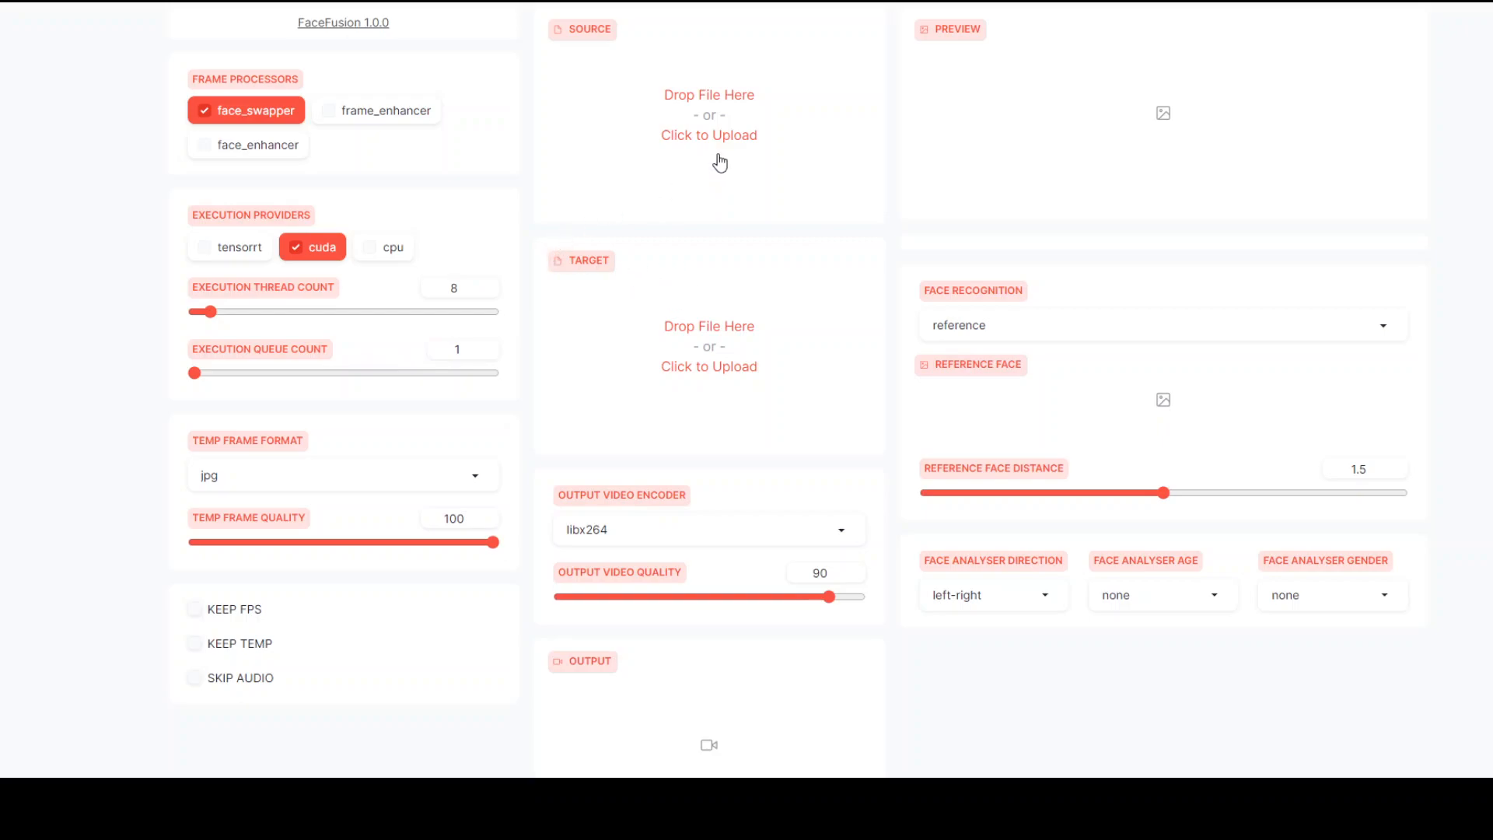
mouse_move(636, 102)
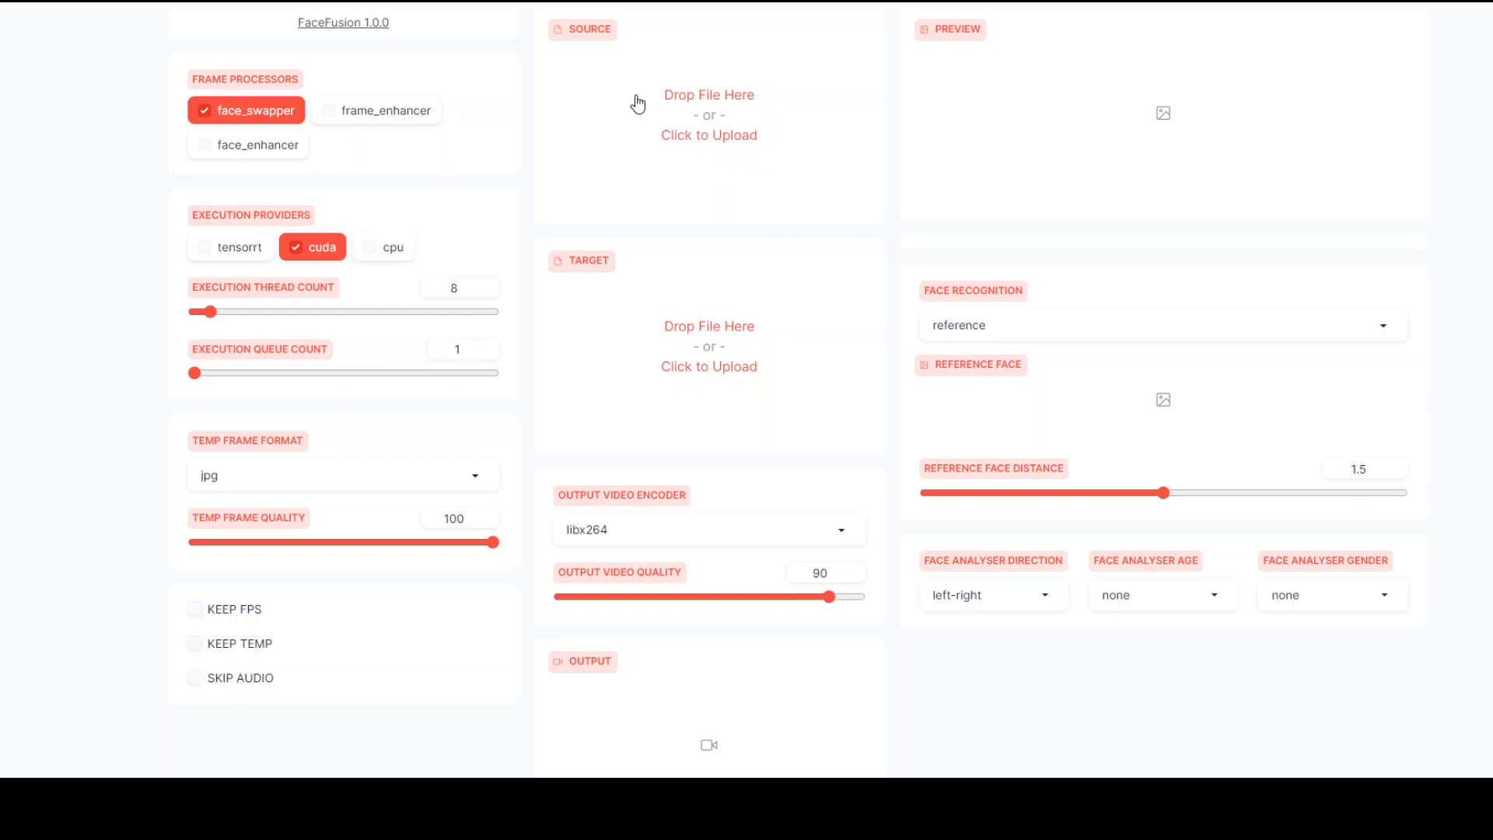
mouse_move(701, 137)
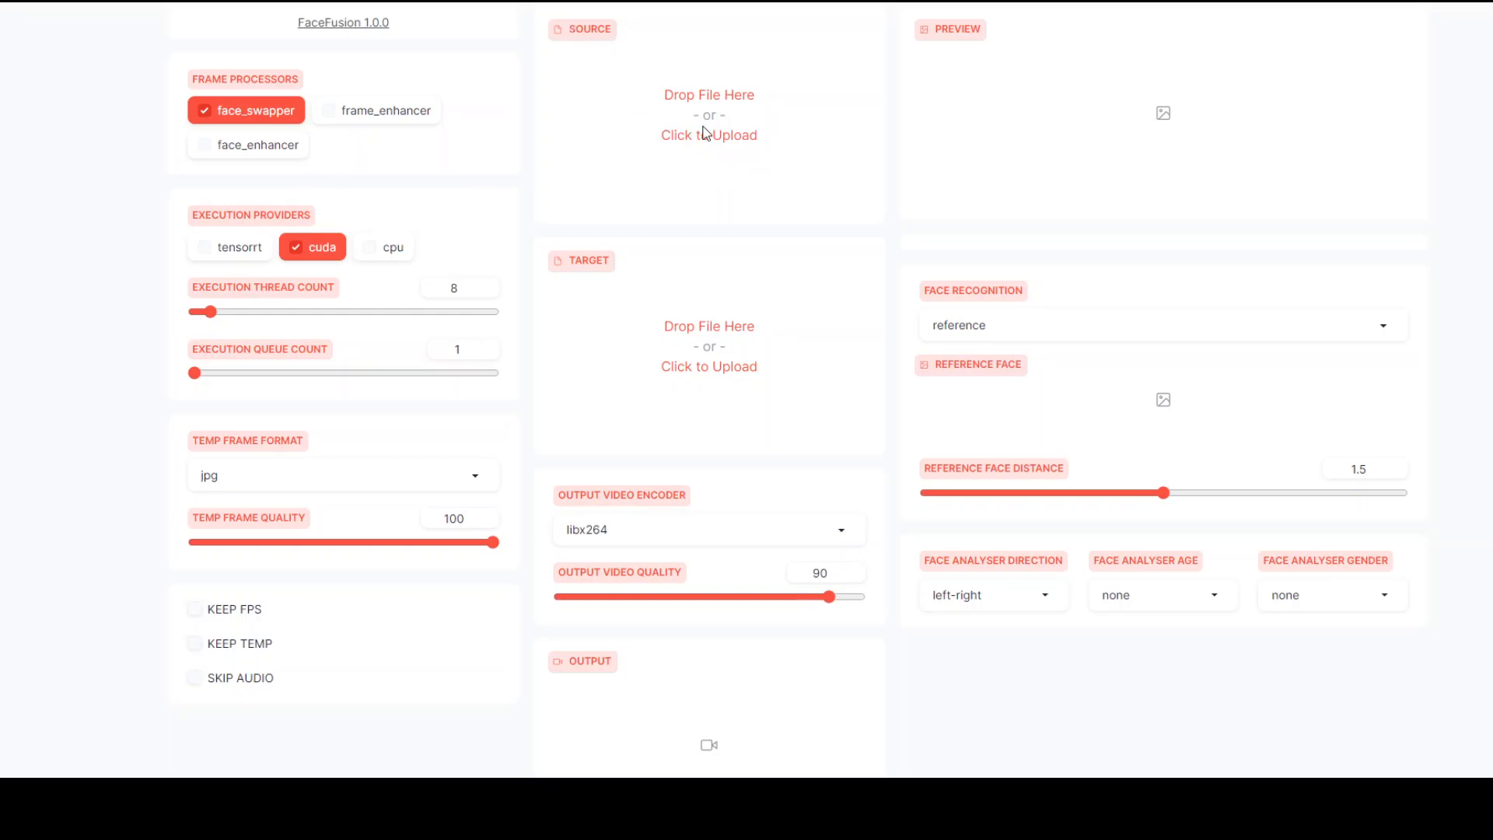
mouse_move(469, 258)
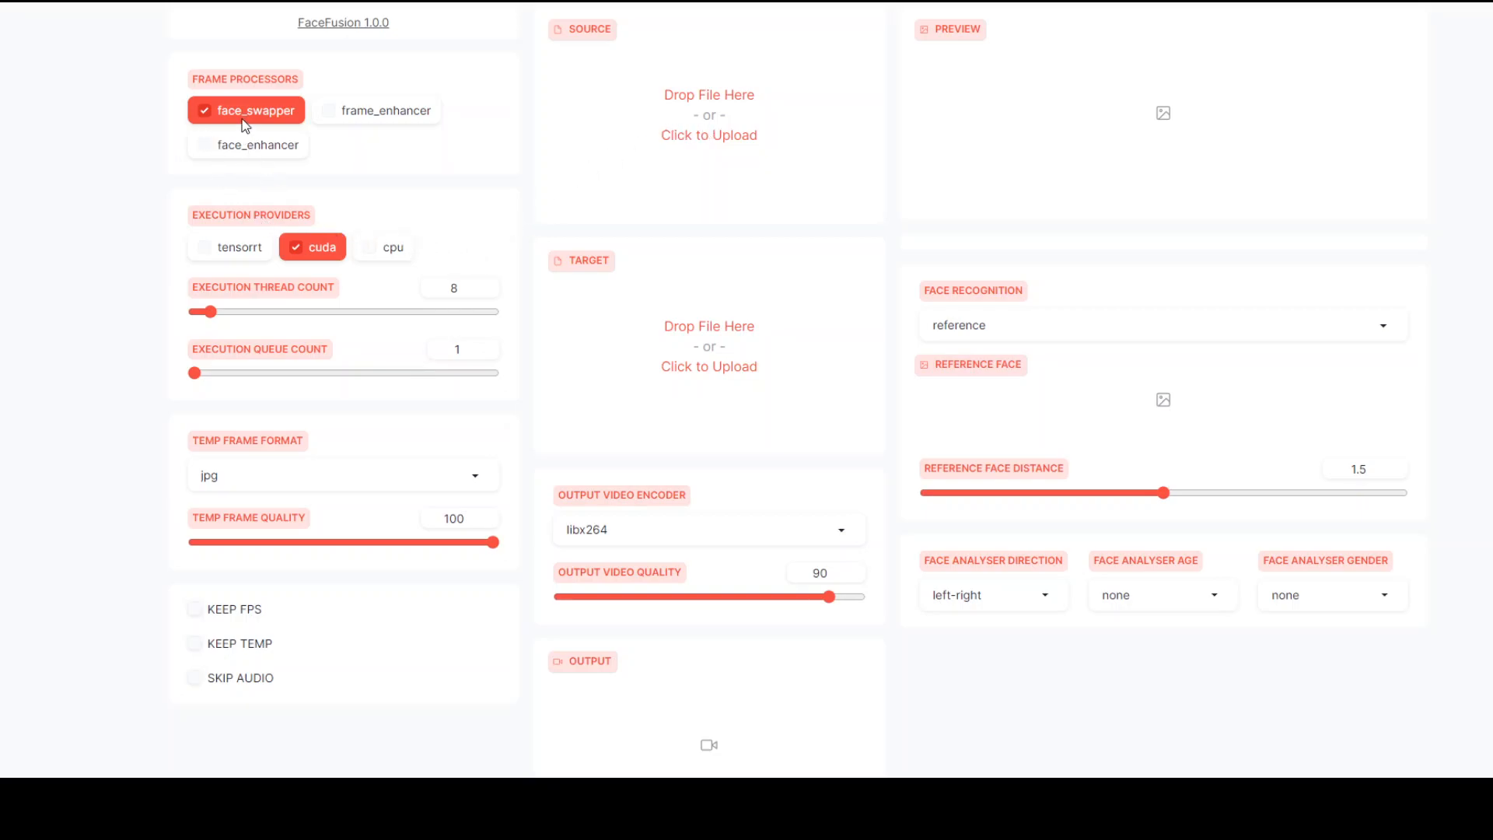
Upload the source portrait, then upload fahd.jpg as the target photo.
left_click(709, 134)
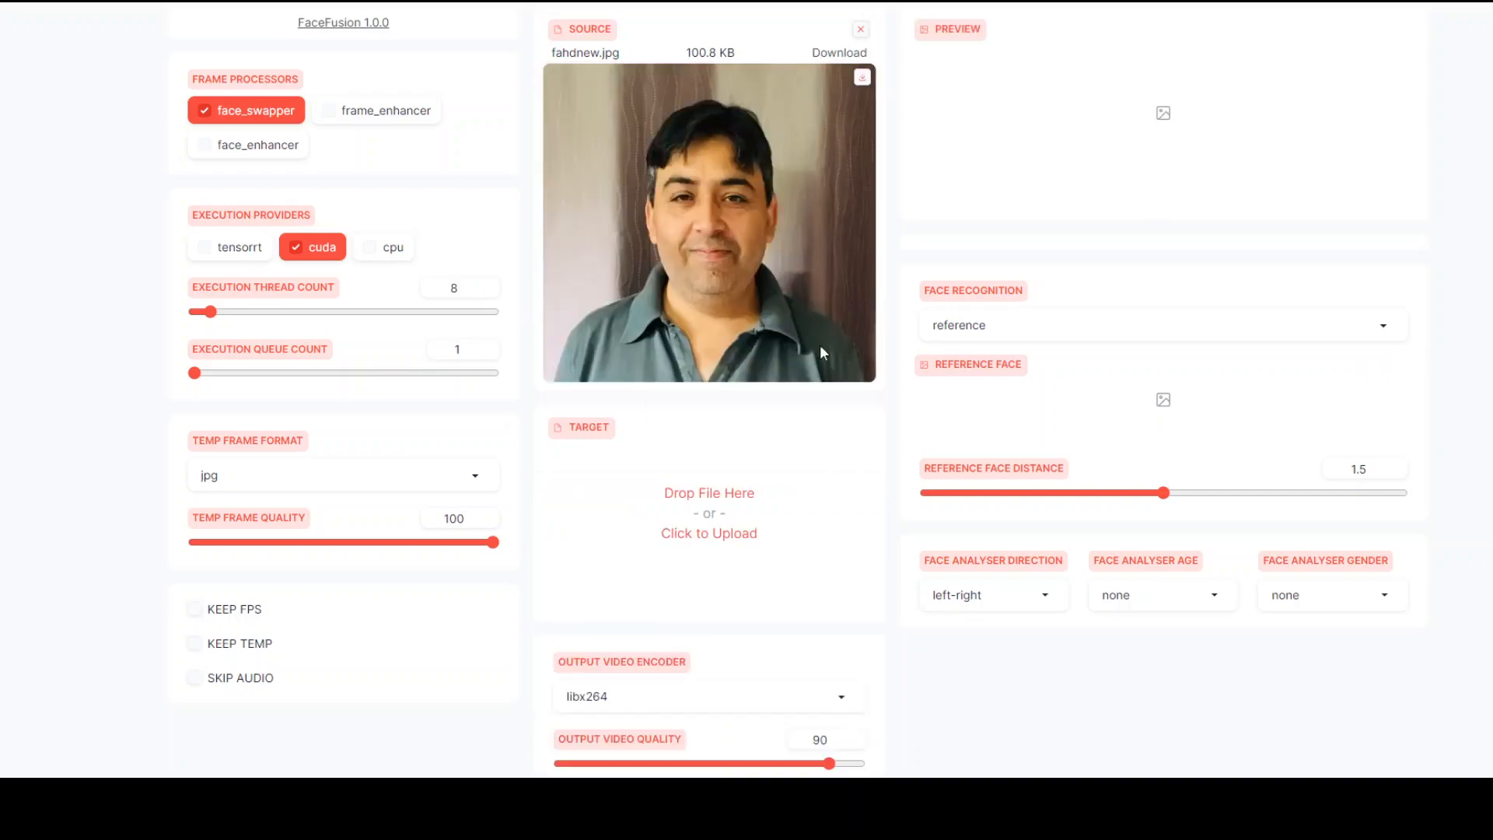
mouse_move(710, 545)
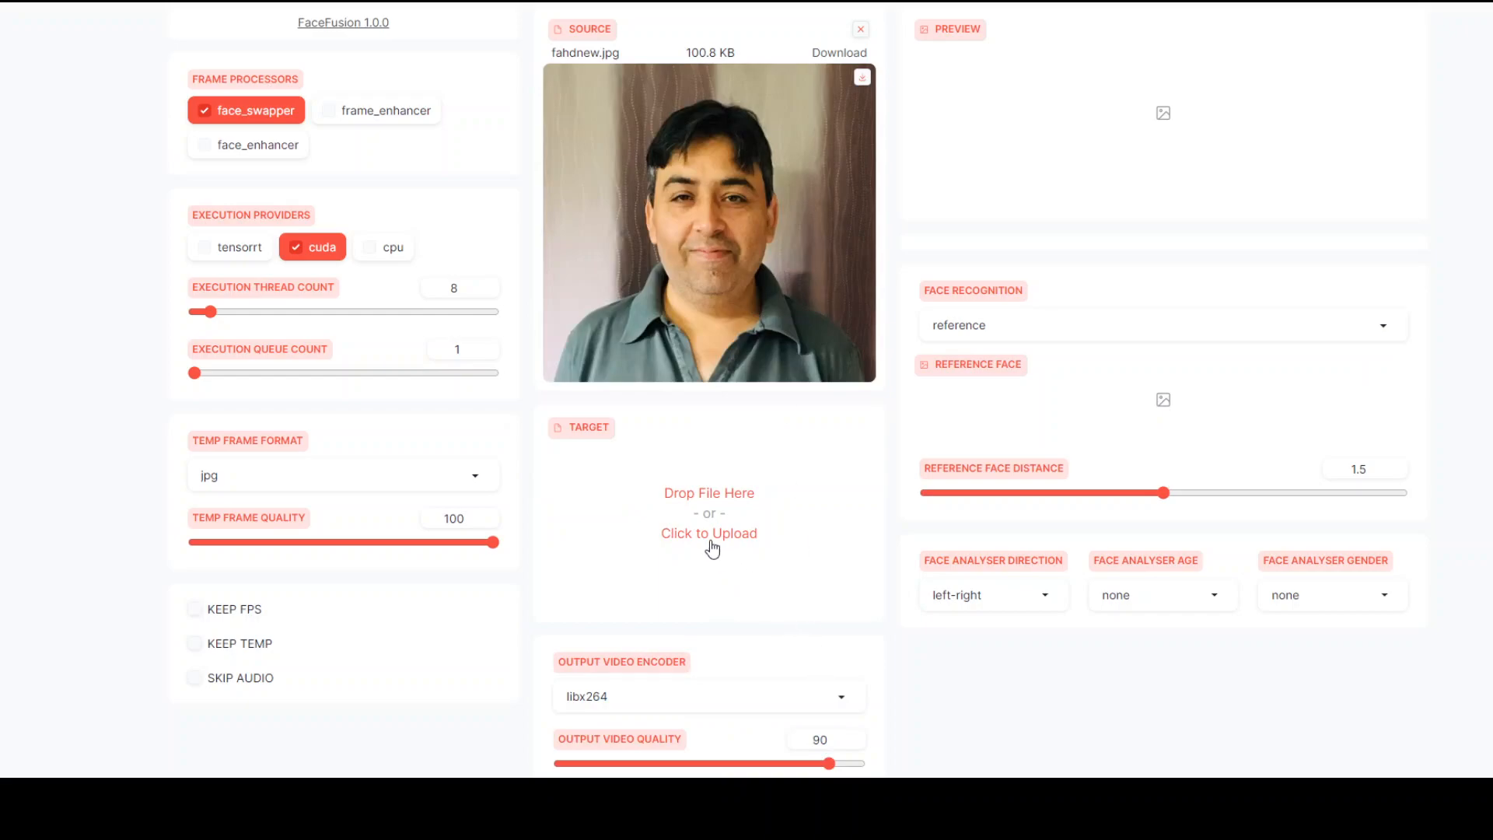
left_click(709, 533)
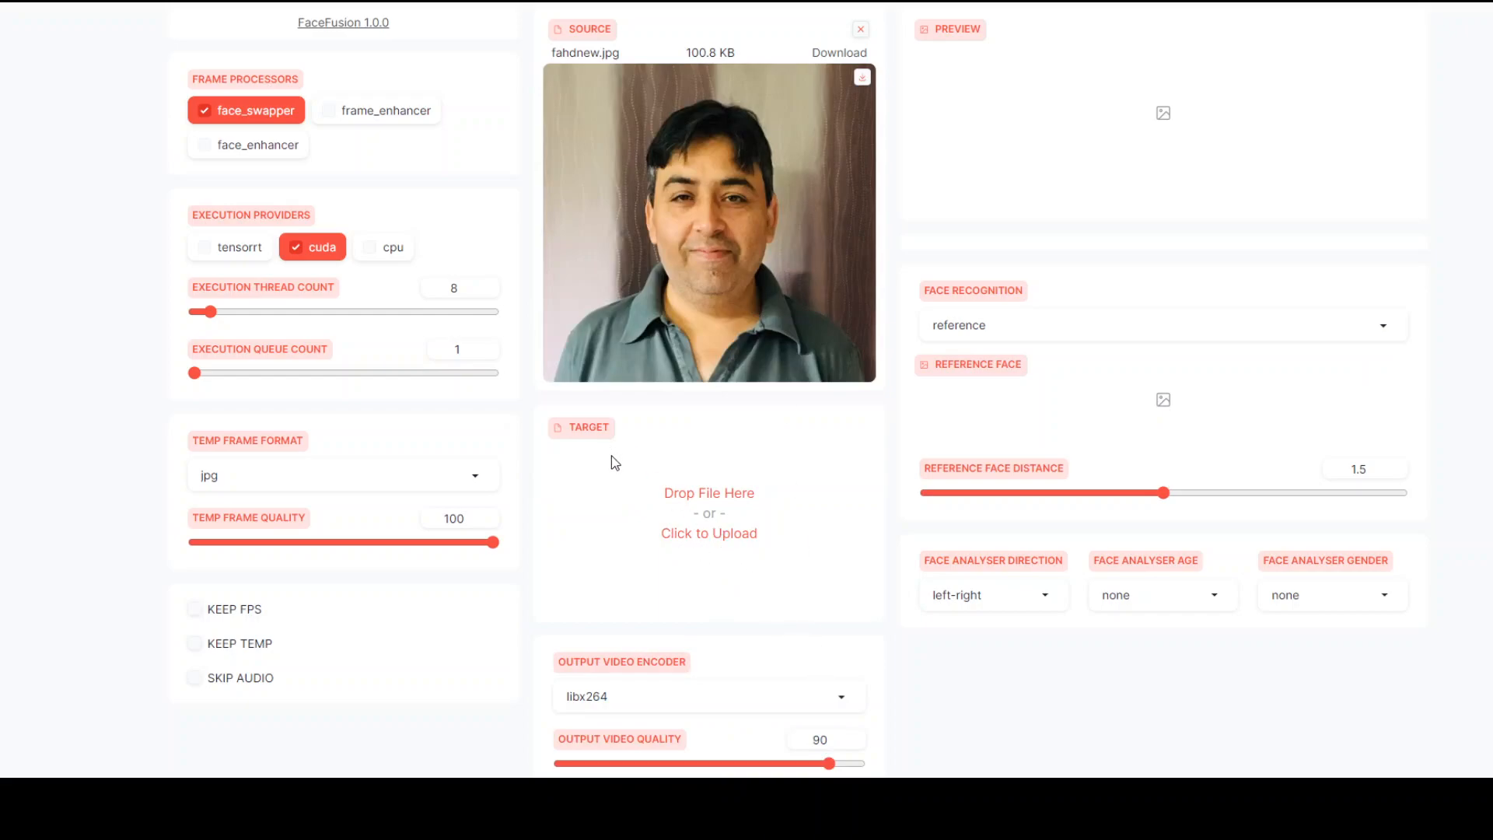
left_click(709, 525)
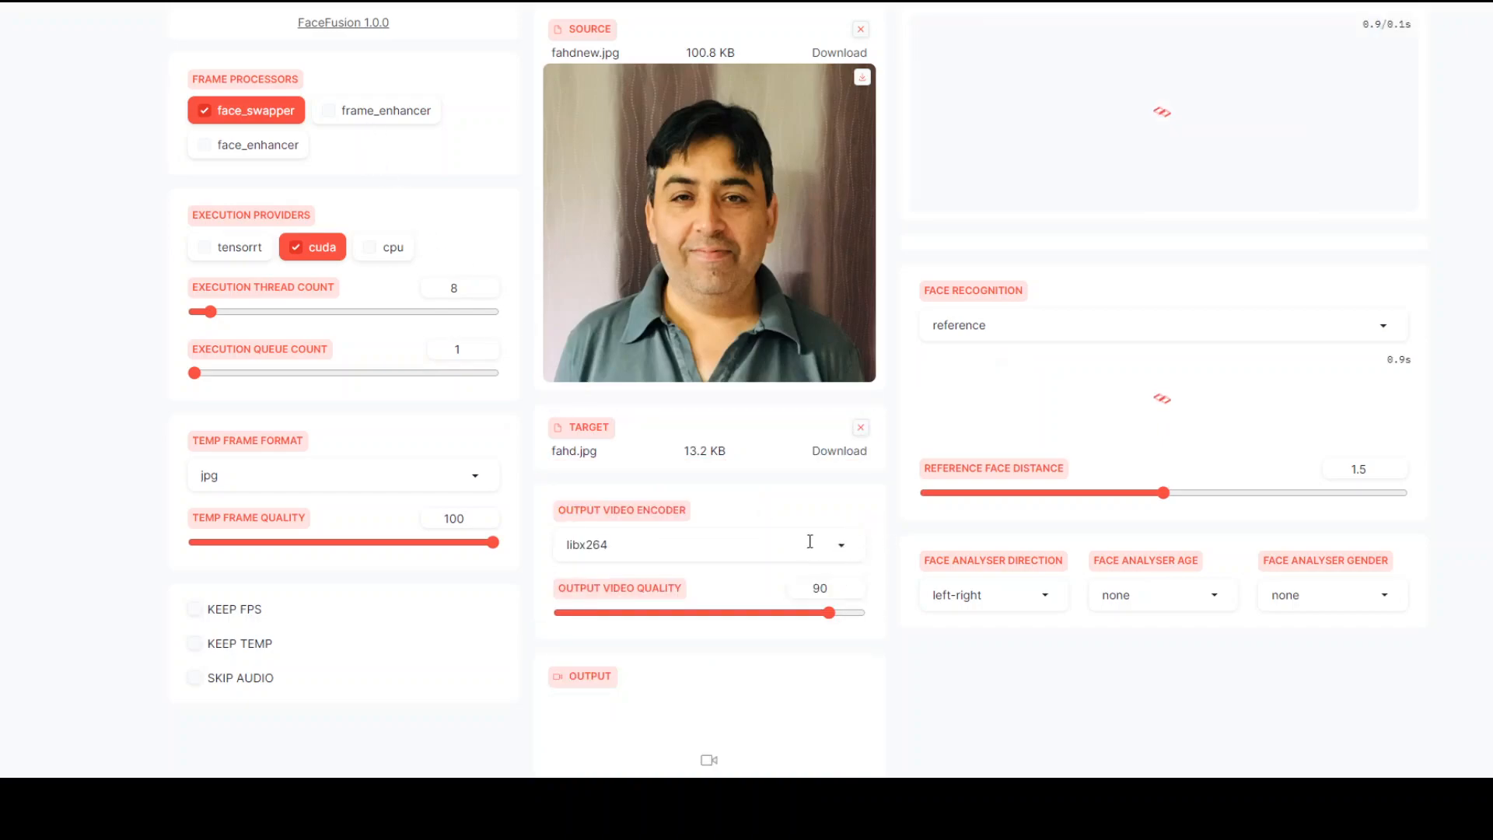
Set FACE ANALYSER AGE to adult so only adult faces are analysed.
scroll("down", 3)
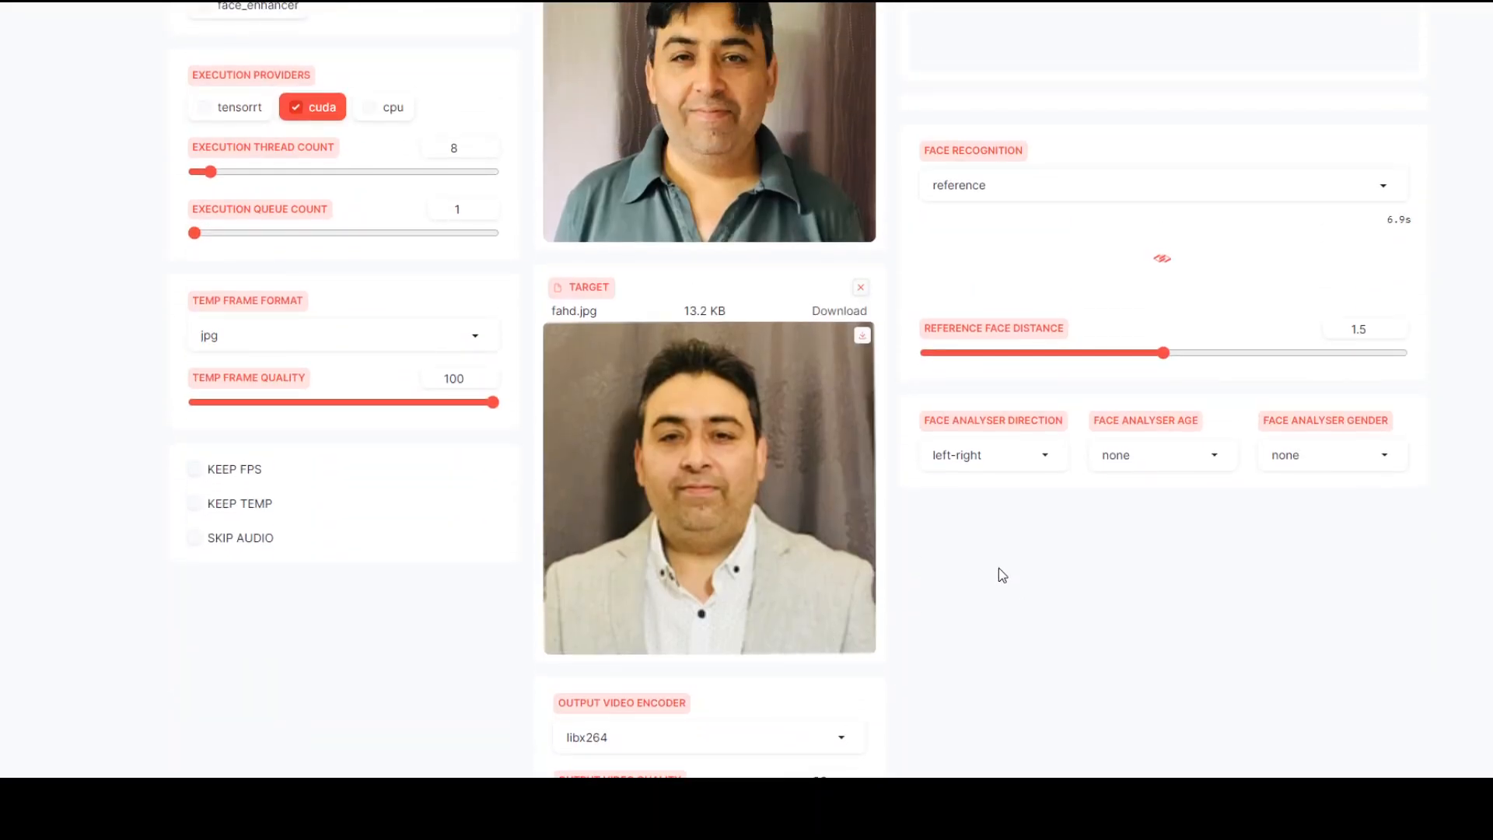
mouse_move(1016, 543)
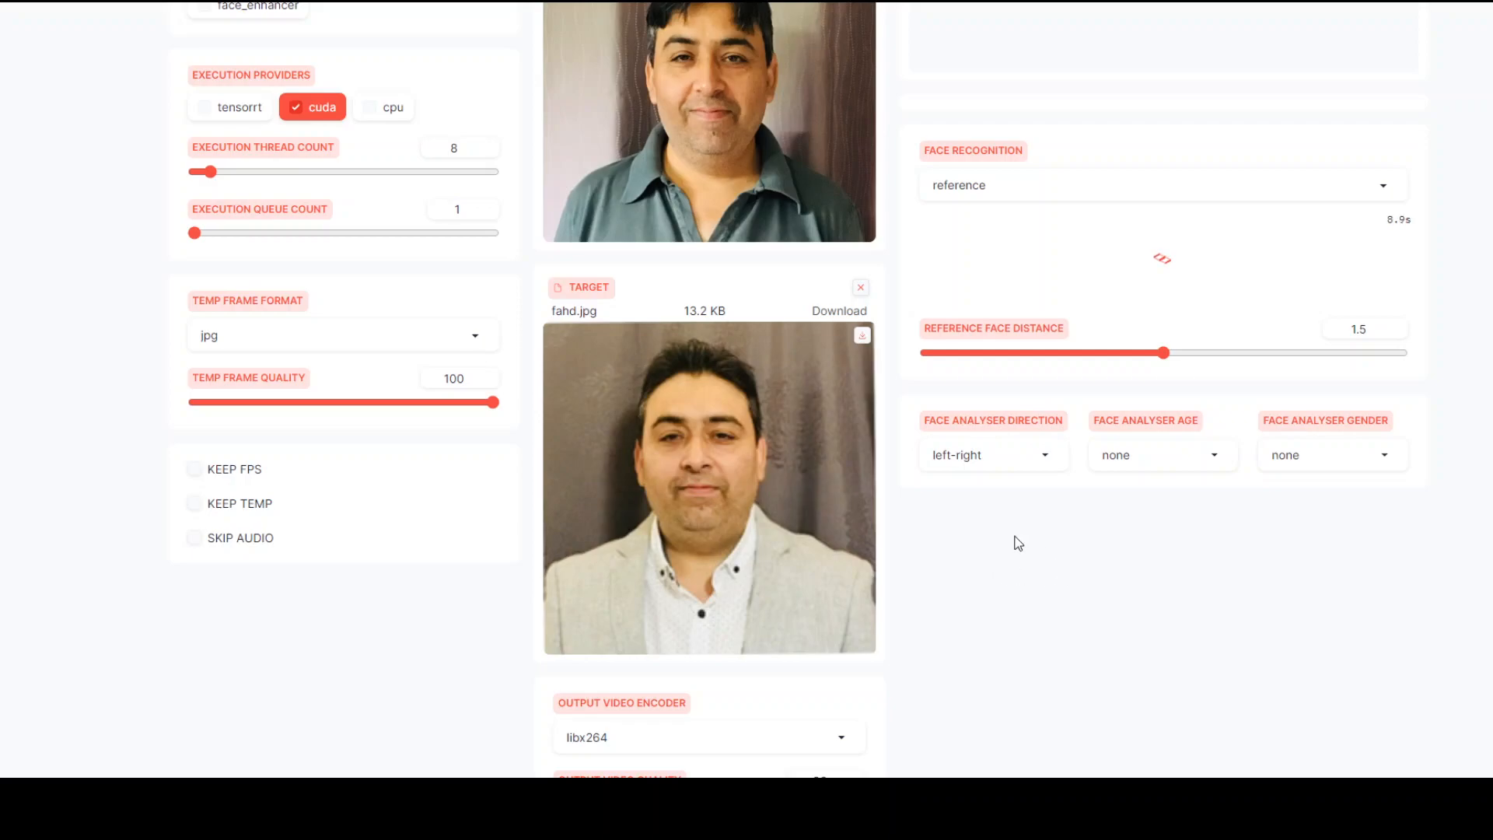
left_click(1163, 454)
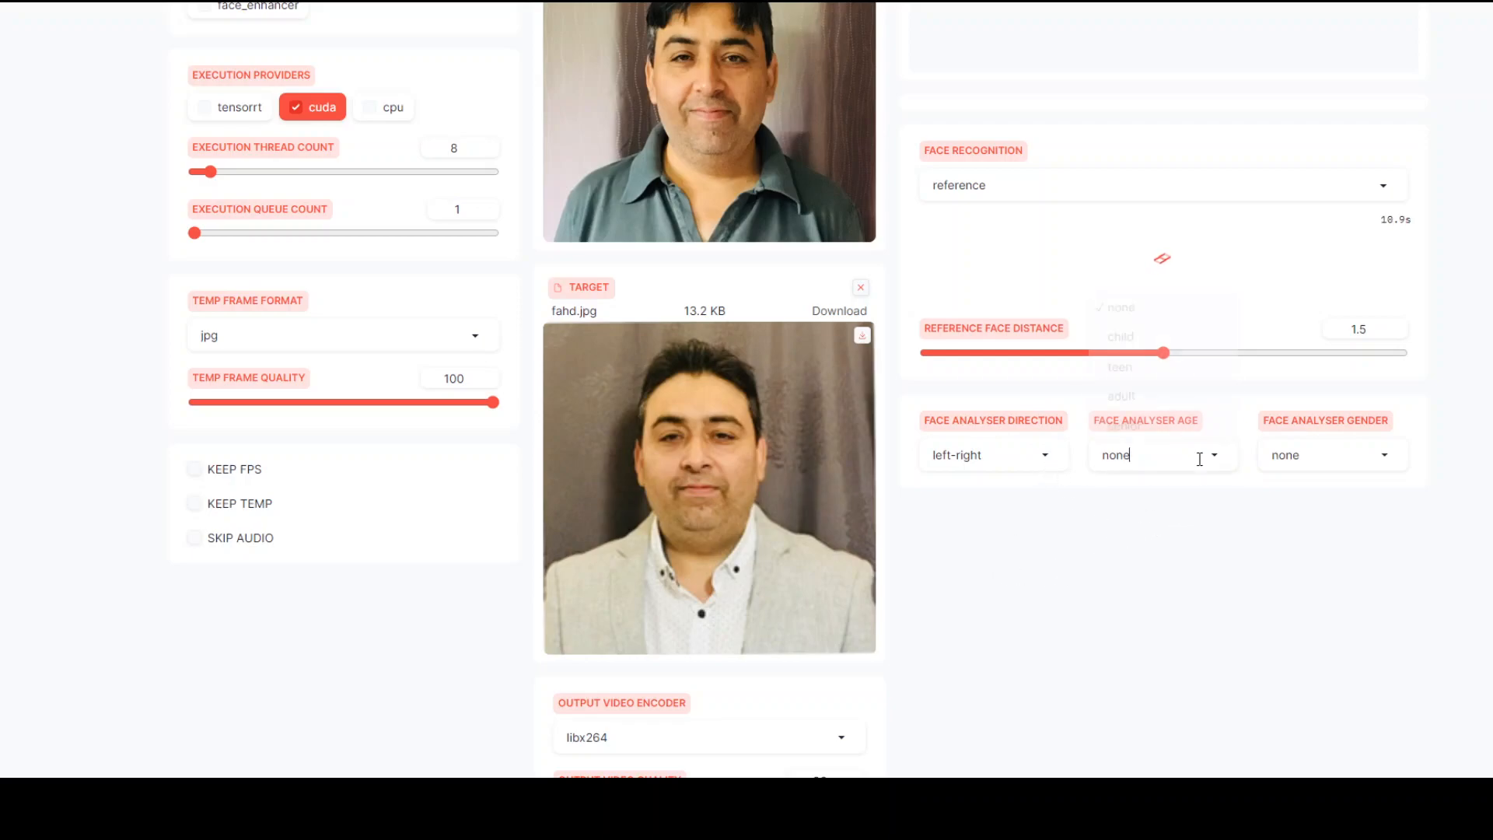
left_click(1163, 454)
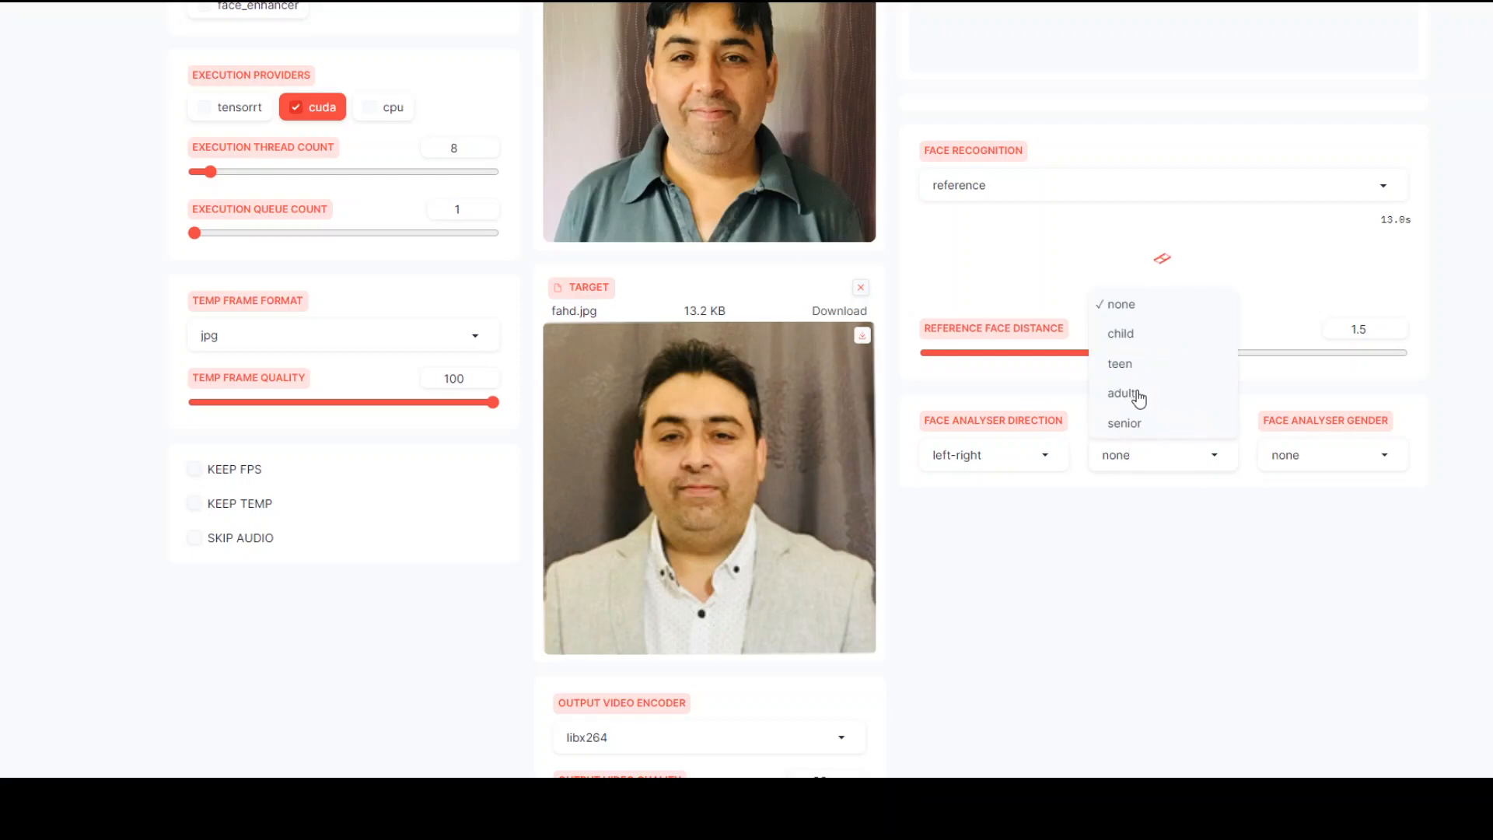
left_click(1122, 394)
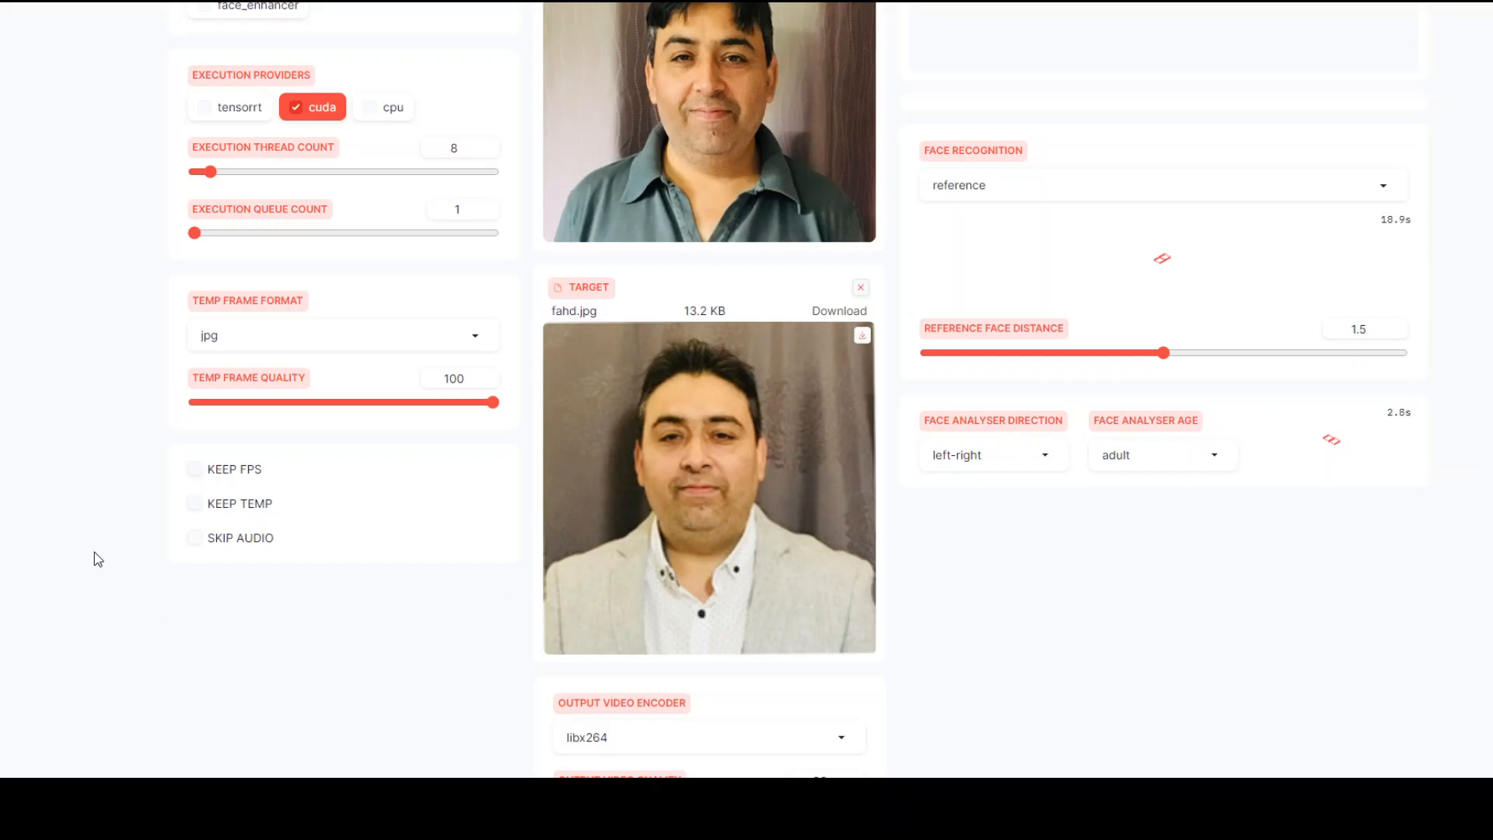
scroll("up", 3)
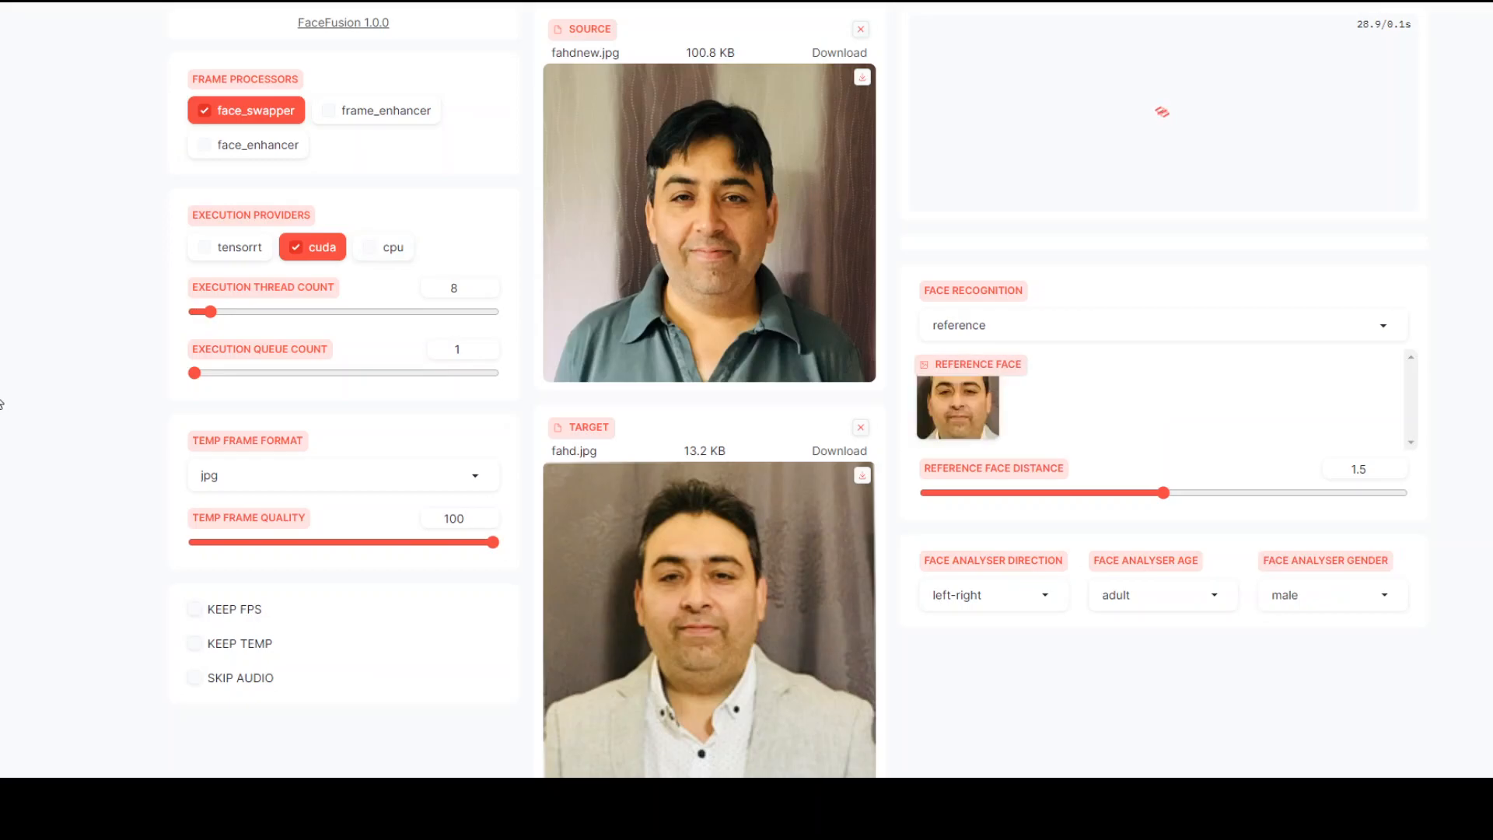
Start the face swap so the preview shows the source face on the target photo.
scroll("down", 3)
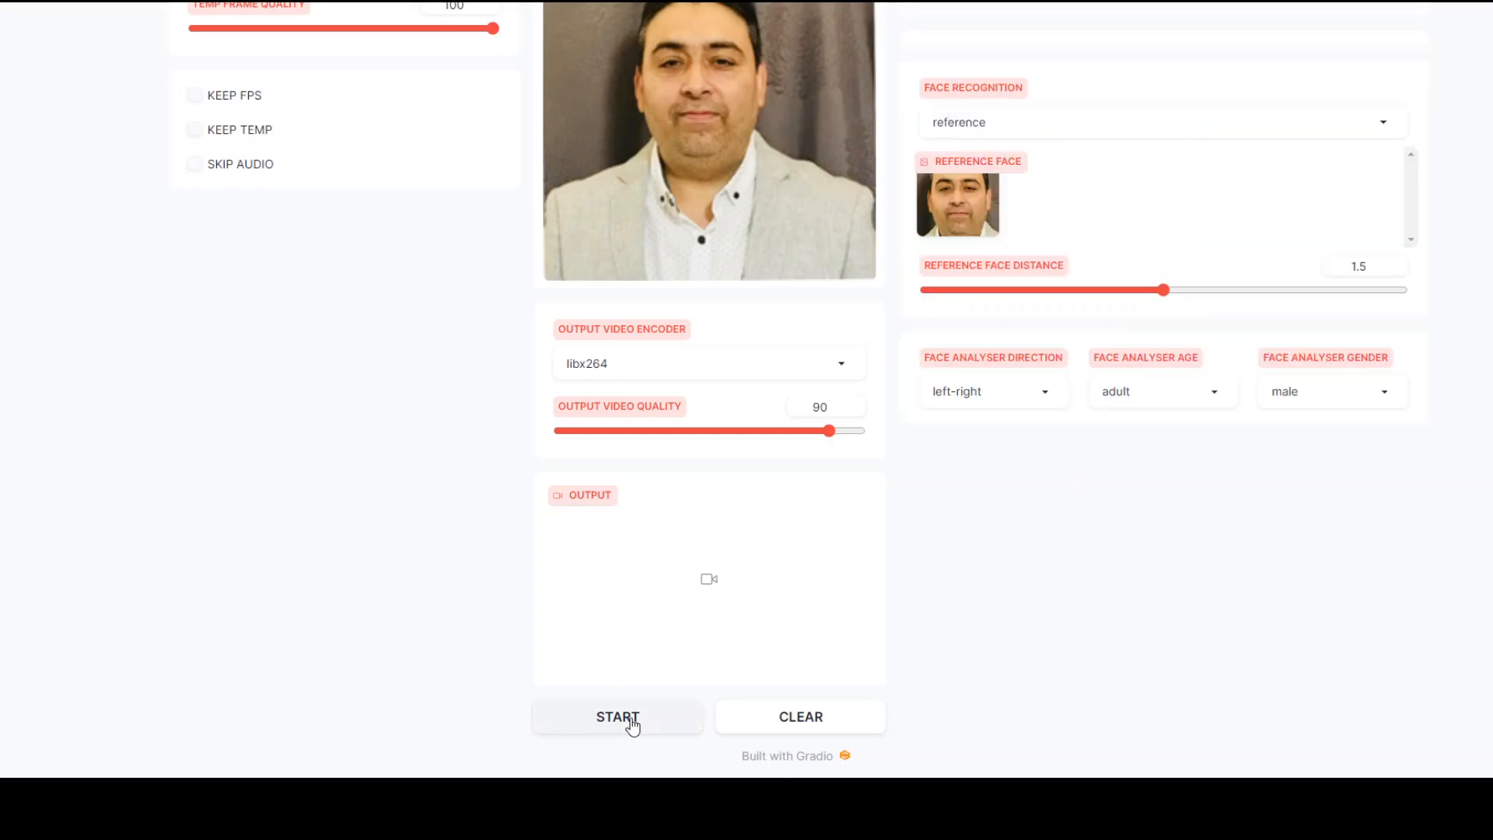
left_click(618, 717)
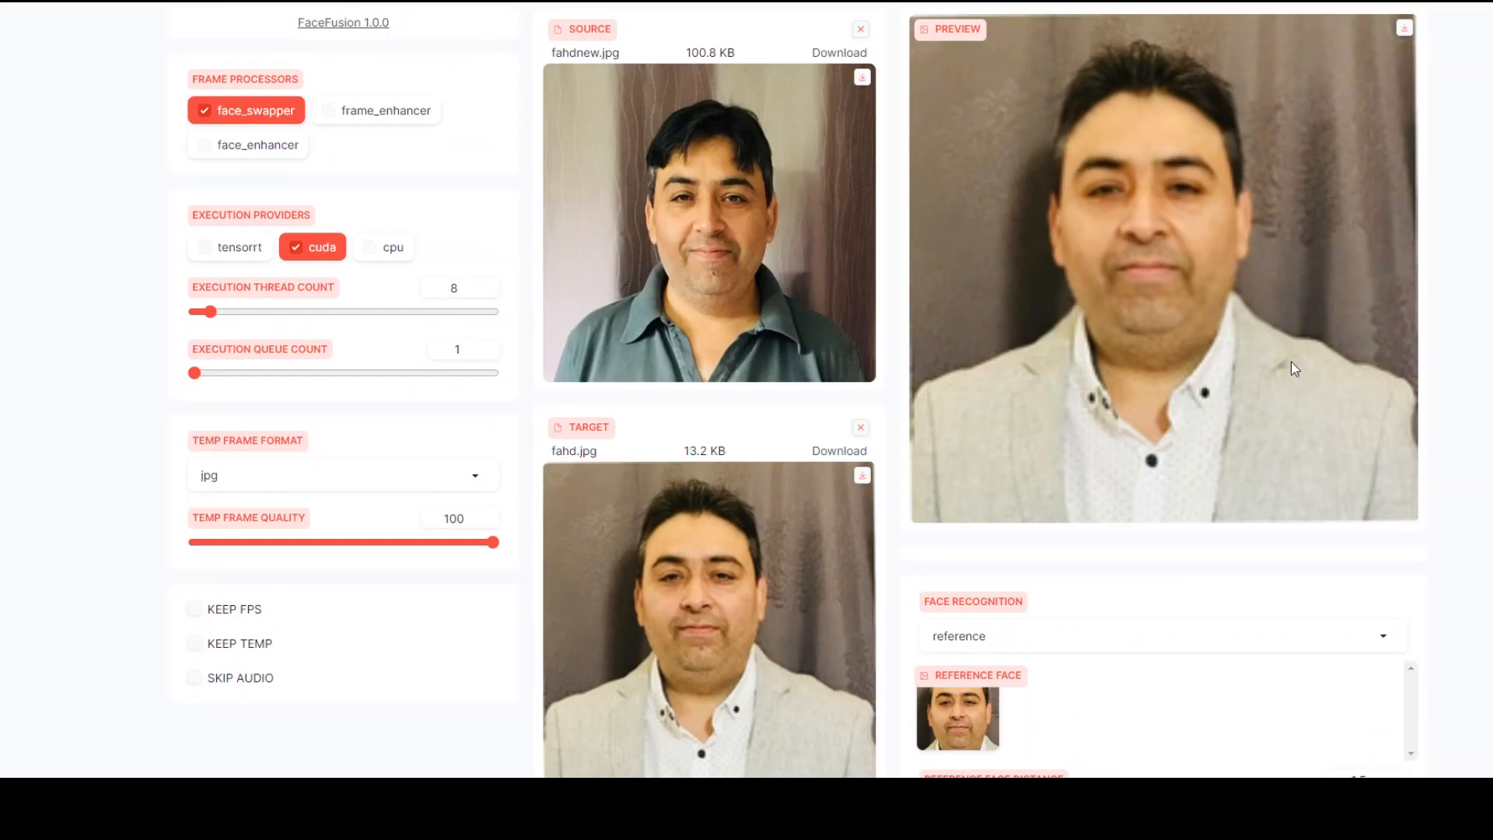
mouse_move(698, 541)
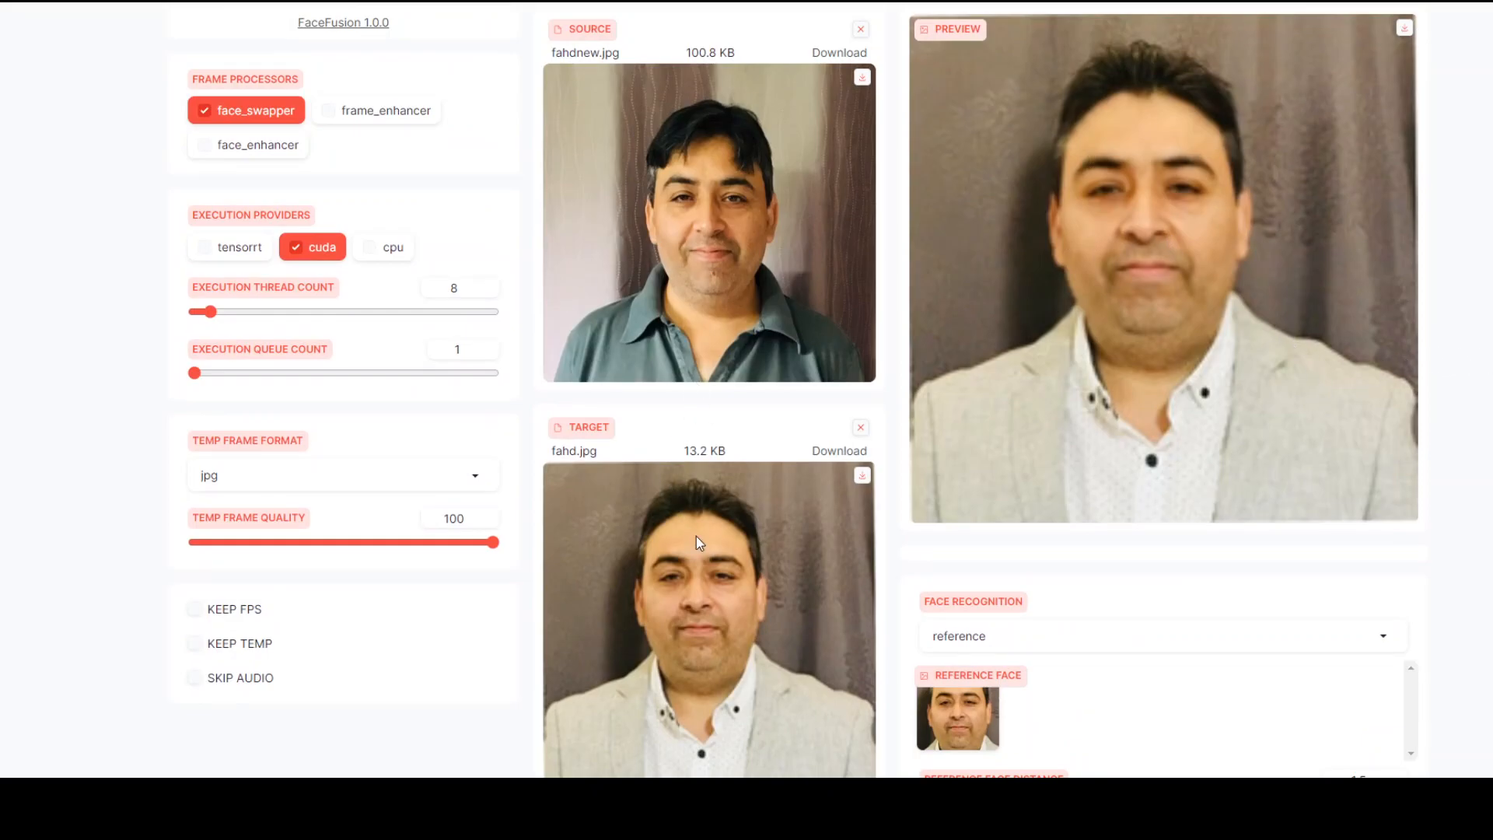
mouse_move(664, 625)
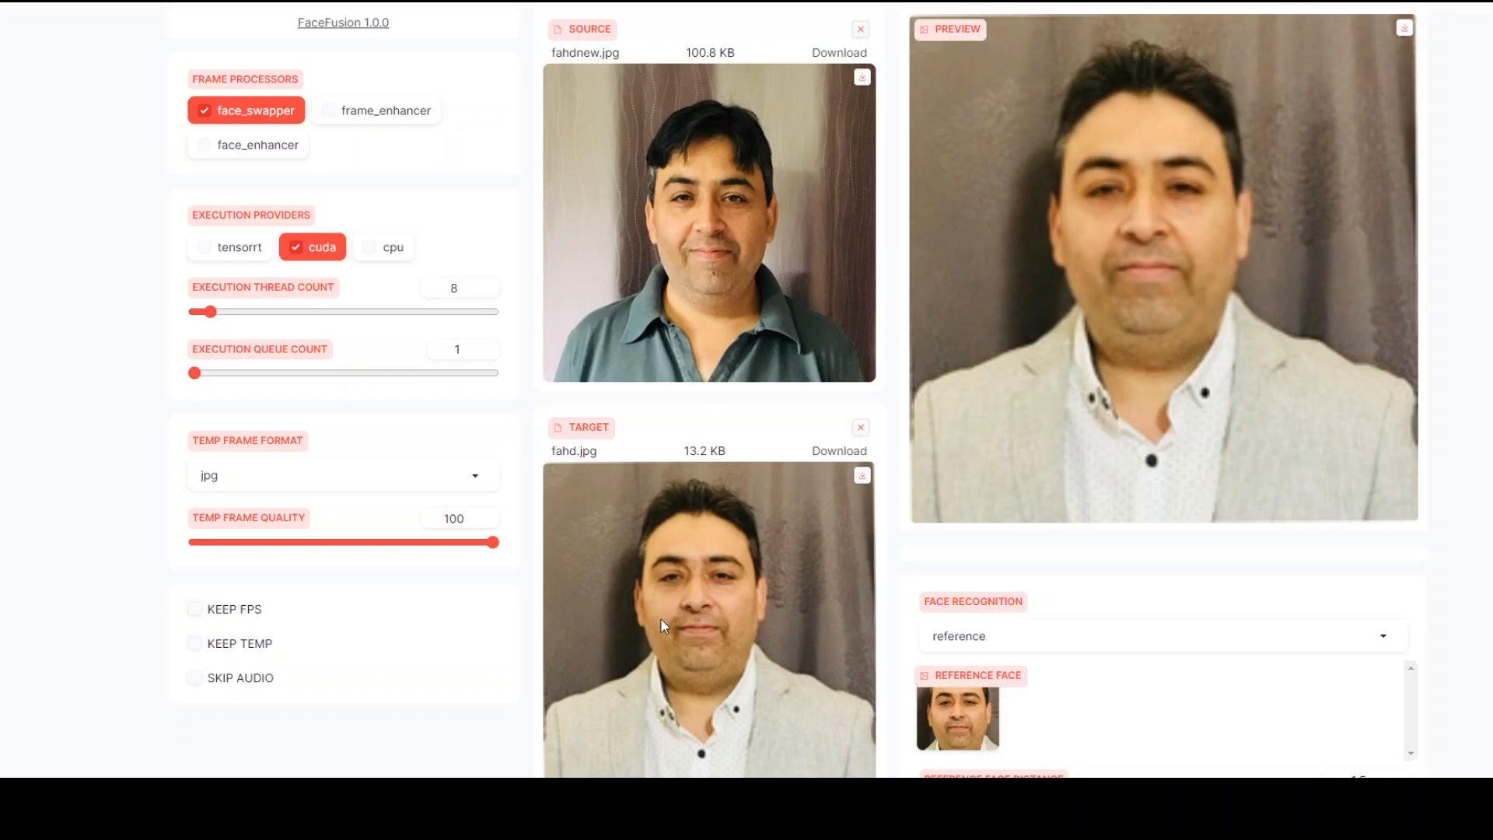
mouse_move(962, 321)
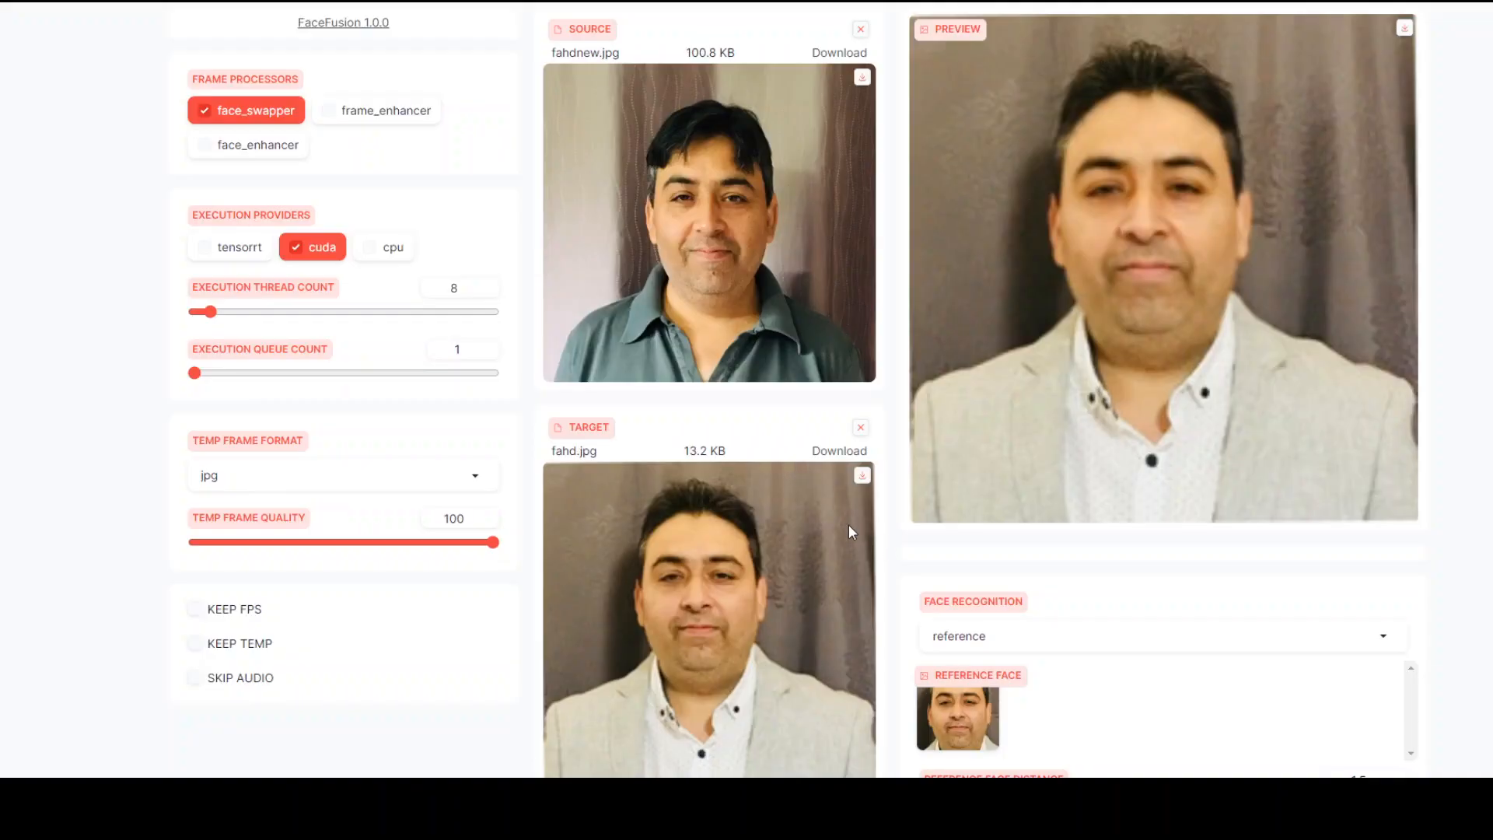
mouse_move(376, 149)
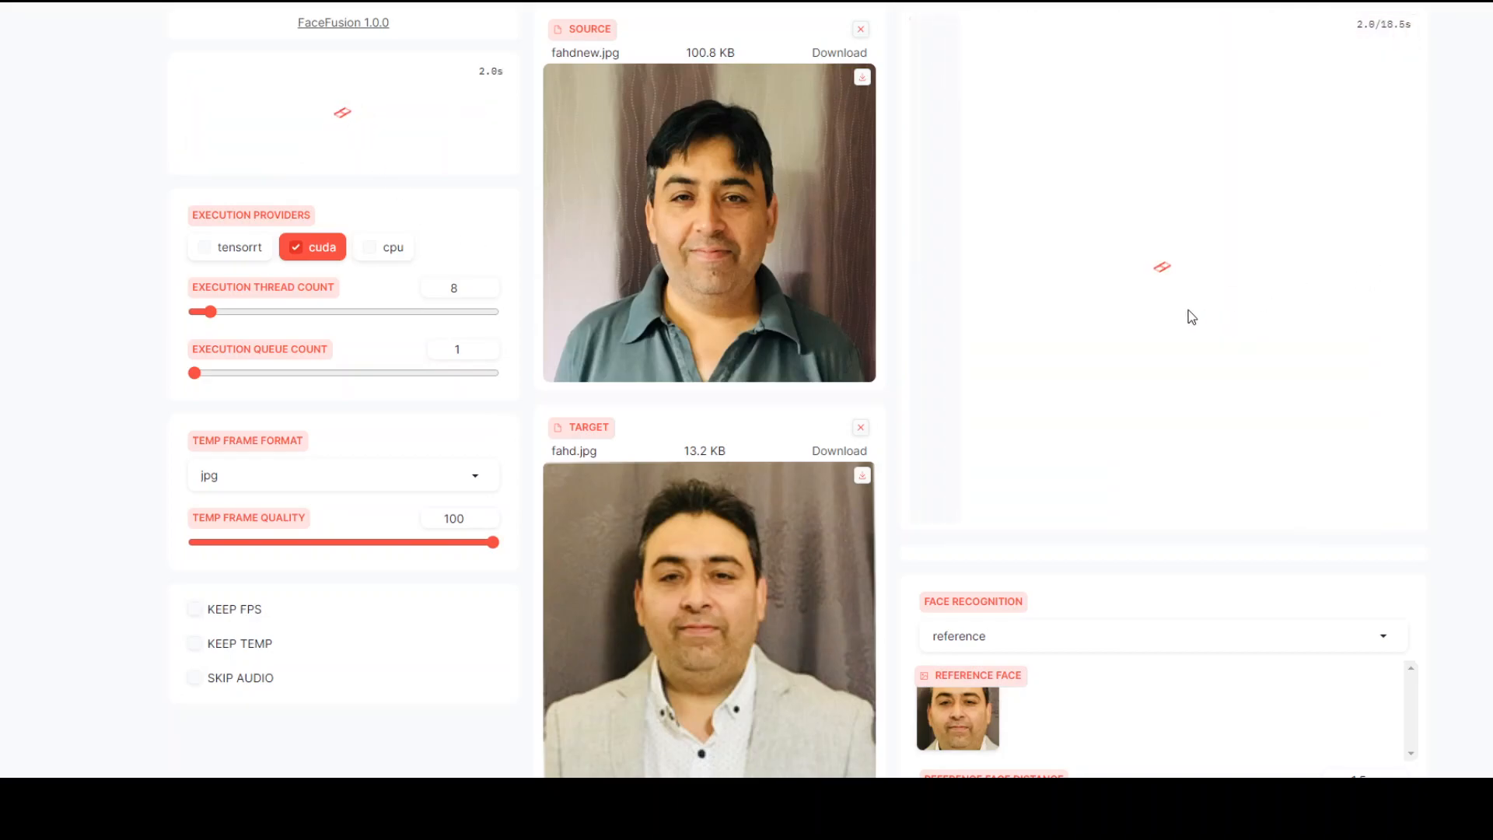
mouse_move(1432, 369)
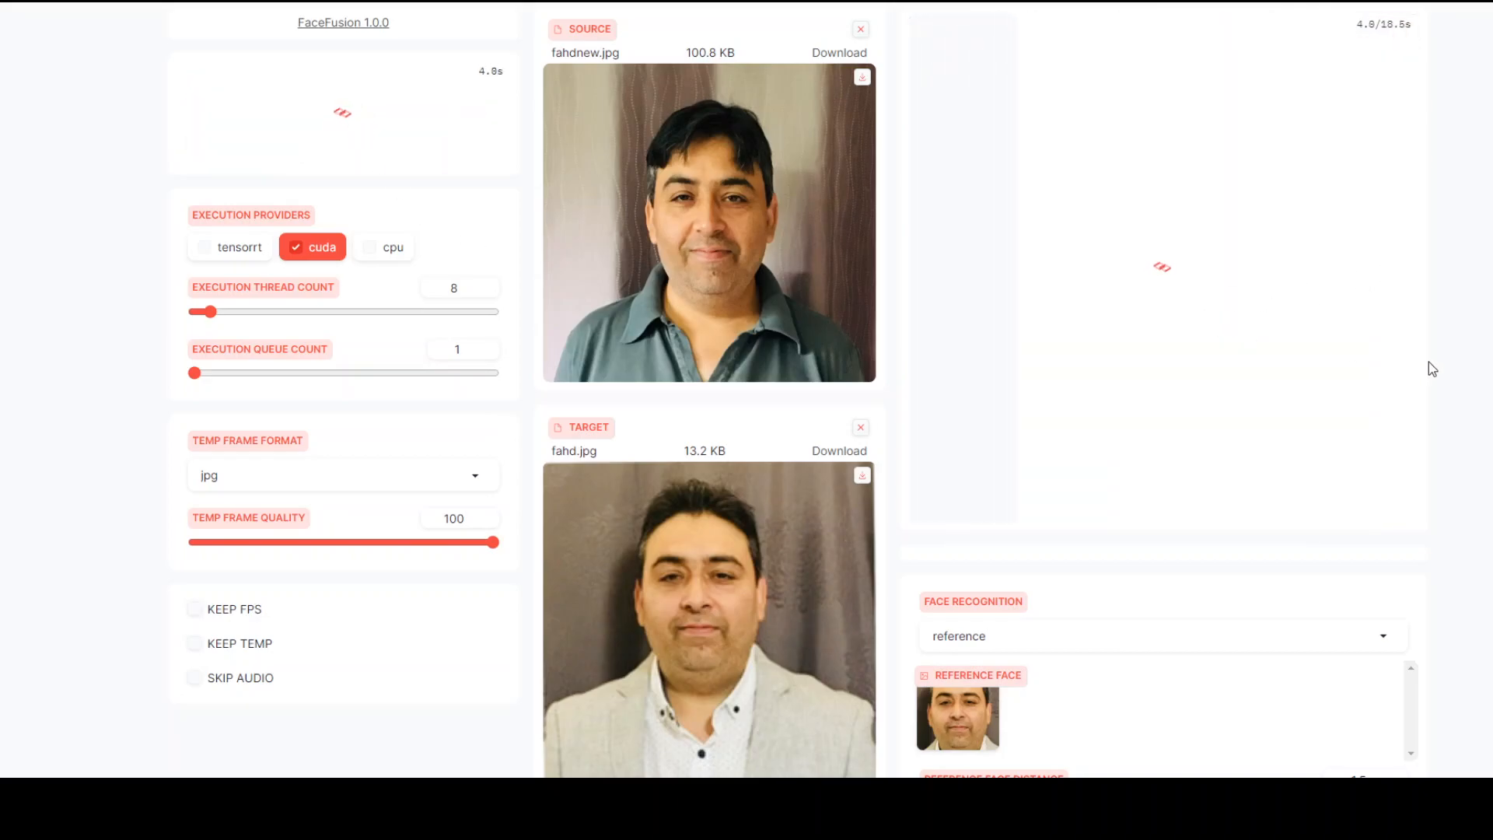
mouse_move(19, 412)
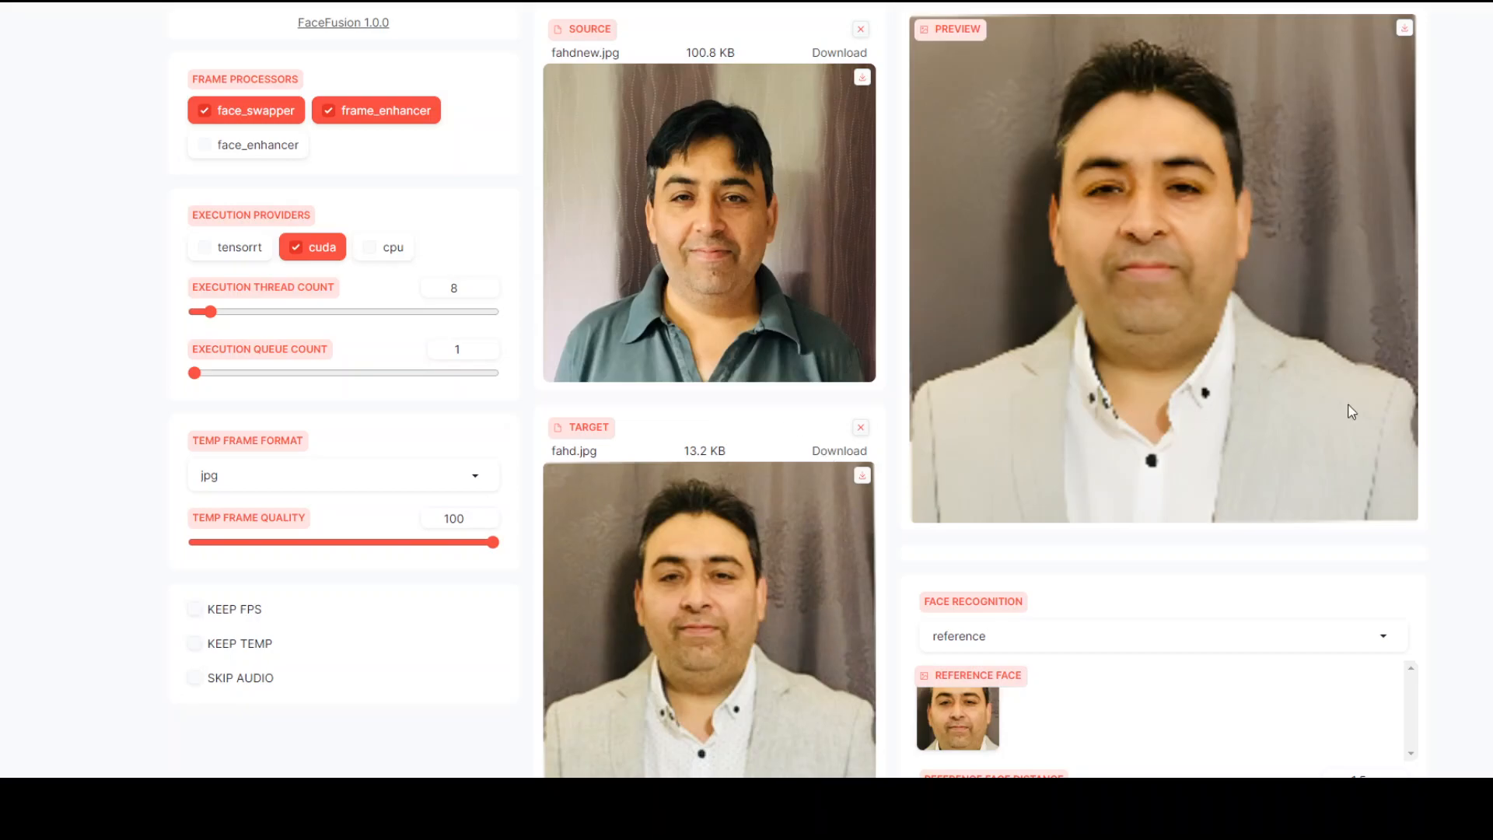
mouse_move(1250, 273)
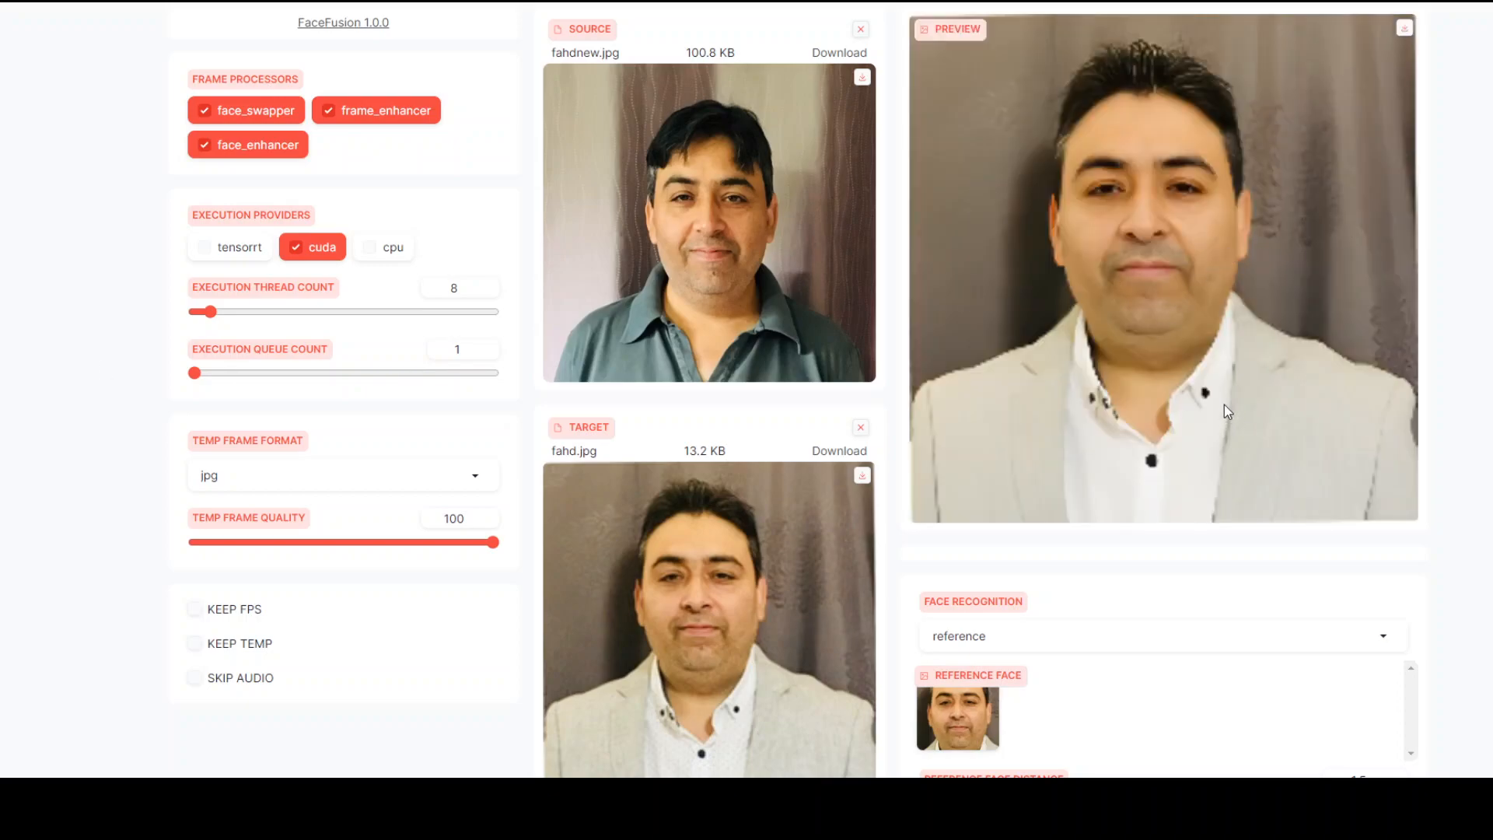
mouse_move(961, 267)
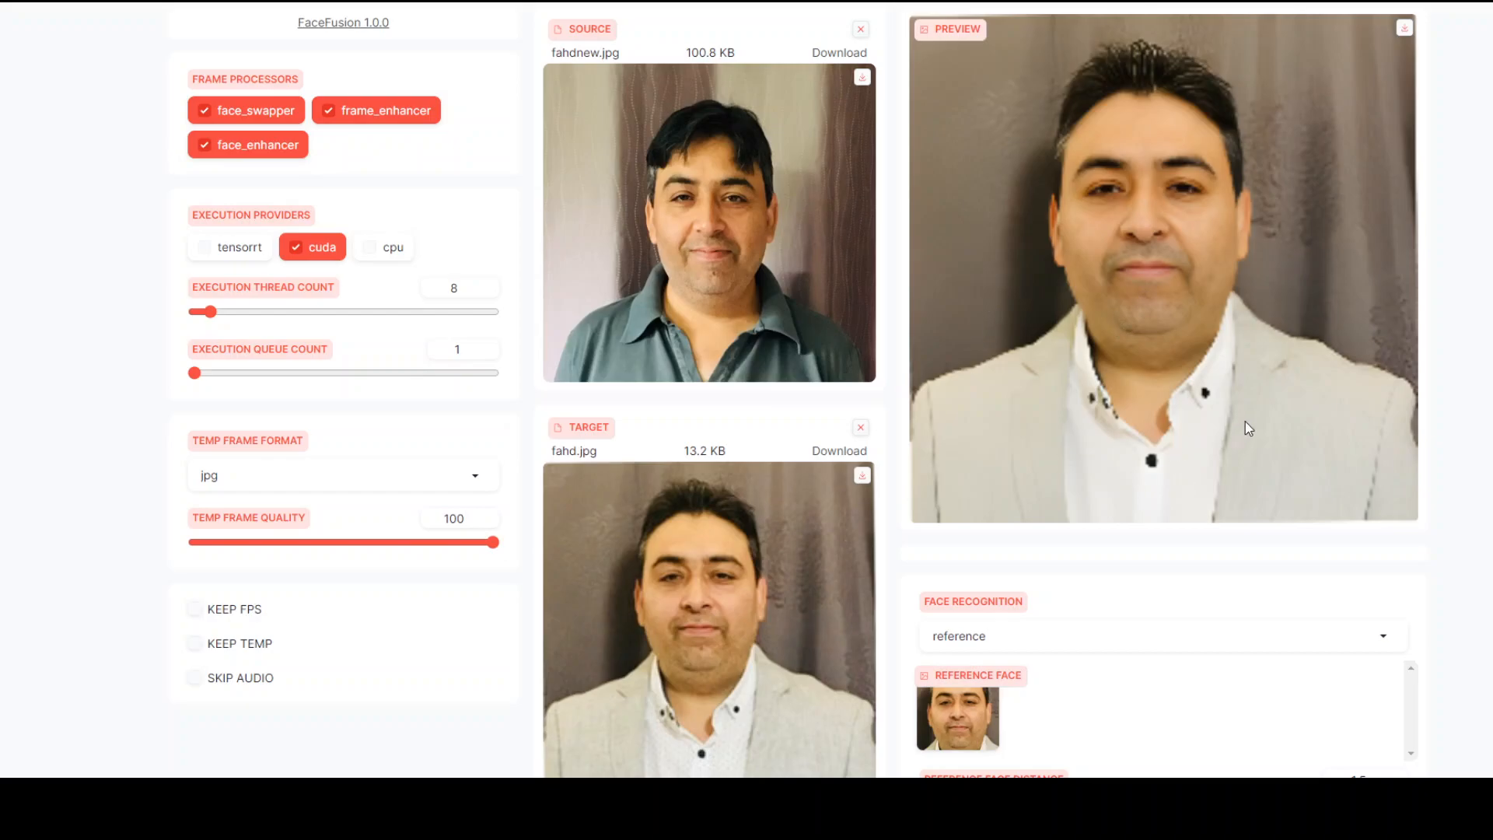
mouse_move(1368, 404)
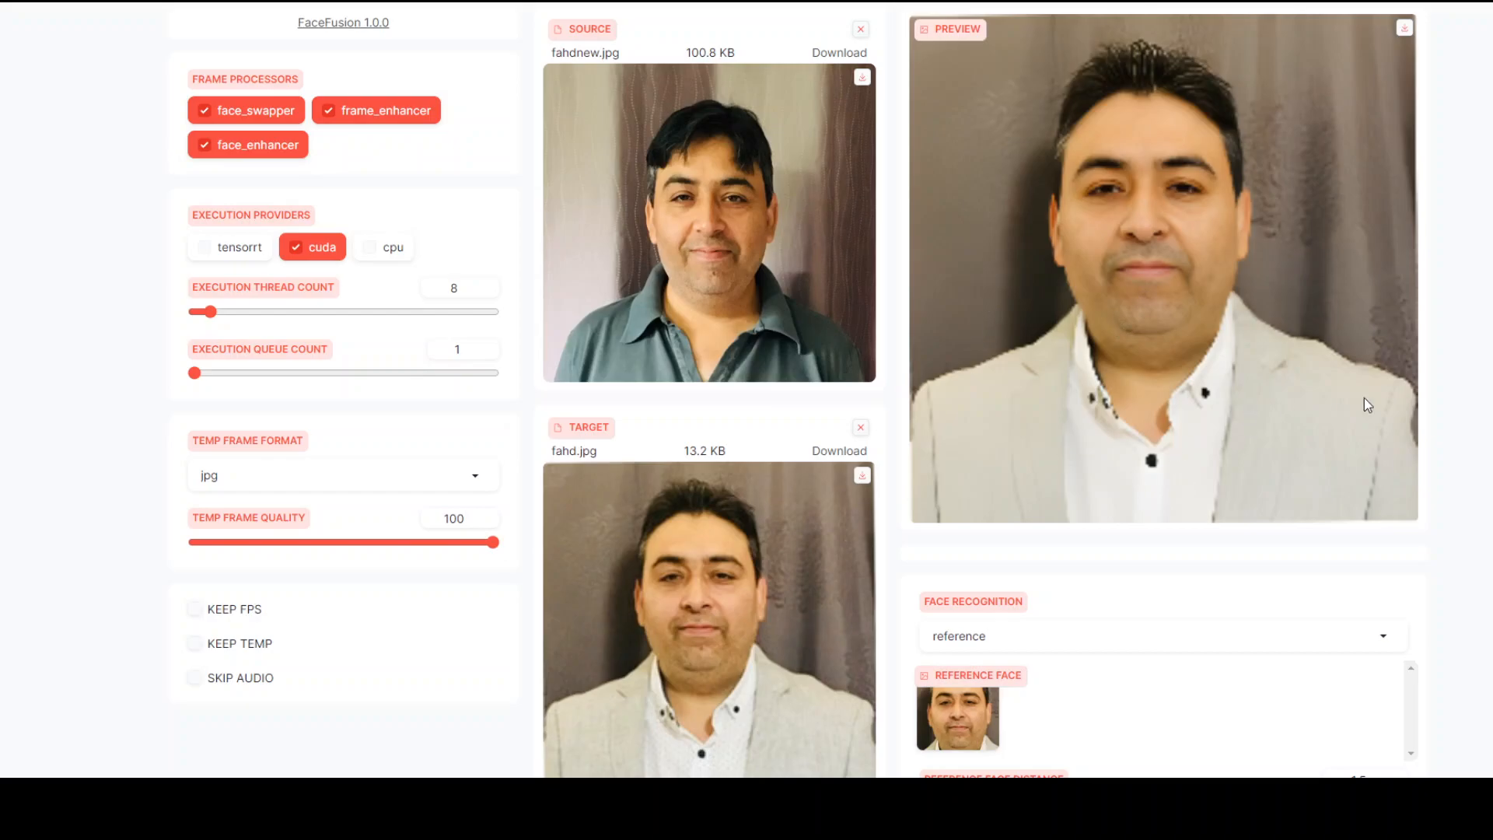
mouse_move(868, 343)
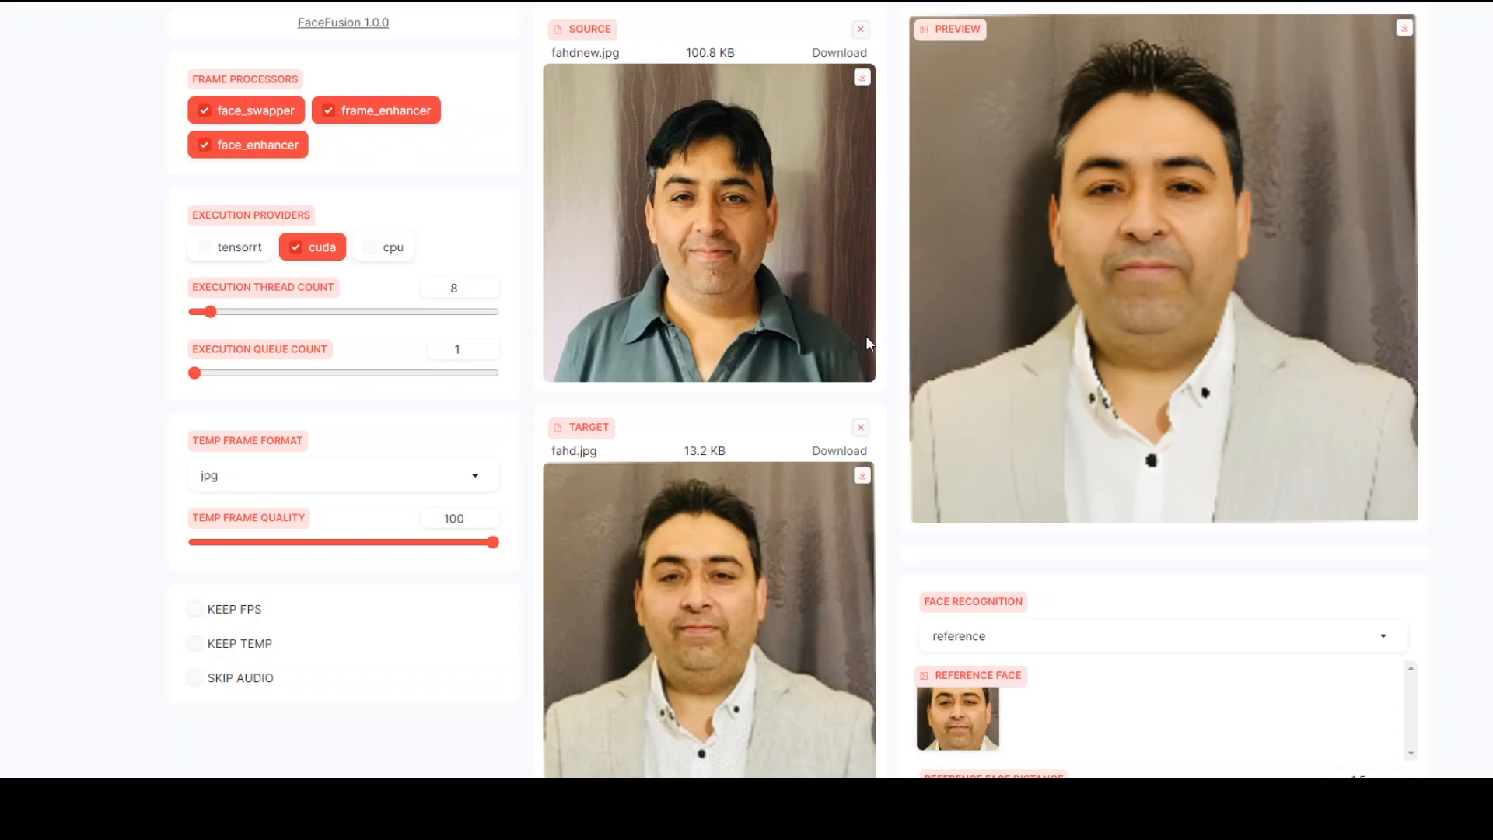